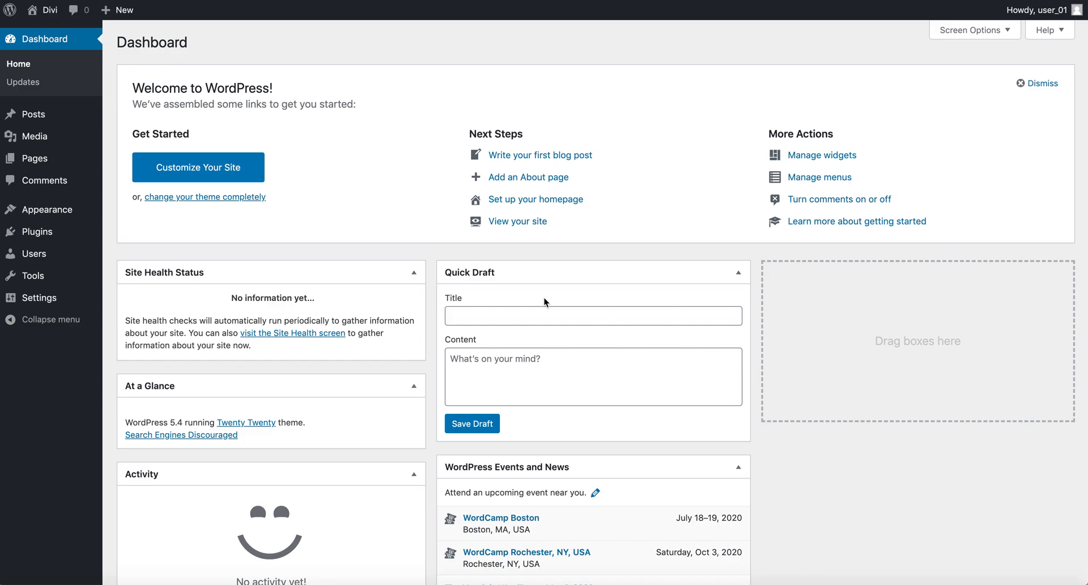
mouse_move(44, 205)
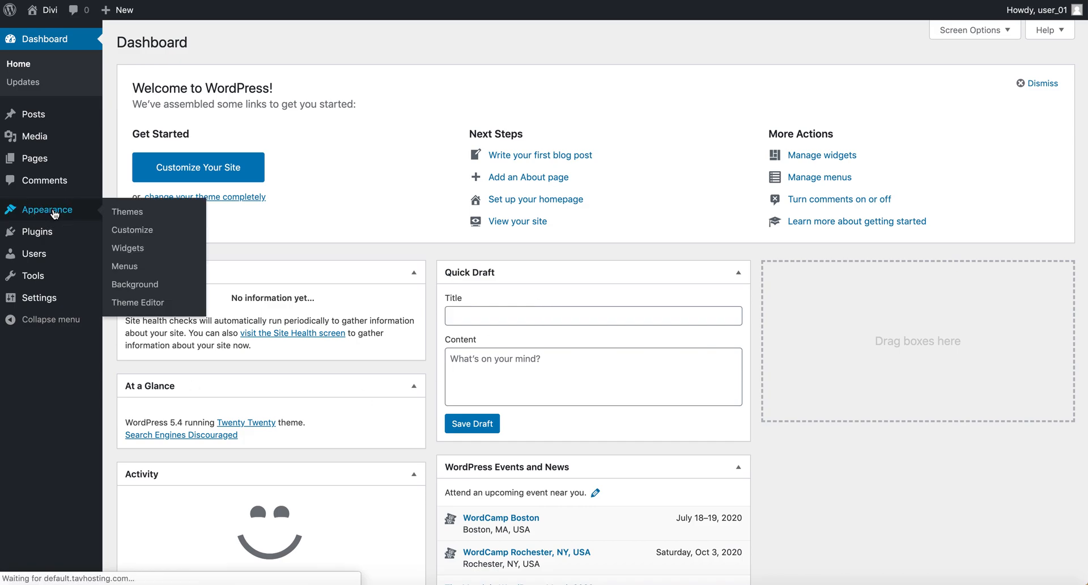
- Open the Appearance > Themes page from the admin sidebar
left_click(127, 211)
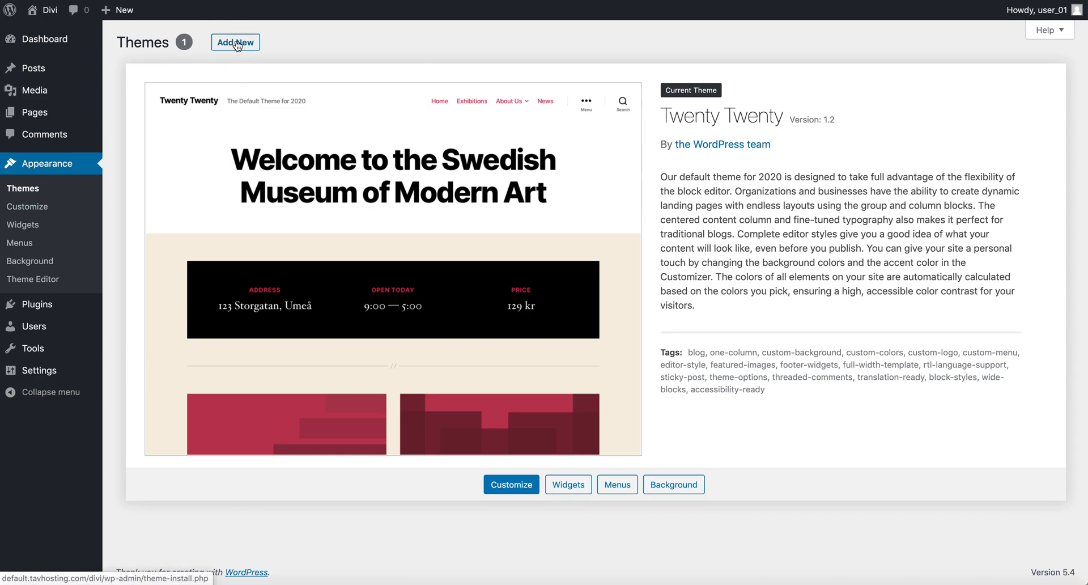
- Upload the Divi.zip theme package through Upload Theme and install it
left_click(235, 43)
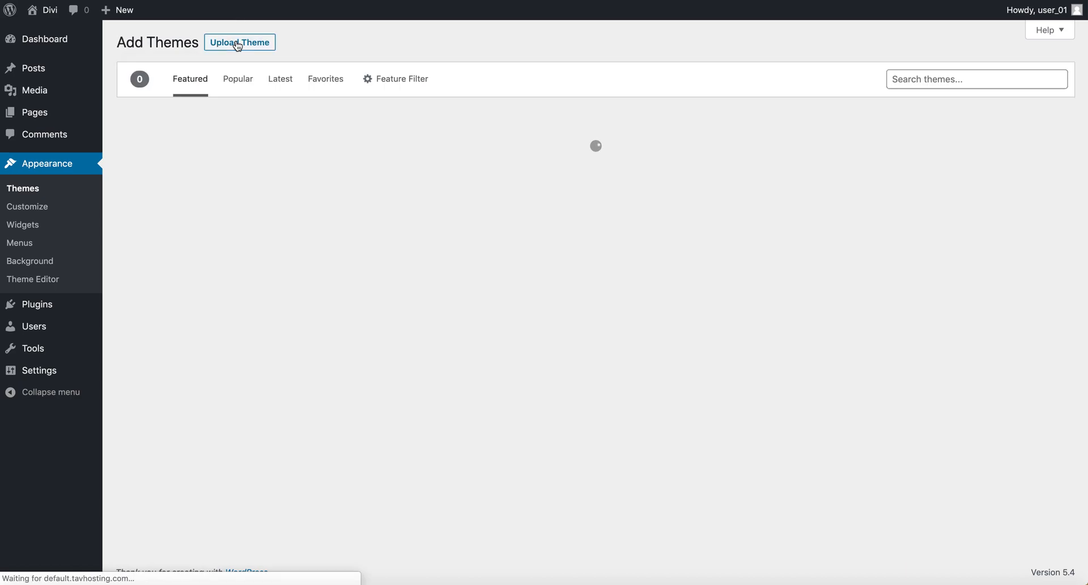
left_click(239, 42)
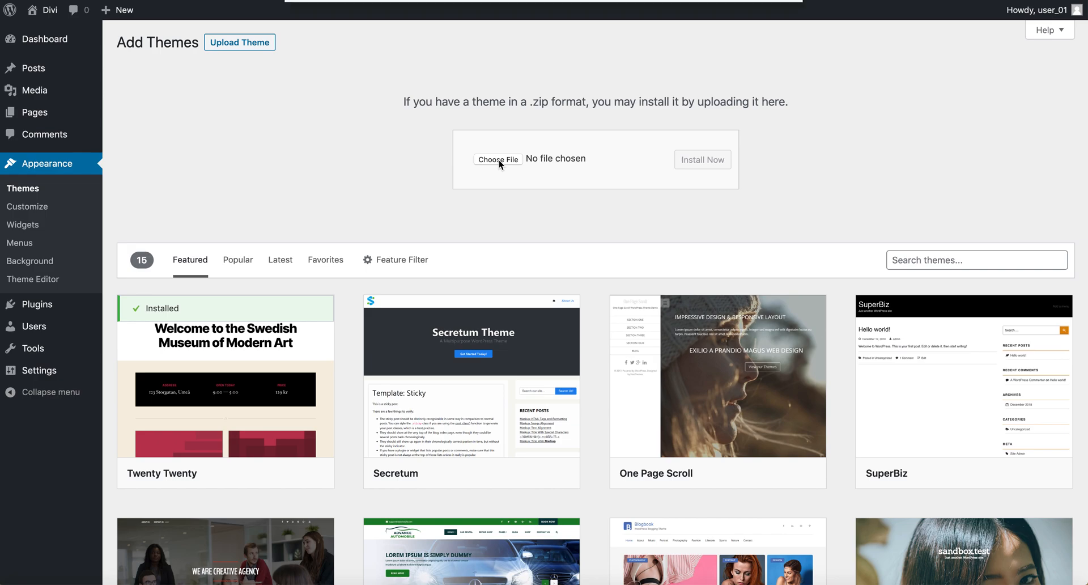
left_click(498, 159)
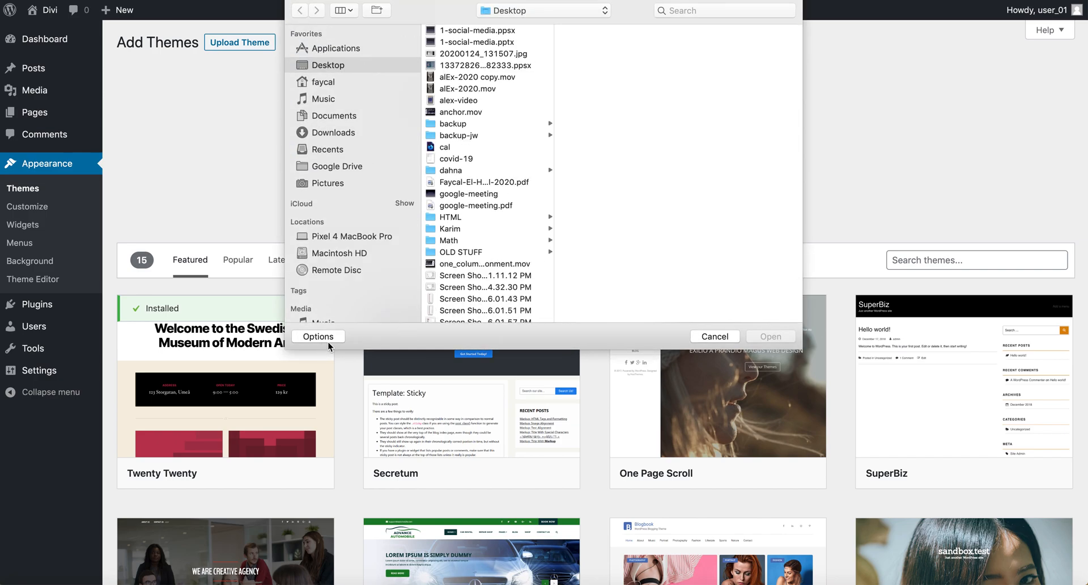
left_click(715, 336)
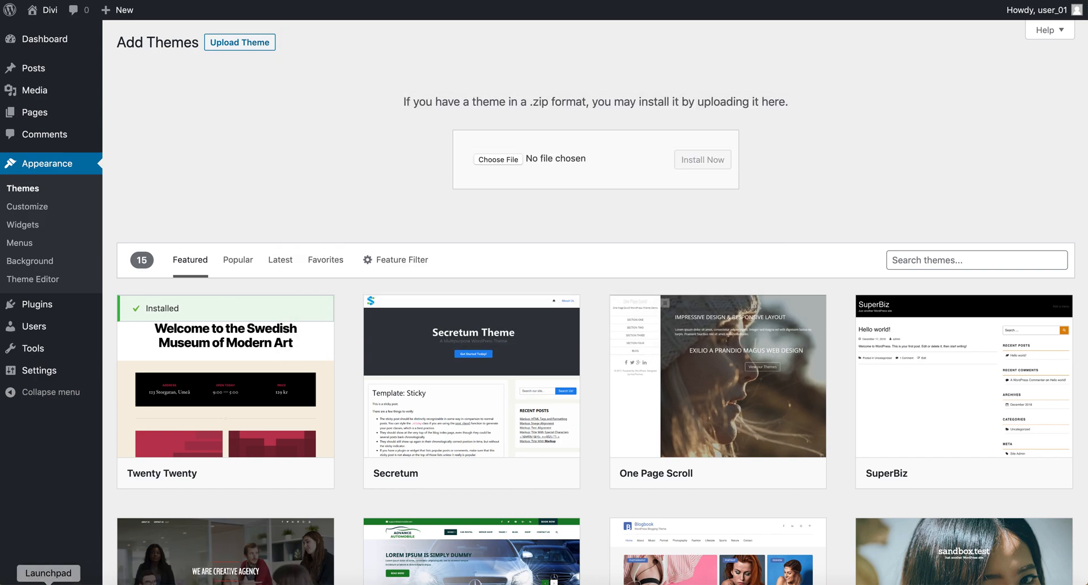
left_click(499, 159)
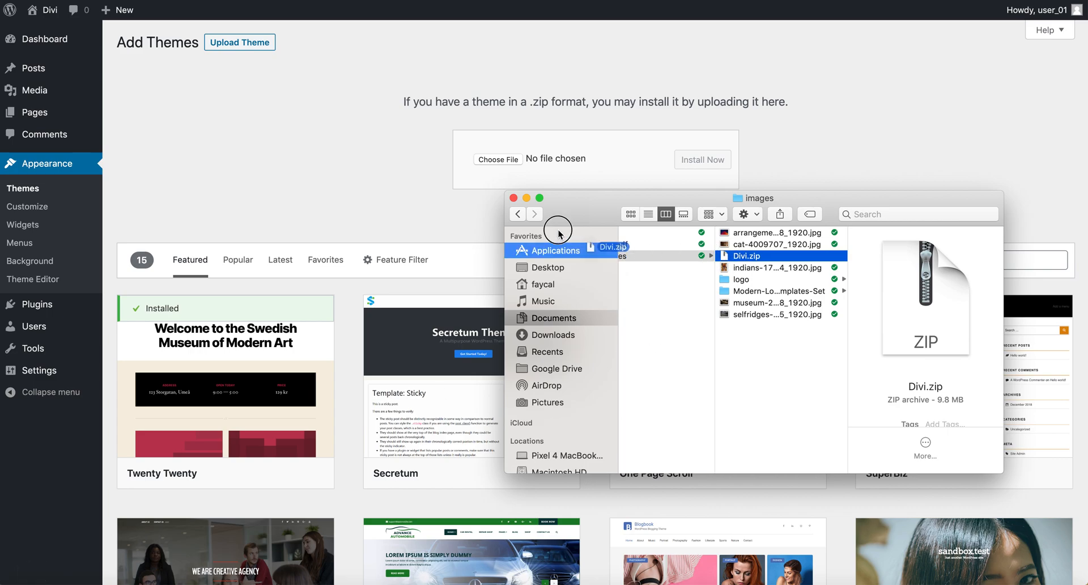
double_click(748, 255)
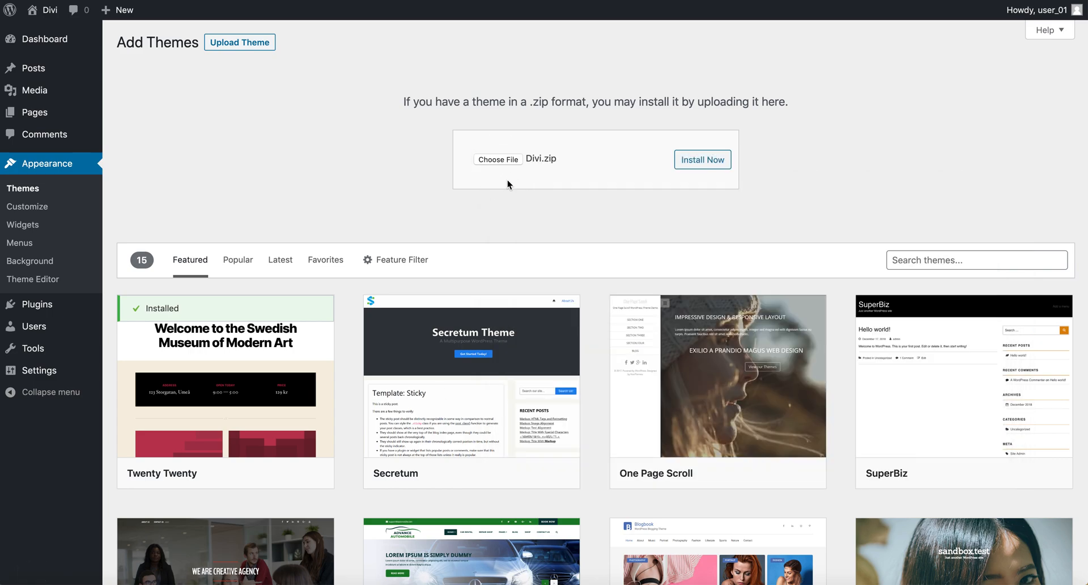
left_click(702, 159)
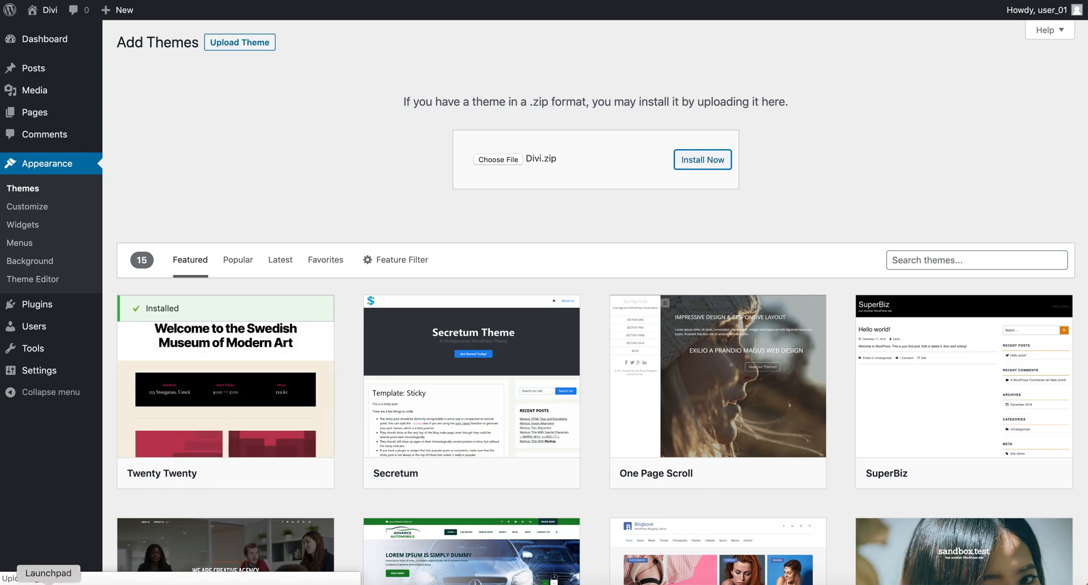
left_click(702, 160)
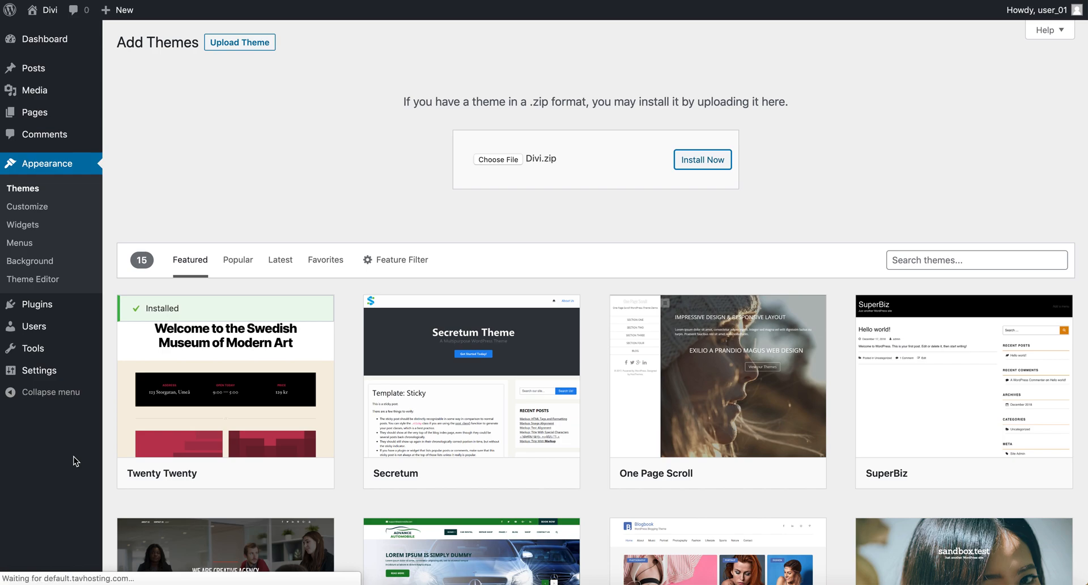
left_click(702, 160)
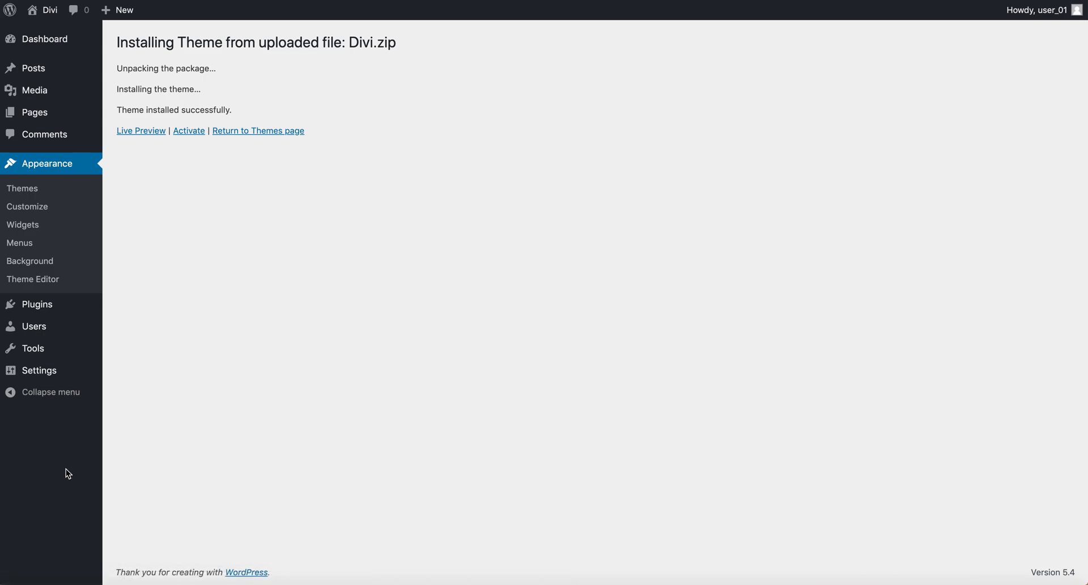
mouse_move(189, 130)
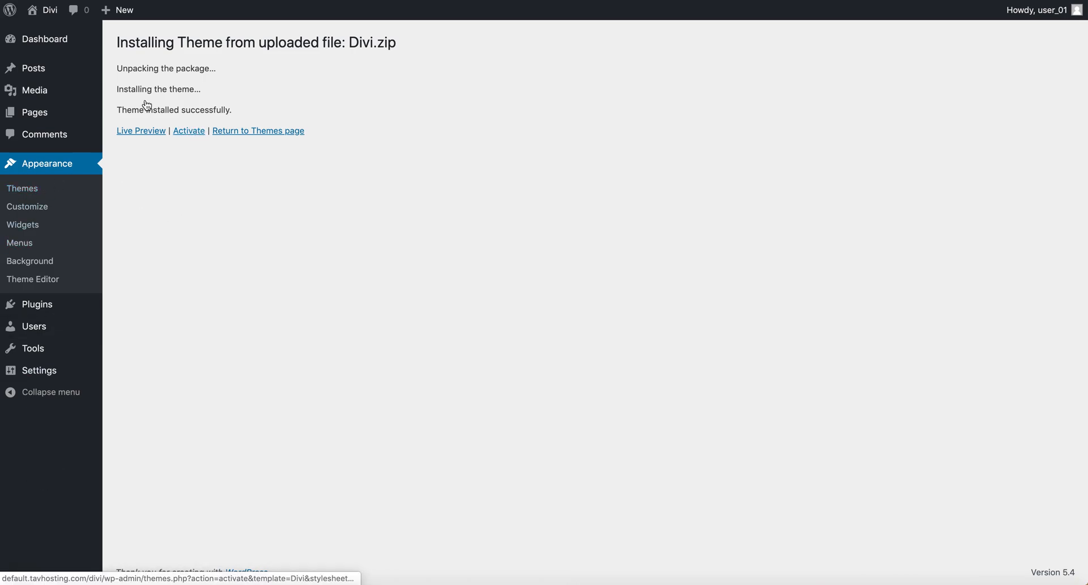
- Activate the Divi theme and delete the Twenty Twenty theme
left_click(22, 188)
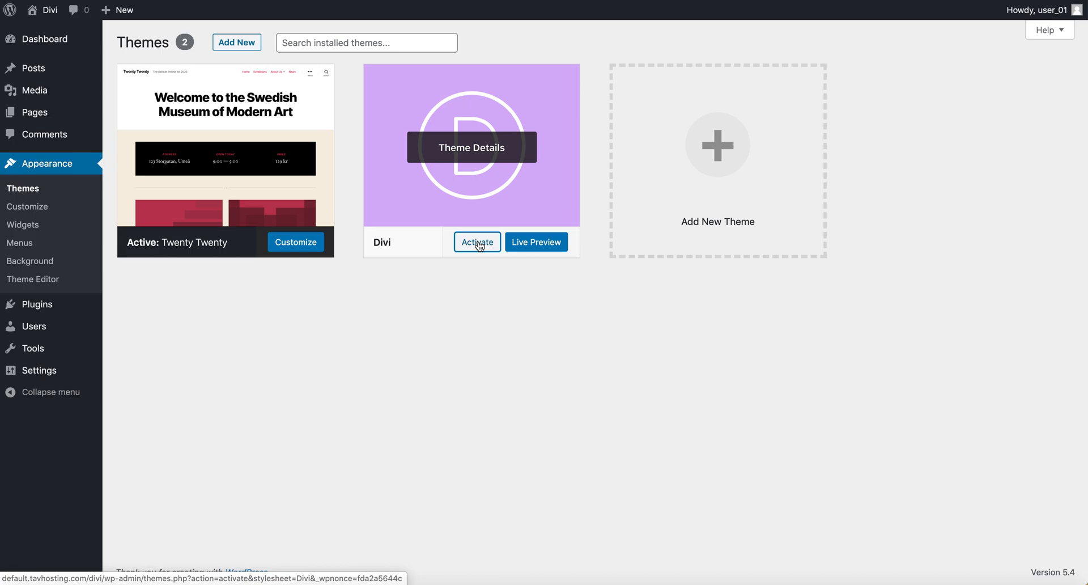
left_click(477, 242)
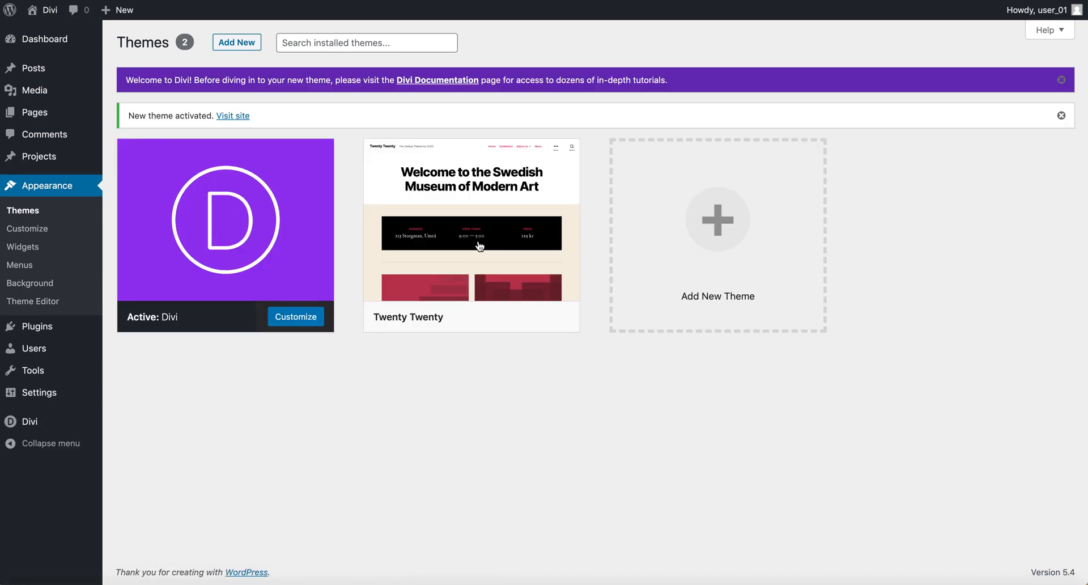
left_click(471, 219)
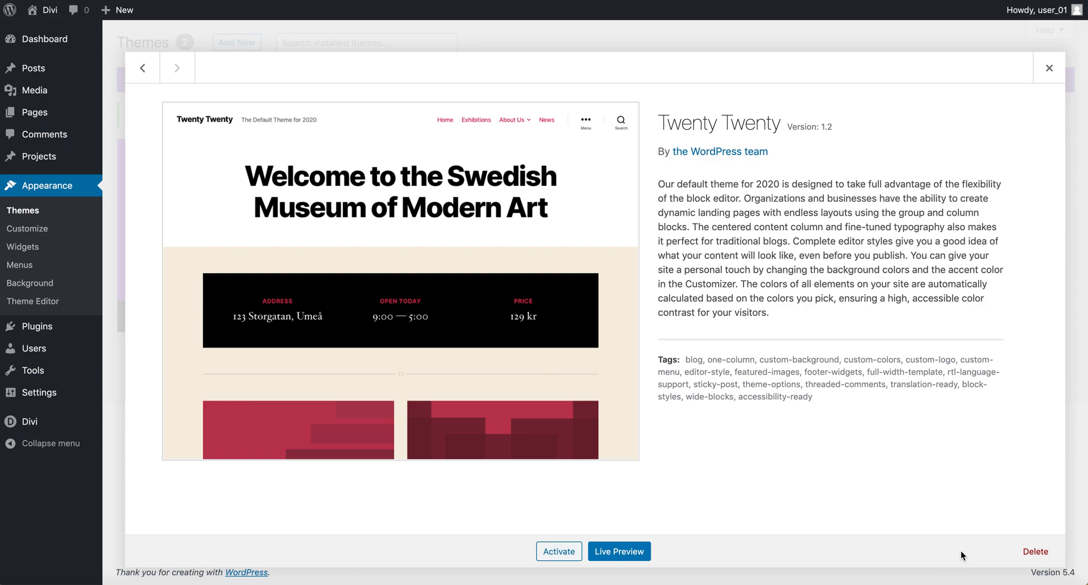
left_click(1035, 551)
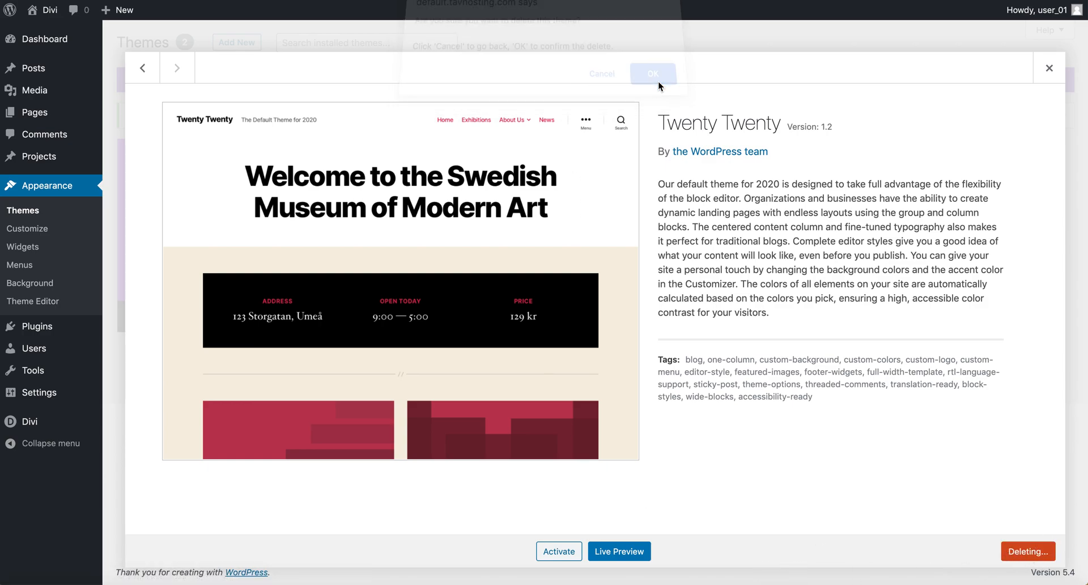
left_click(652, 73)
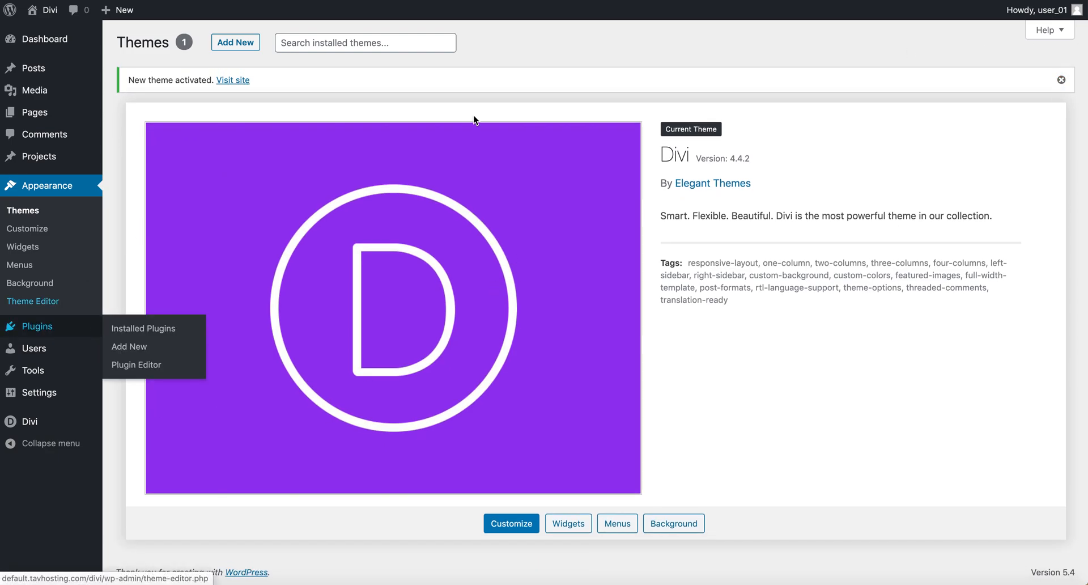
- Search plugins for 'child theme', then install and activate Child Theme Configurator
left_click(1061, 80)
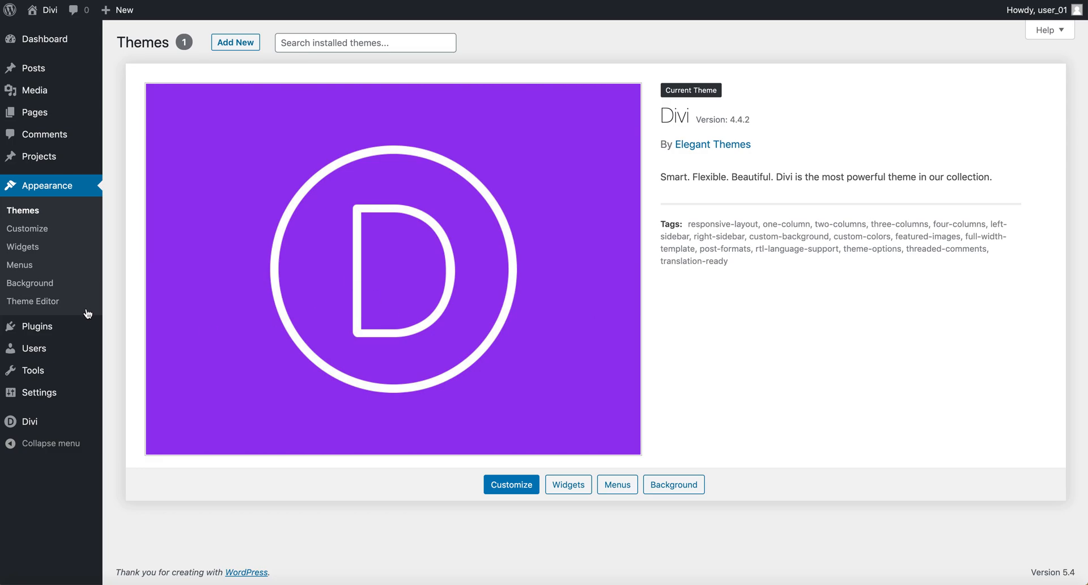
mouse_move(37, 326)
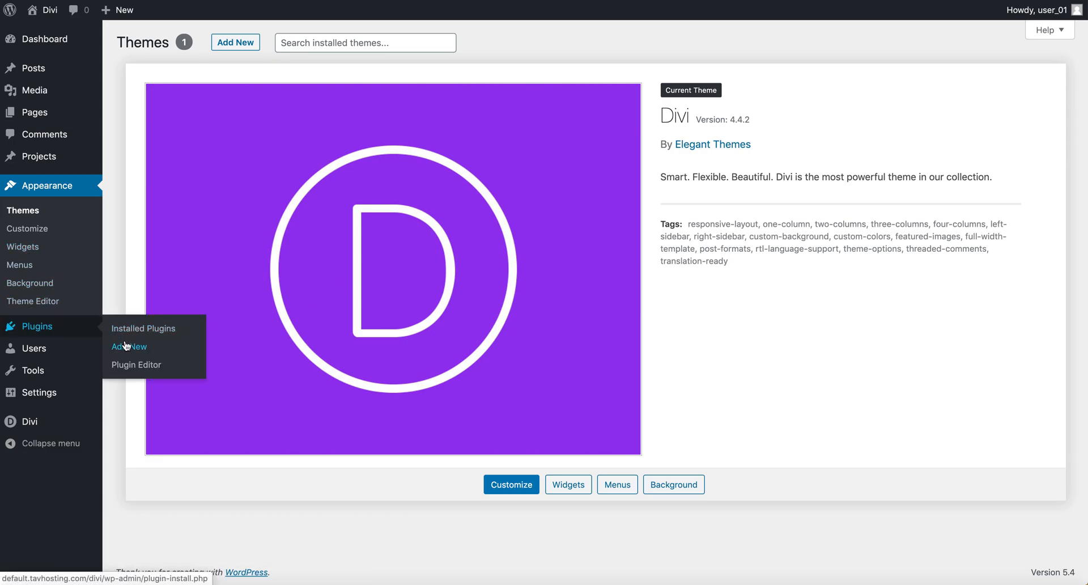
left_click(129, 347)
type("child theme")
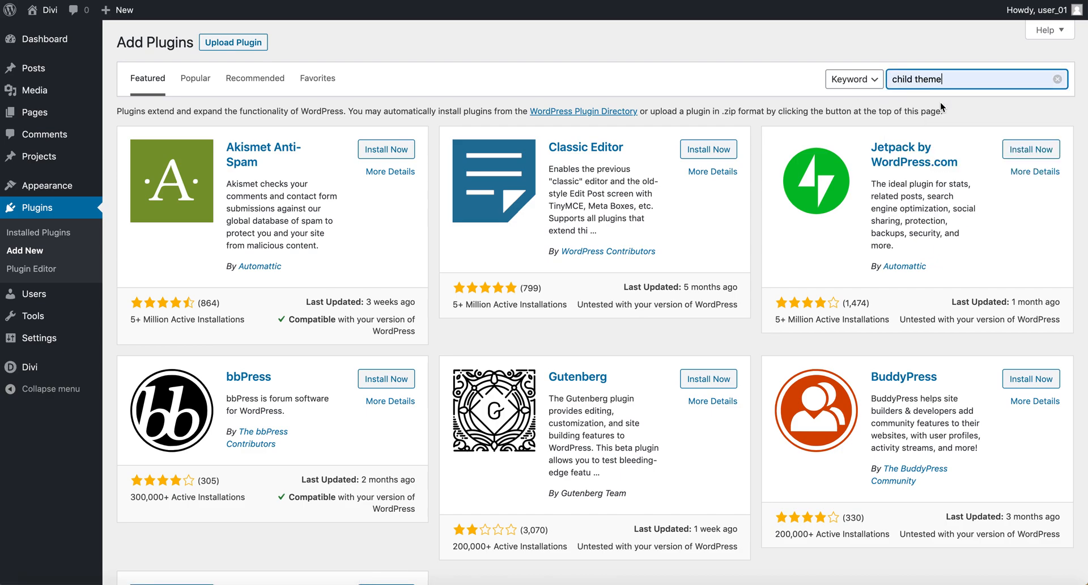
key("Enter")
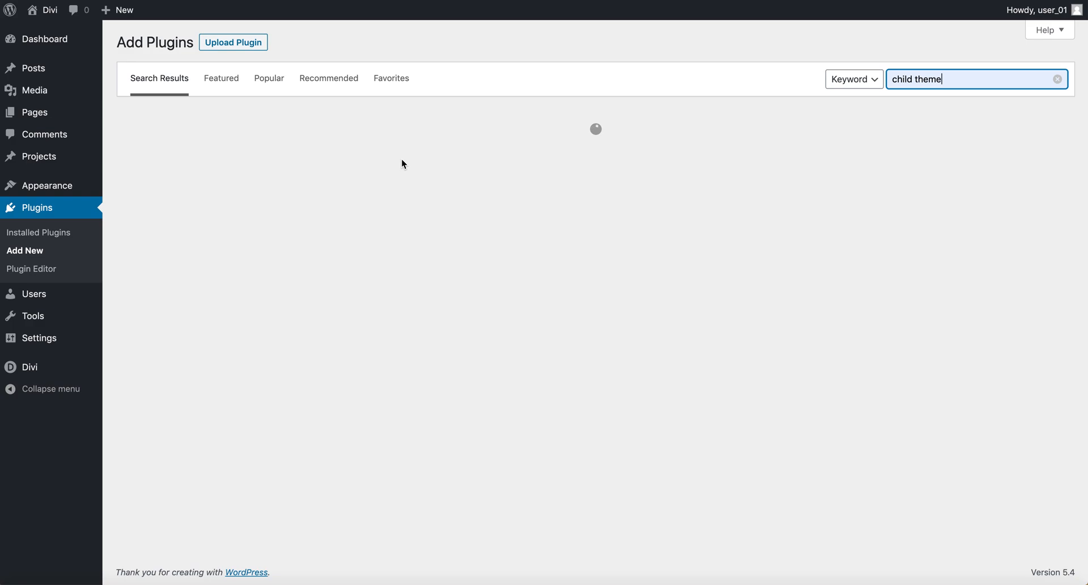
left_click(379, 152)
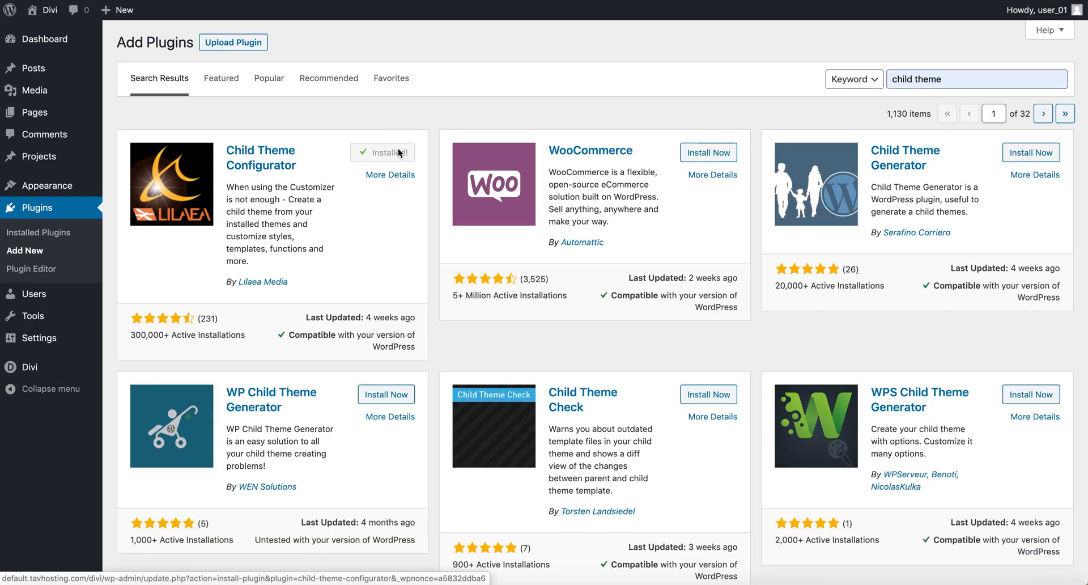
left_click(391, 152)
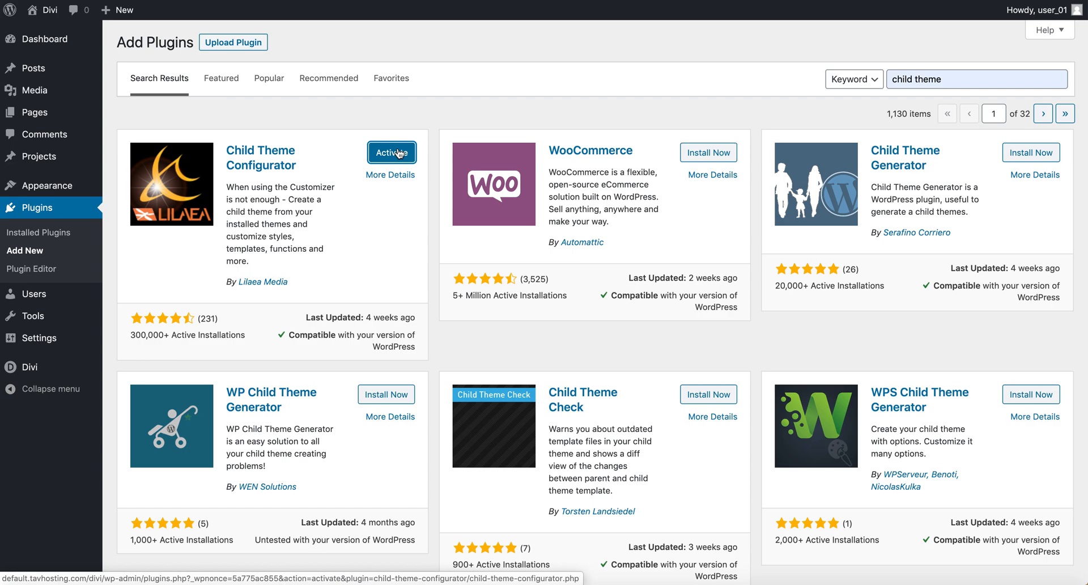
left_click(391, 152)
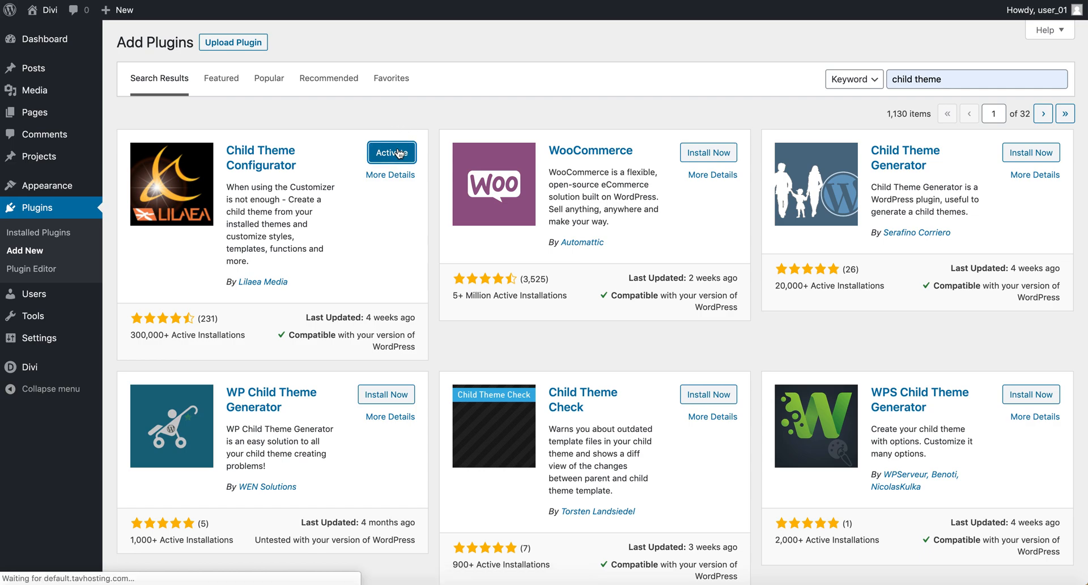
left_click(392, 152)
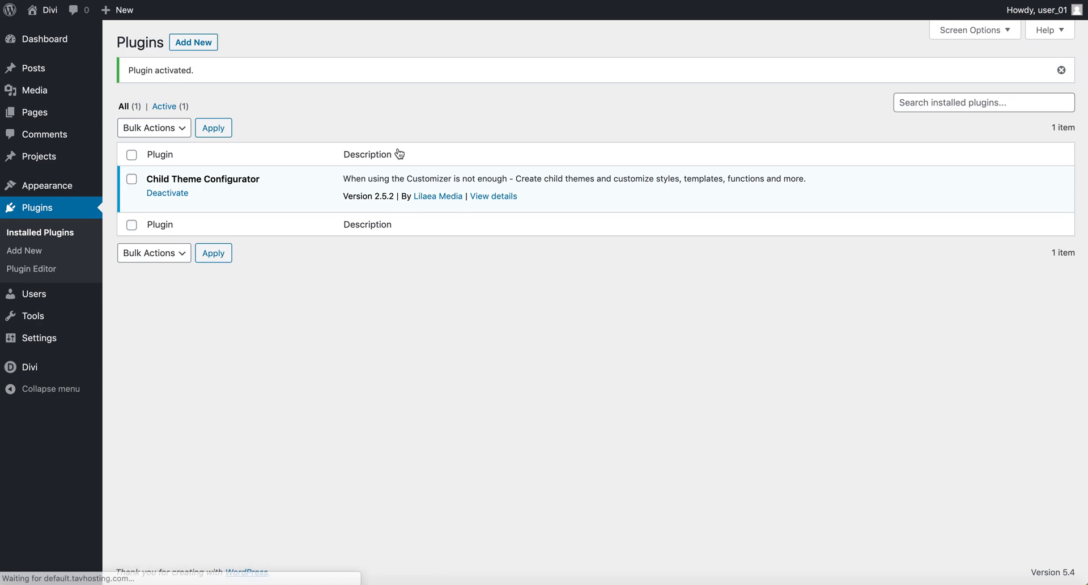
mouse_move(30, 315)
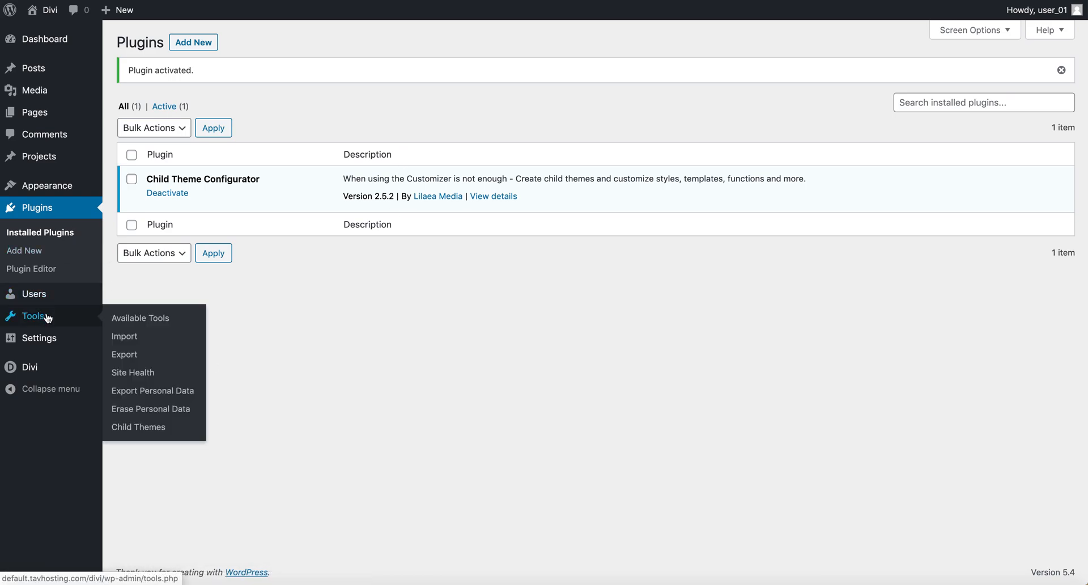
left_click(137, 427)
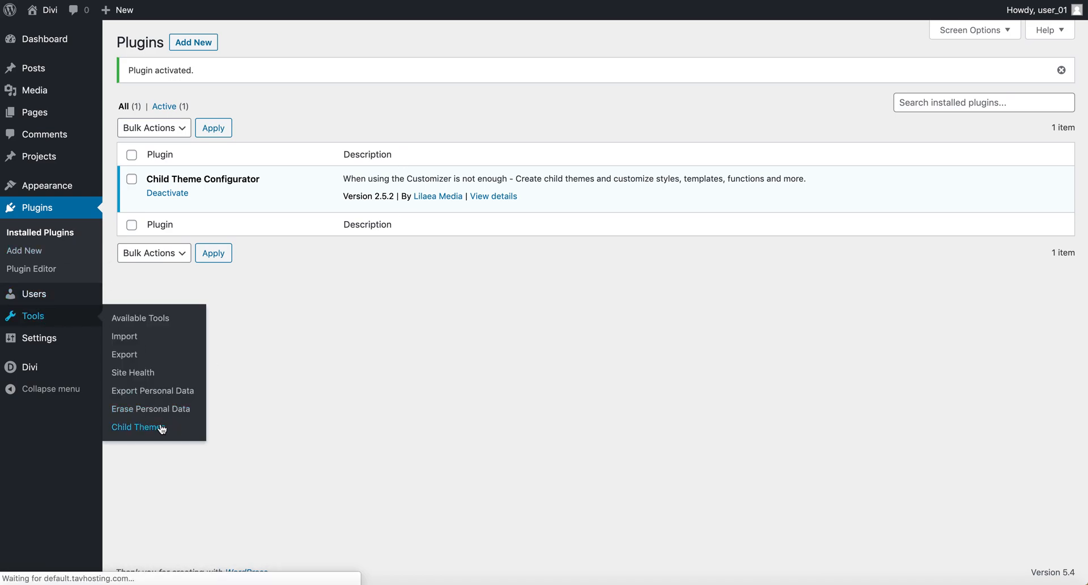
- Analyze Divi as the parent theme and create the Divi Child theme
left_click(137, 427)
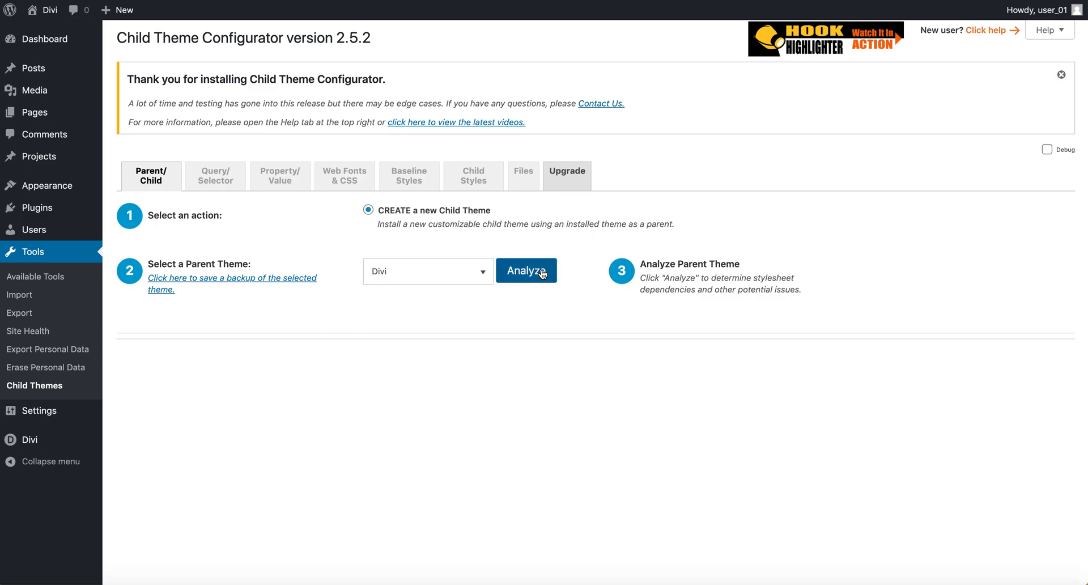
left_click(526, 270)
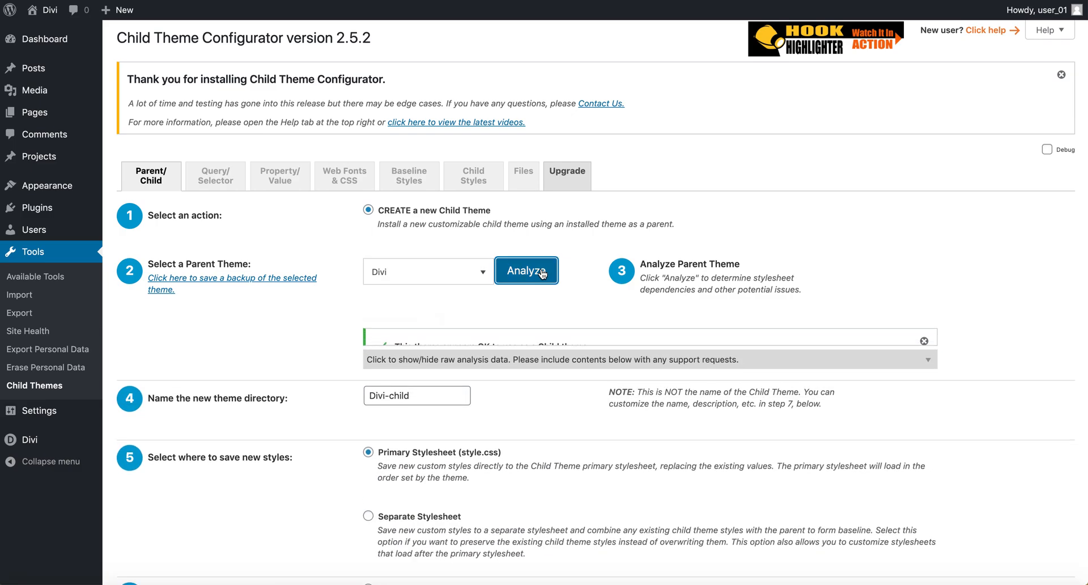
scroll("down", 3)
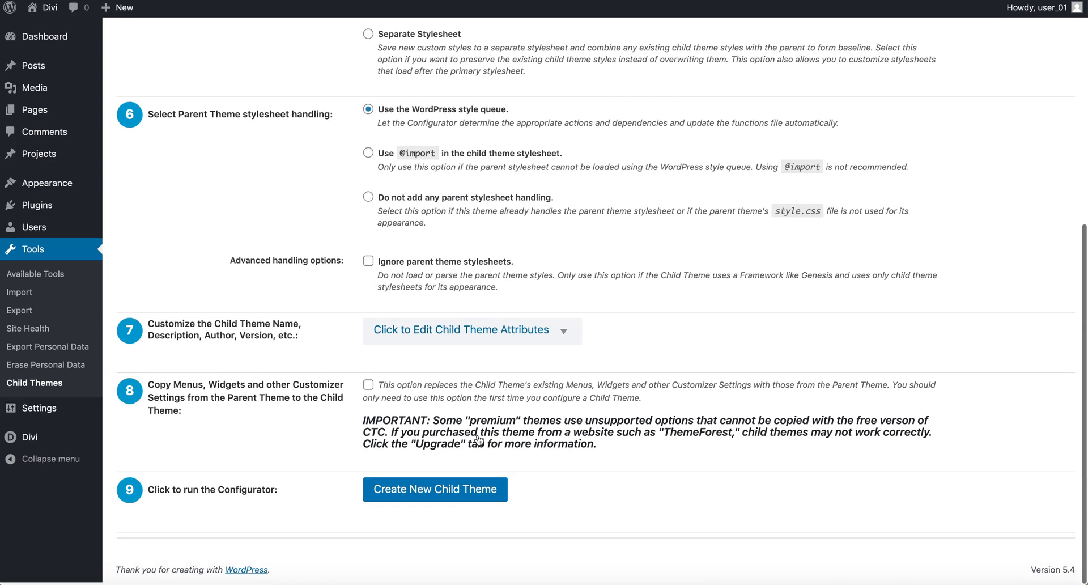
left_click(435, 493)
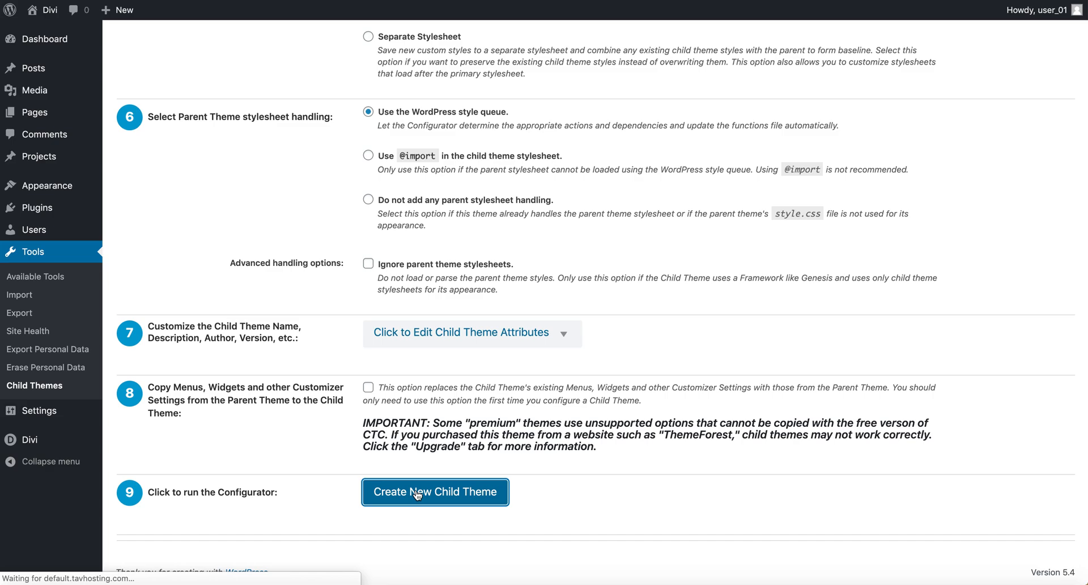
left_click(436, 492)
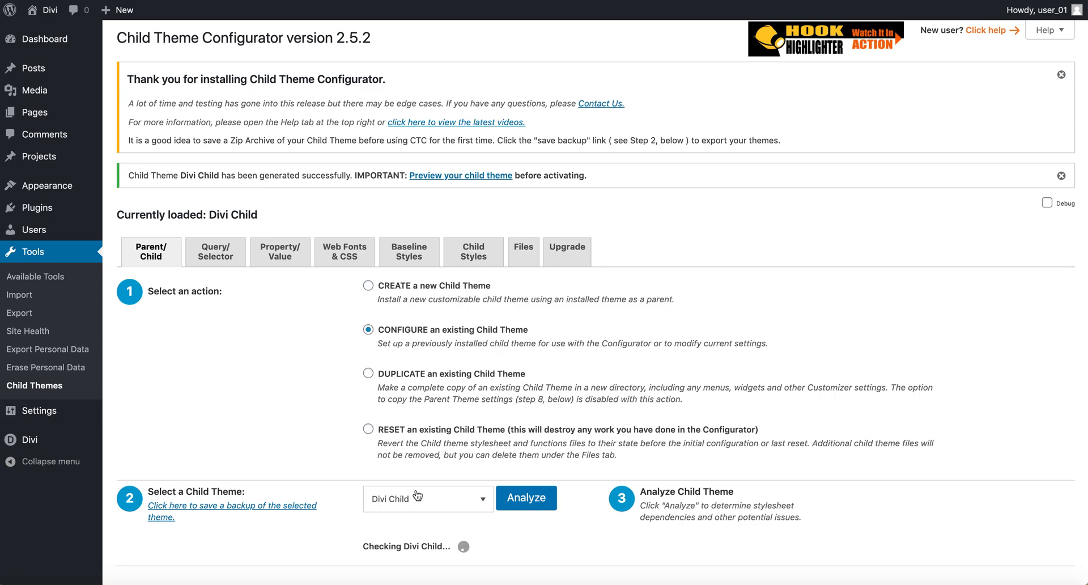
mouse_move(91, 245)
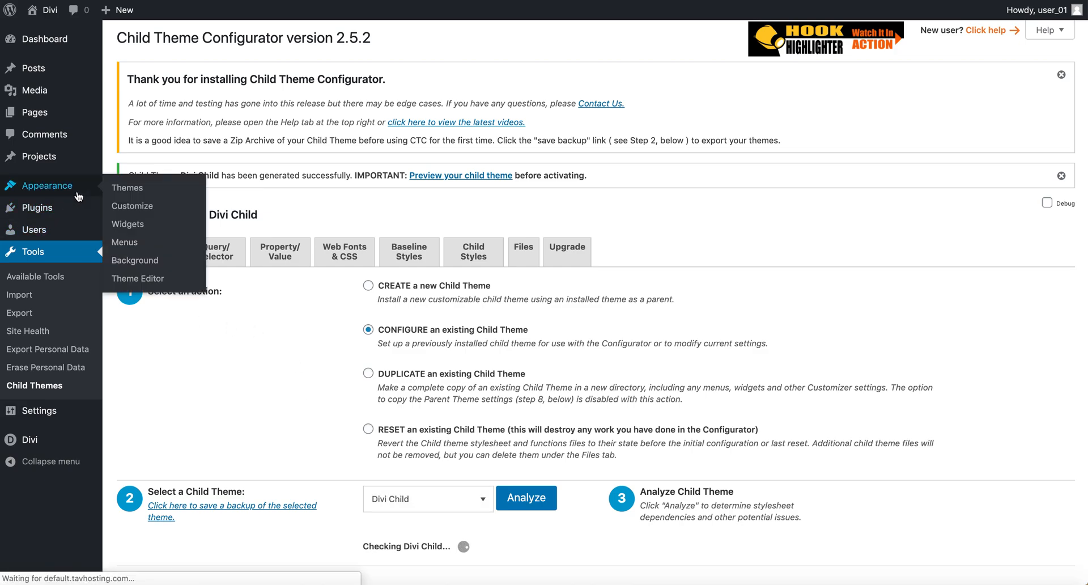
- Activate the Divi Child theme and deactivate the Child Theme Configurator plugin
left_click(127, 187)
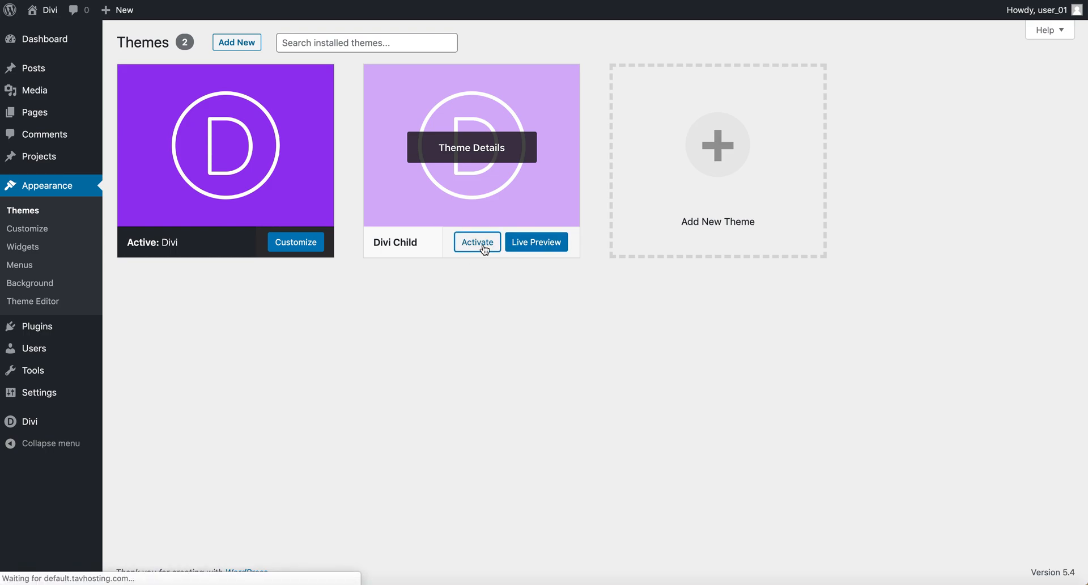
mouse_move(478, 242)
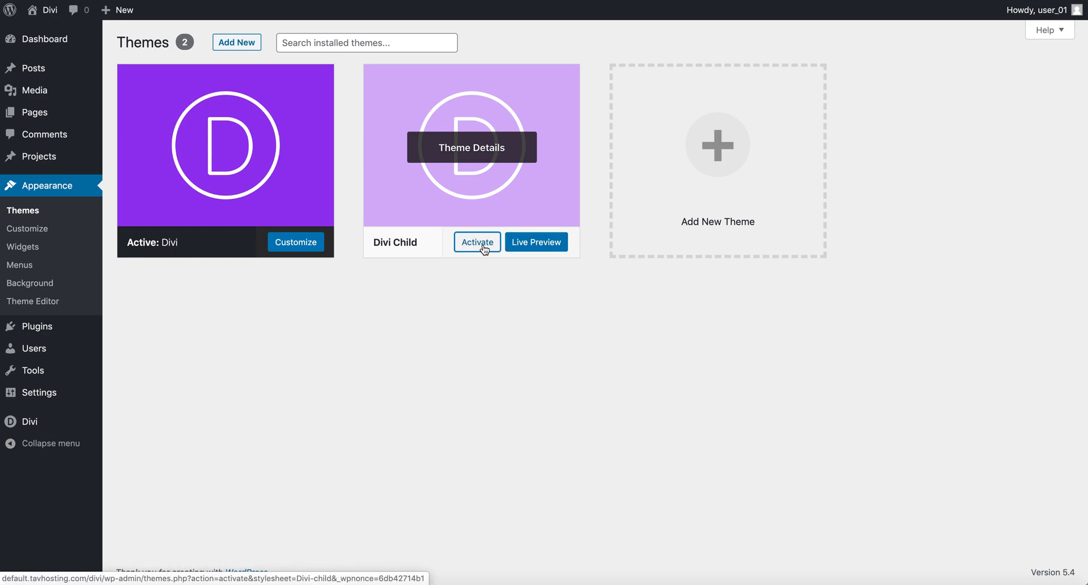
left_click(477, 242)
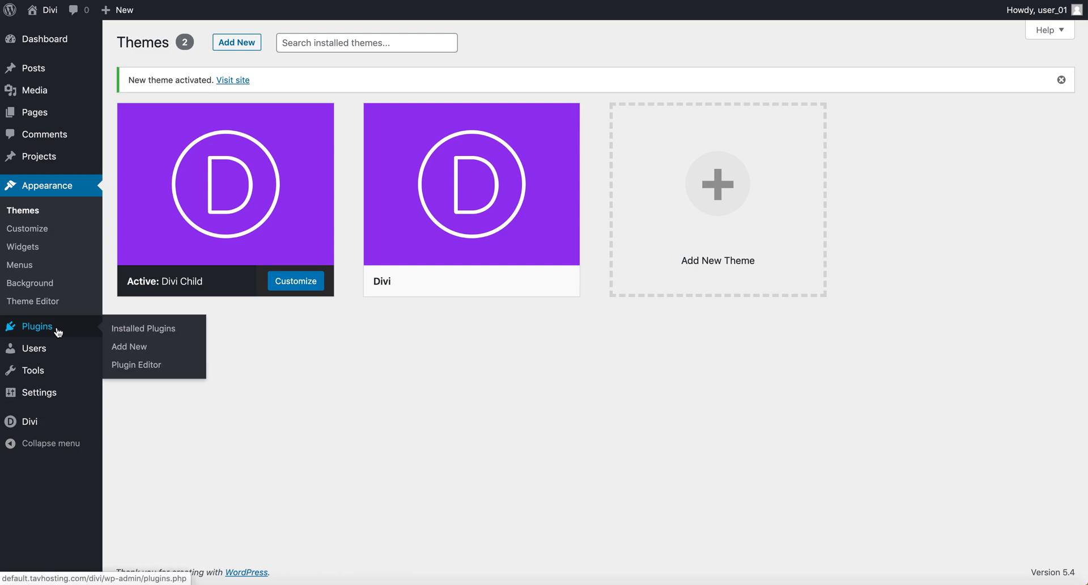
left_click(144, 328)
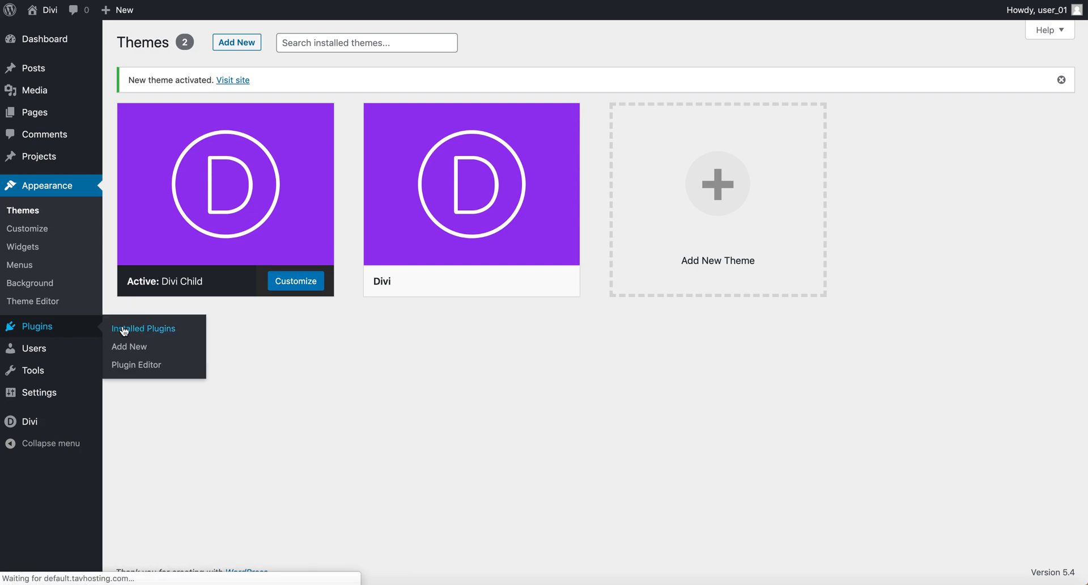
left_click(144, 328)
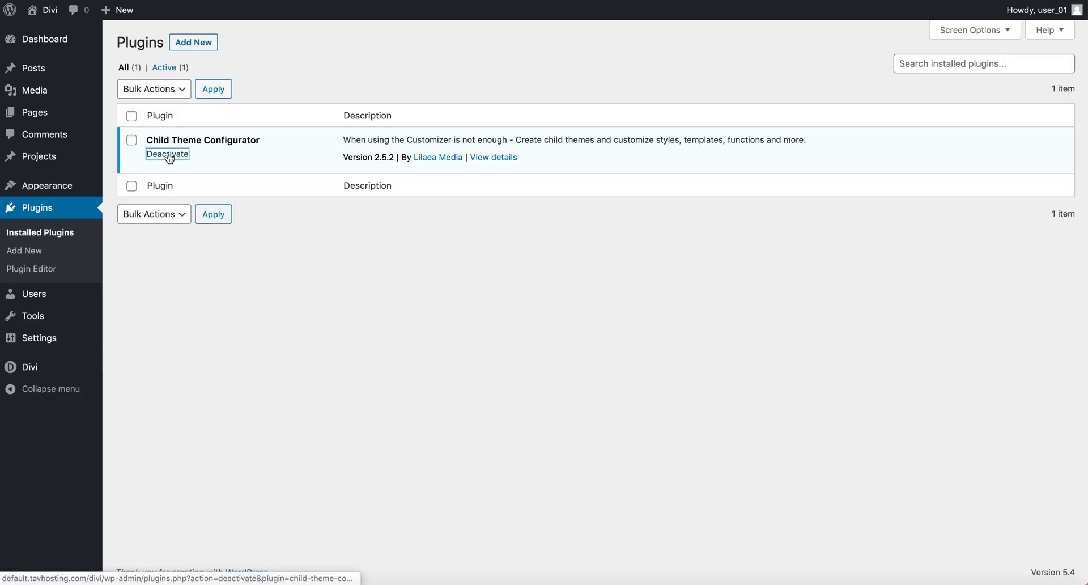
left_click(167, 154)
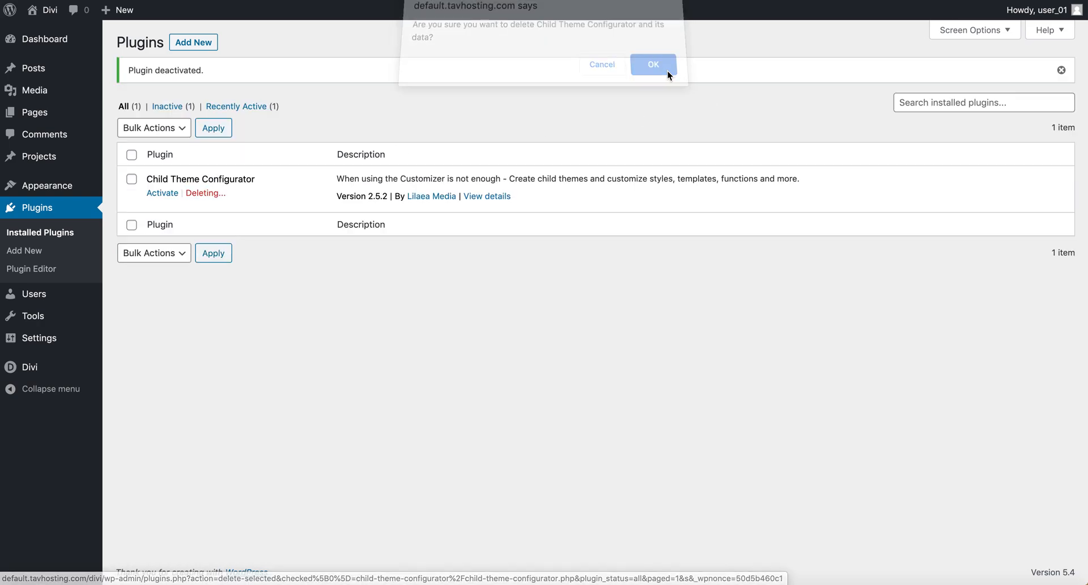
- Confirm deleting Child Theme Configurator and its data, then begin a new page
left_click(651, 64)
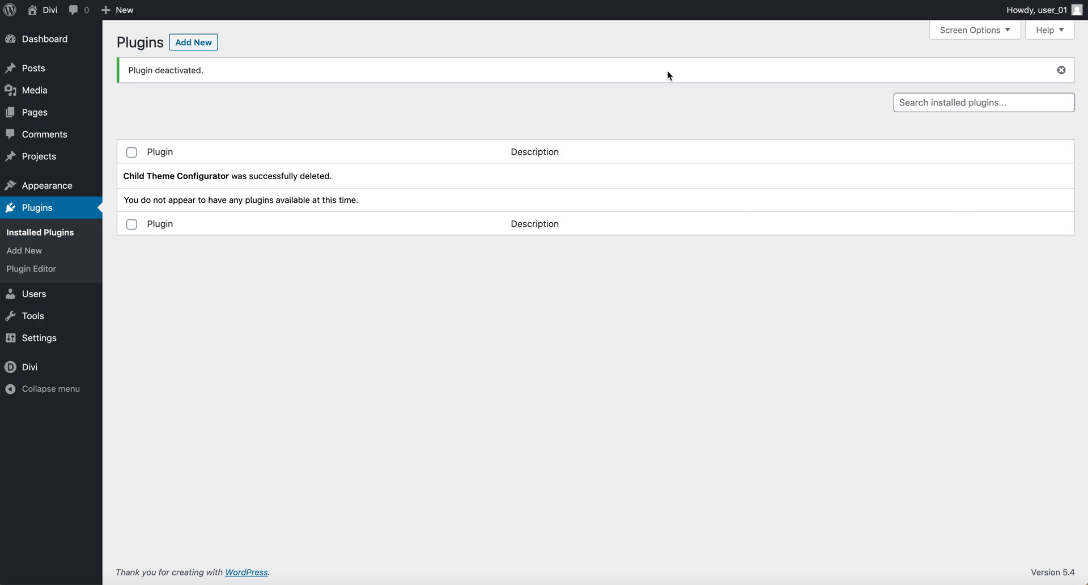
mouse_move(424, 360)
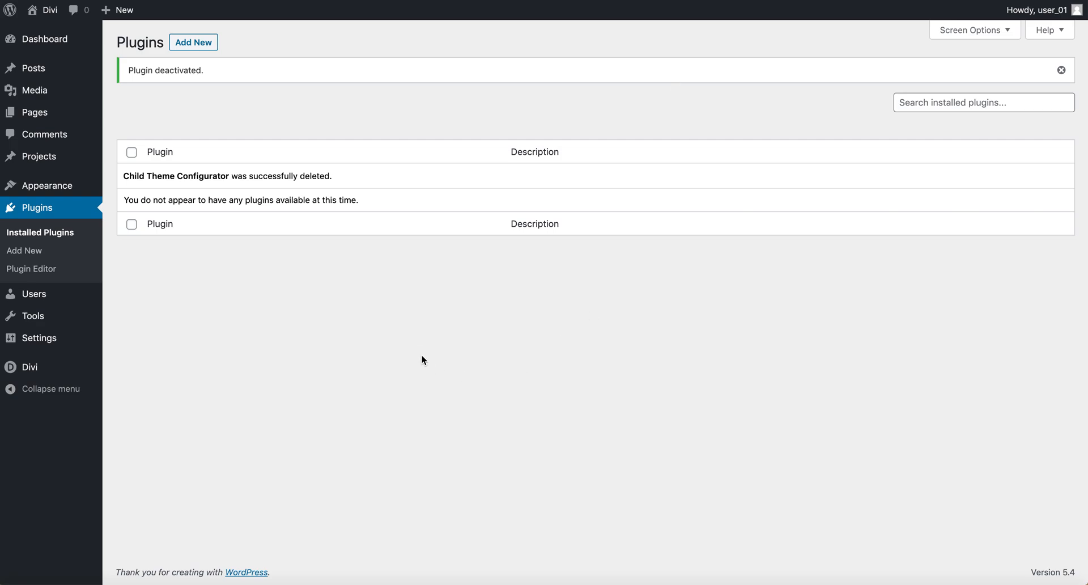
mouse_move(35, 112)
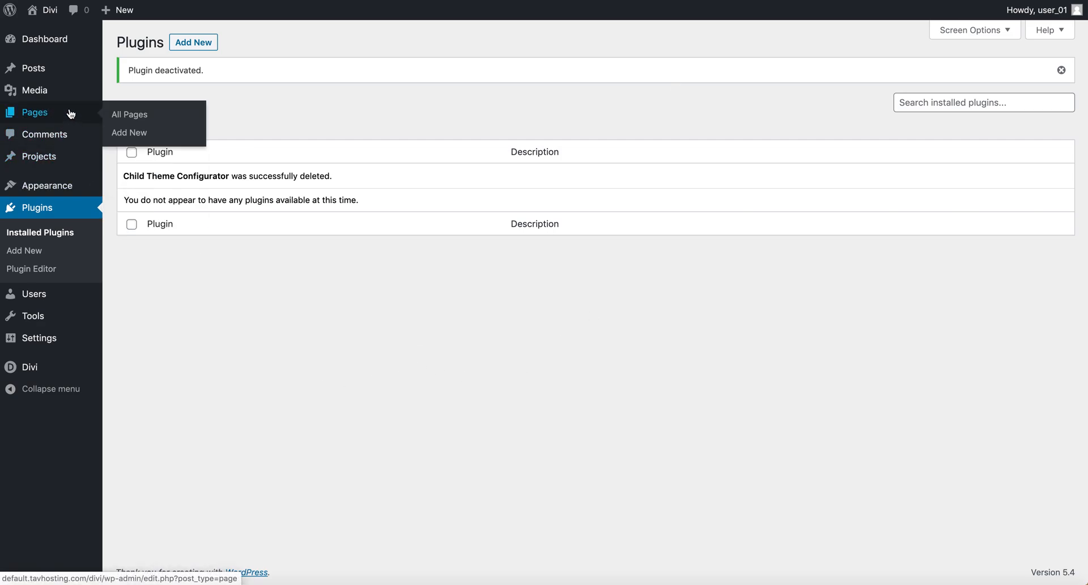
mouse_move(106, 113)
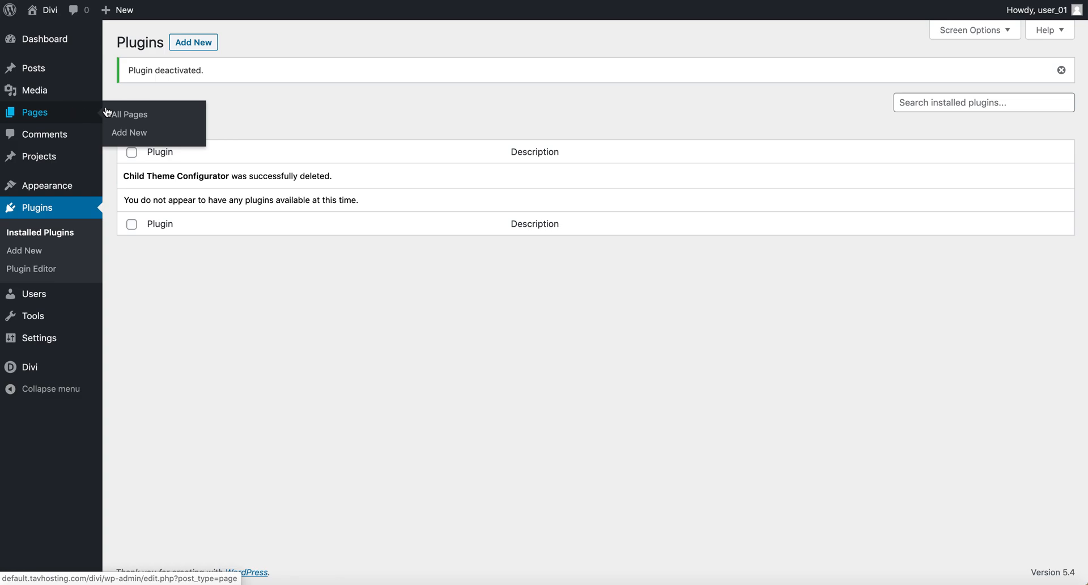
mouse_move(130, 133)
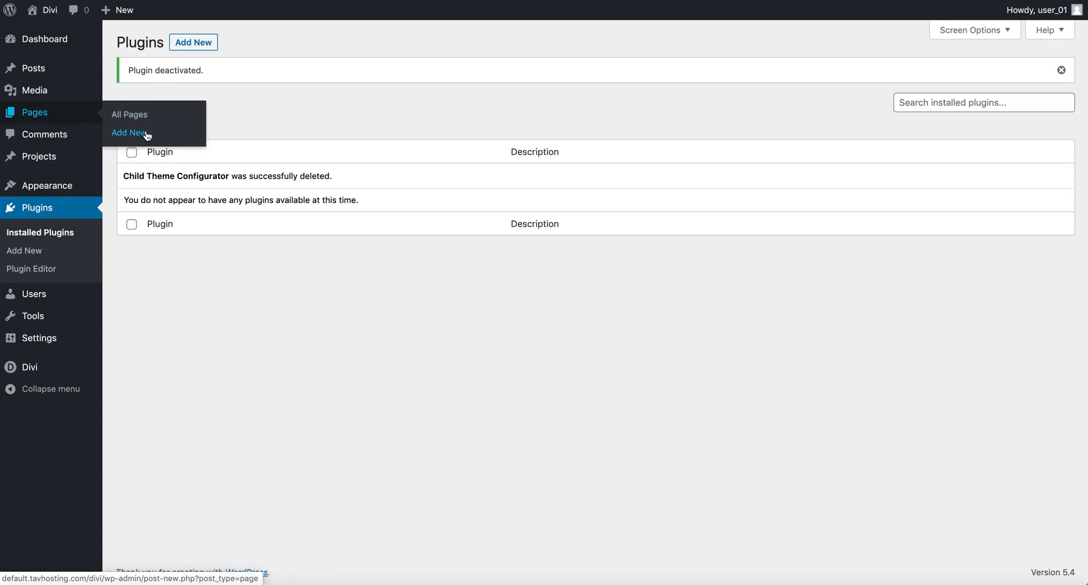
left_click(127, 133)
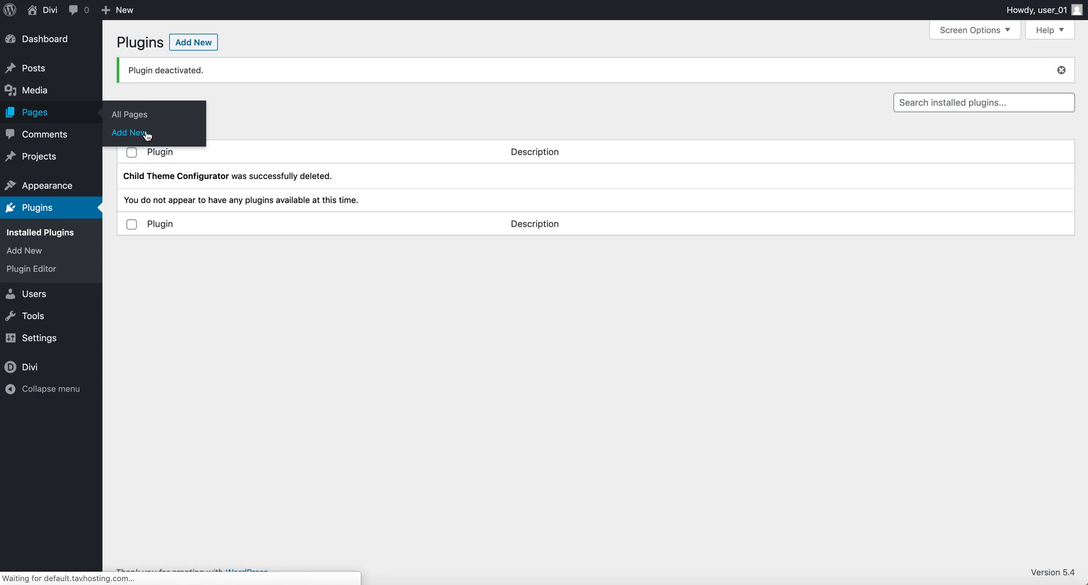
mouse_move(310, 245)
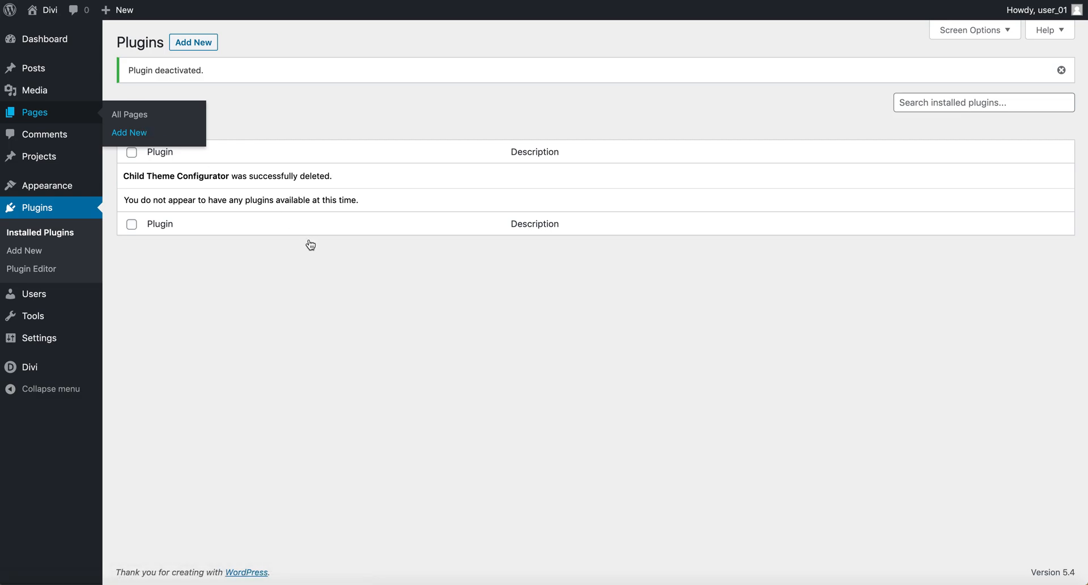
- Close the Block Editor welcome guide and switch the page to Divi Builder
left_click(130, 132)
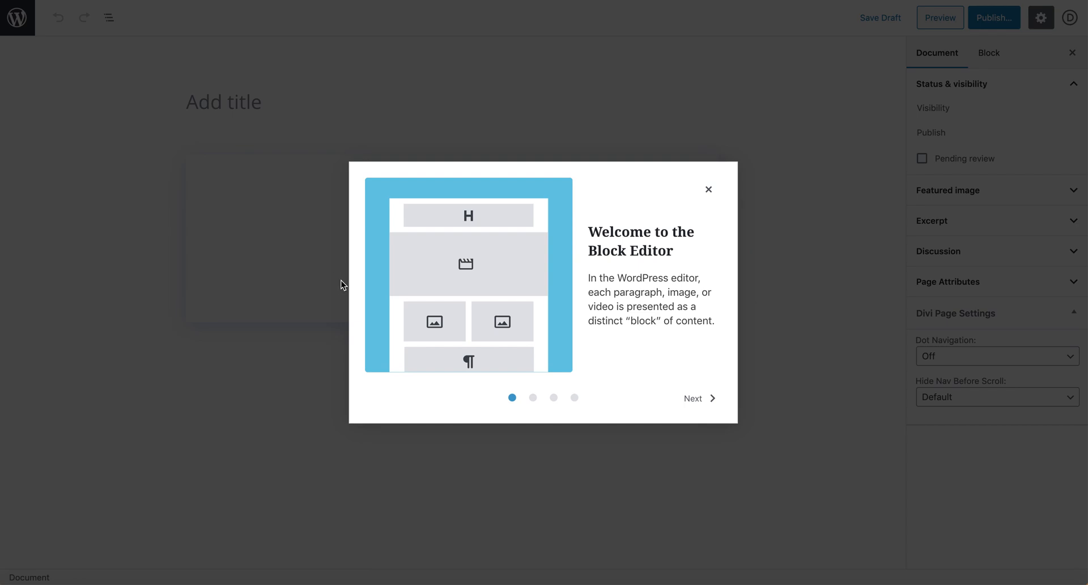
mouse_move(780, 292)
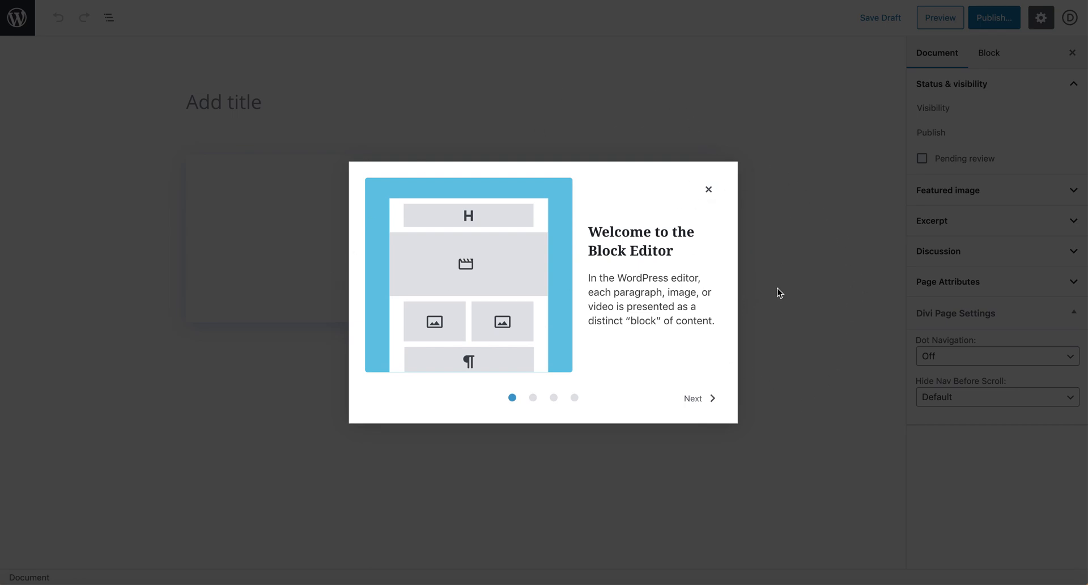
left_click(698, 397)
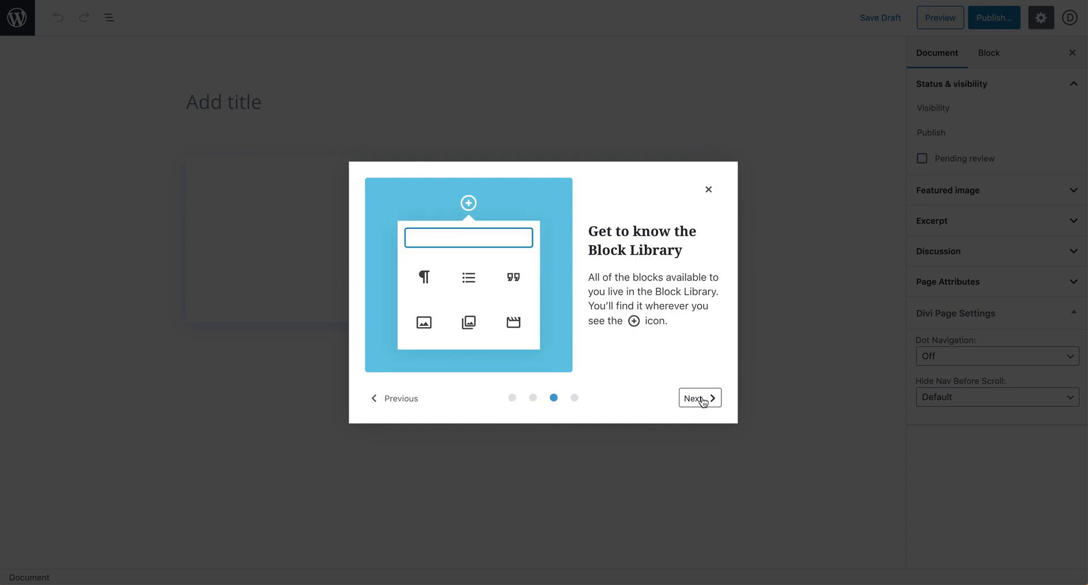
left_click(709, 189)
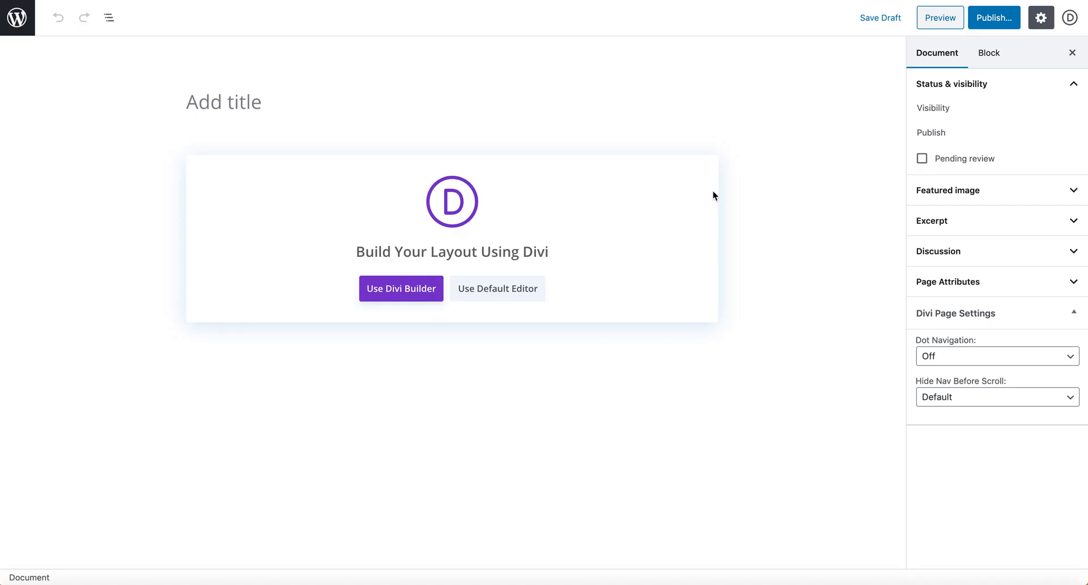
mouse_move(505, 295)
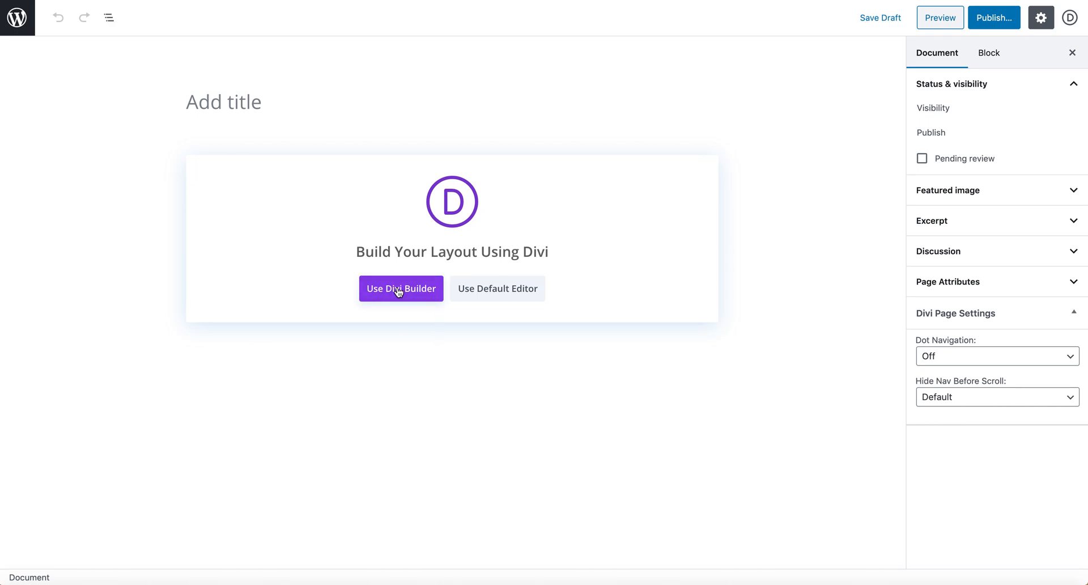
left_click(401, 288)
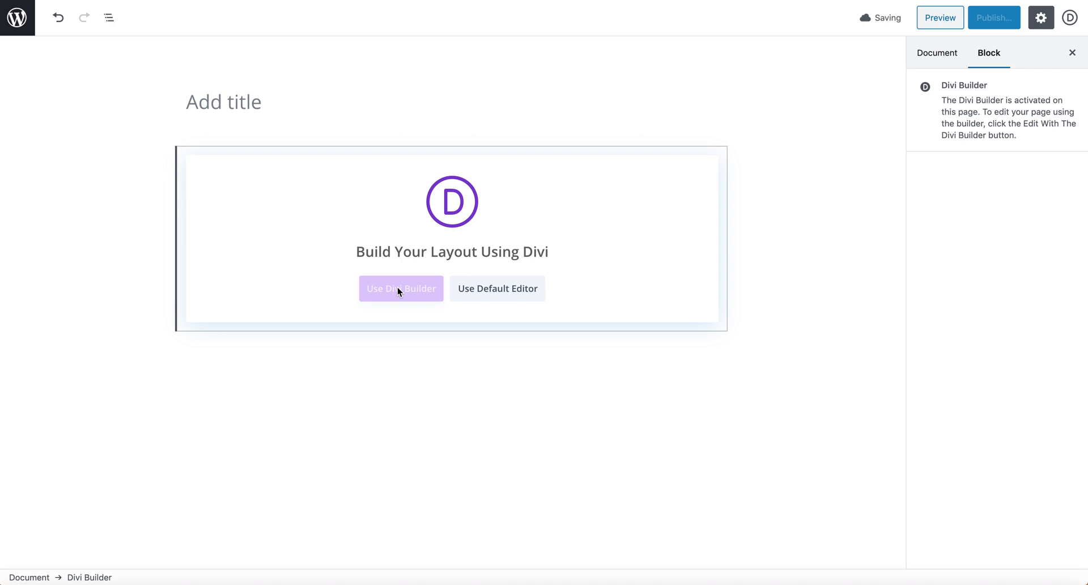
left_click(401, 288)
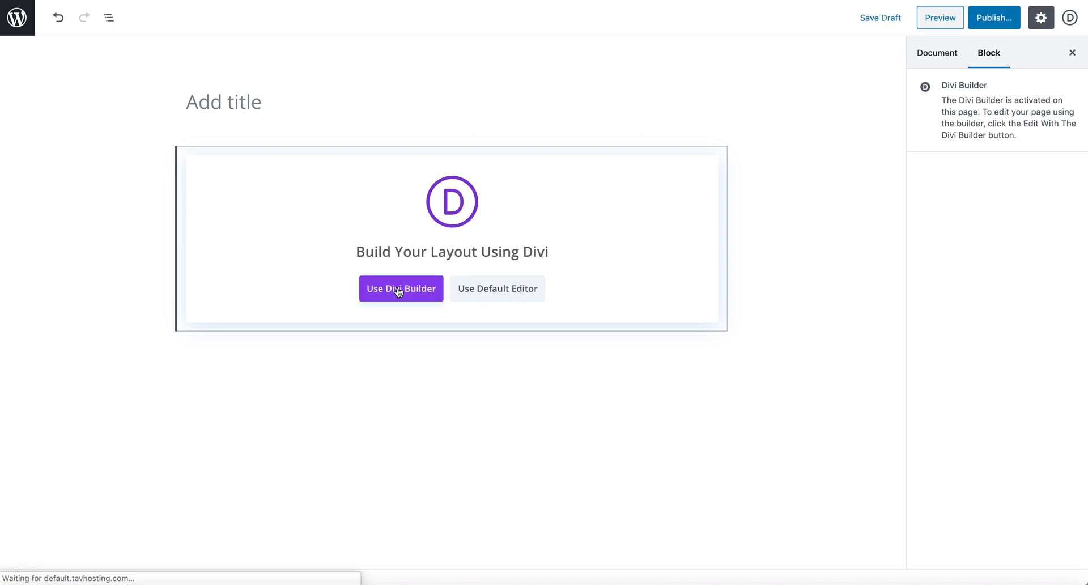
- Choose Start Building, then Build From Scratch to show the row layouts
left_click(400, 288)
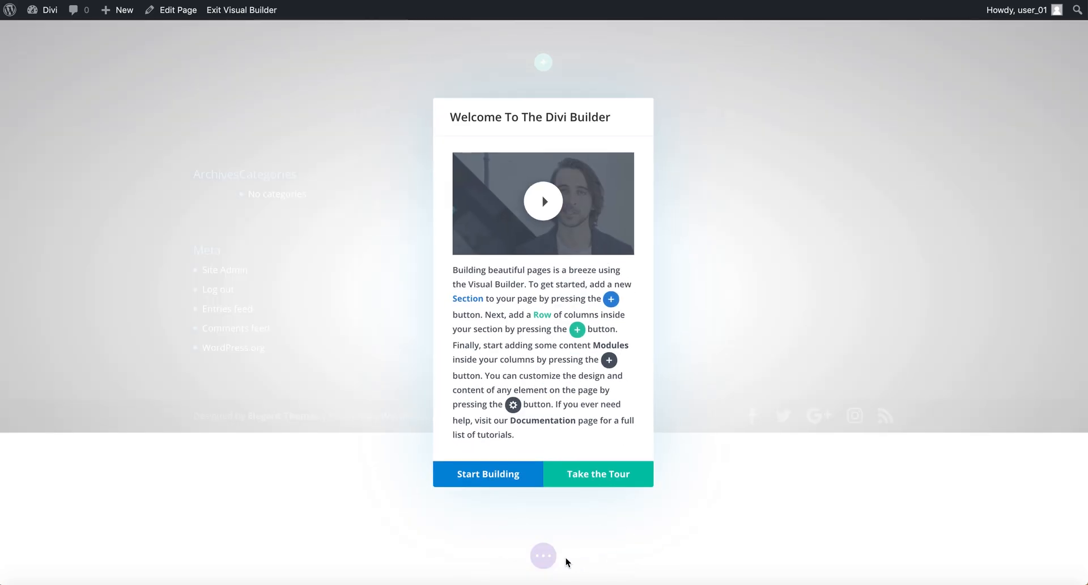
left_click(488, 474)
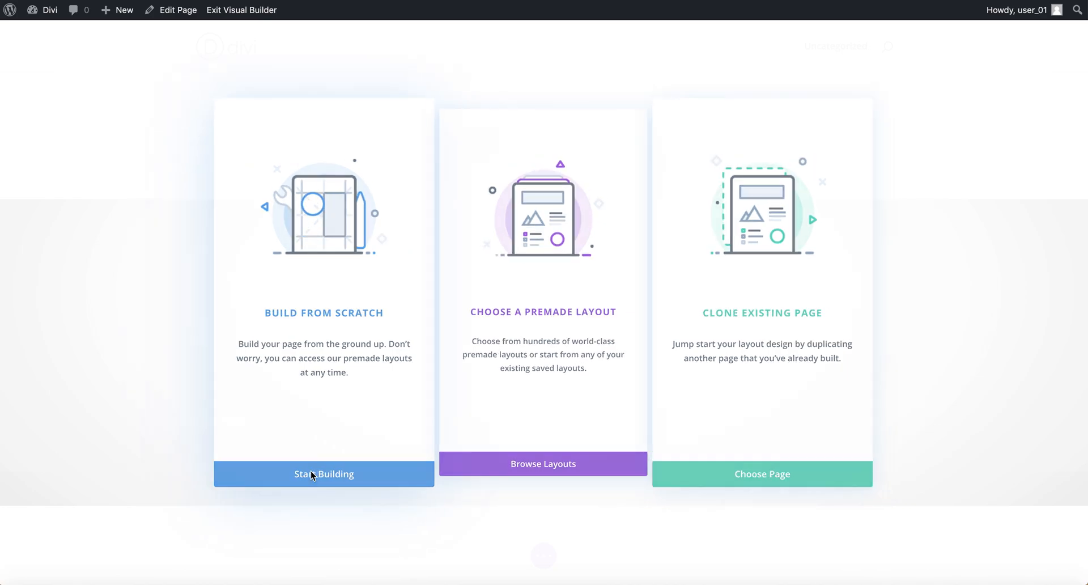
left_click(323, 474)
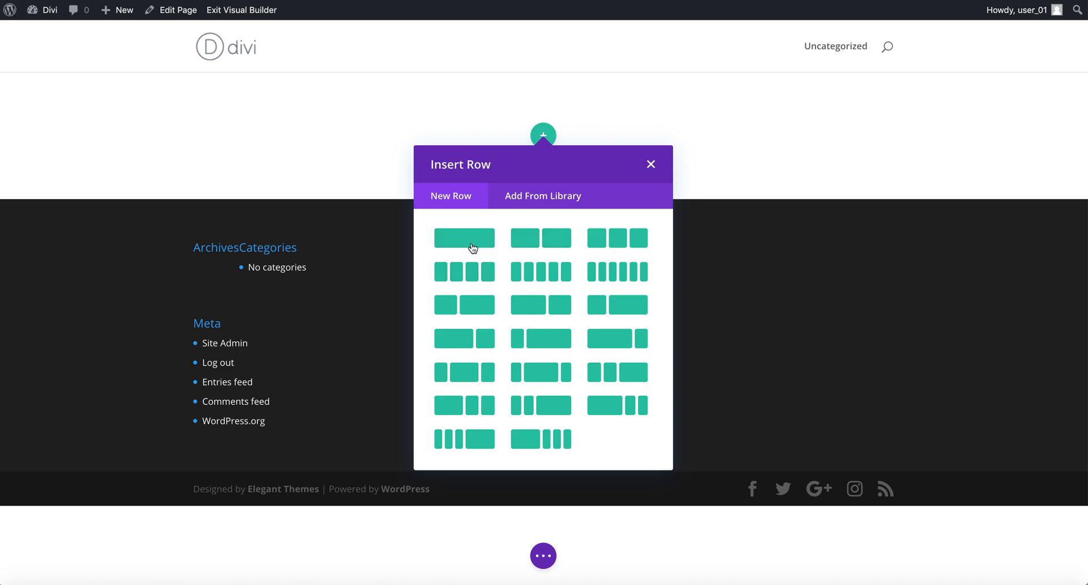
- Insert a single-column row with a default Text module and save its settings
left_click(464, 238)
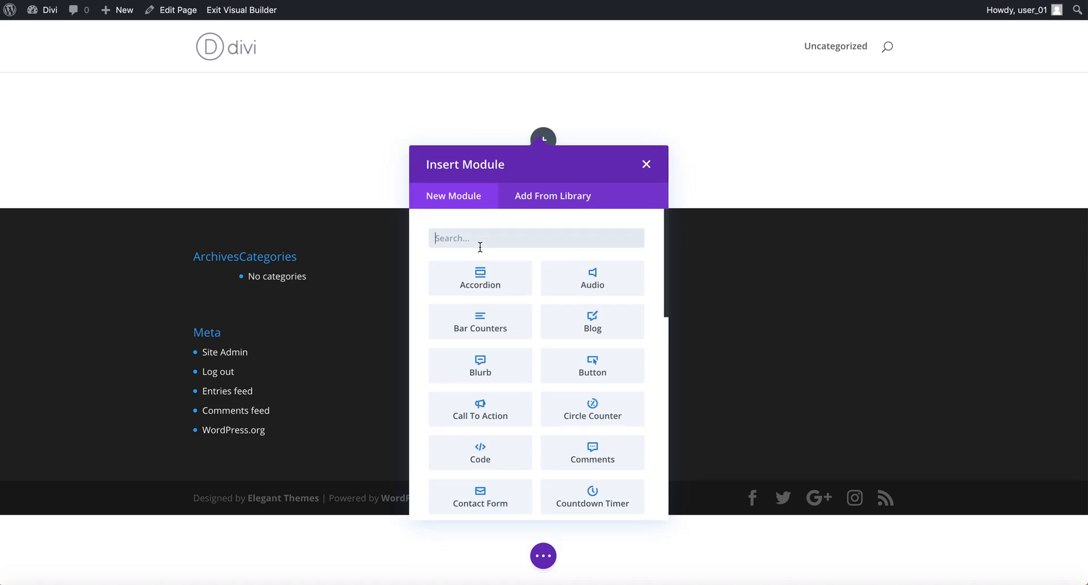
mouse_move(503, 239)
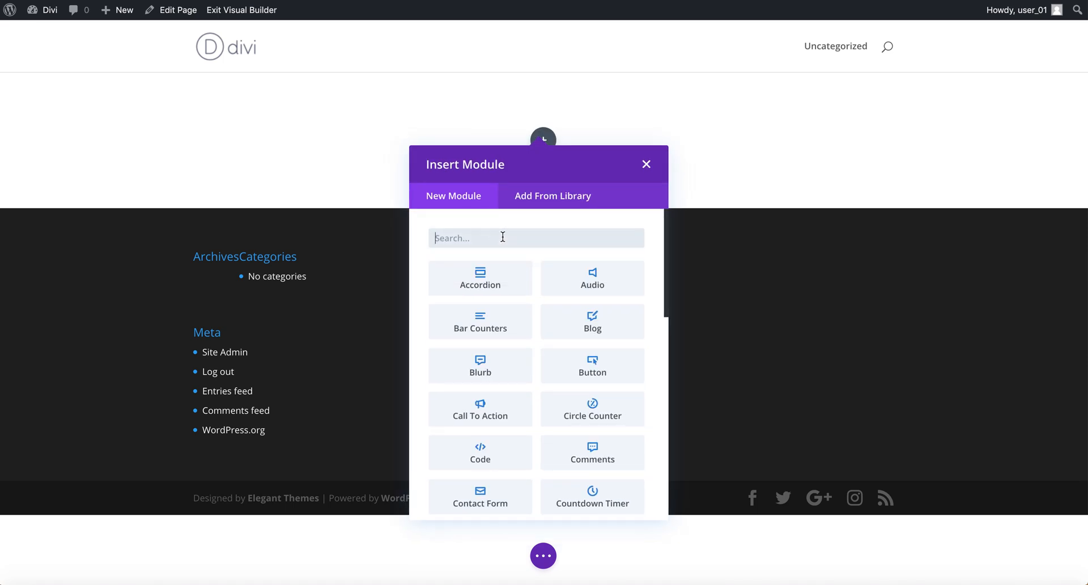
type("text")
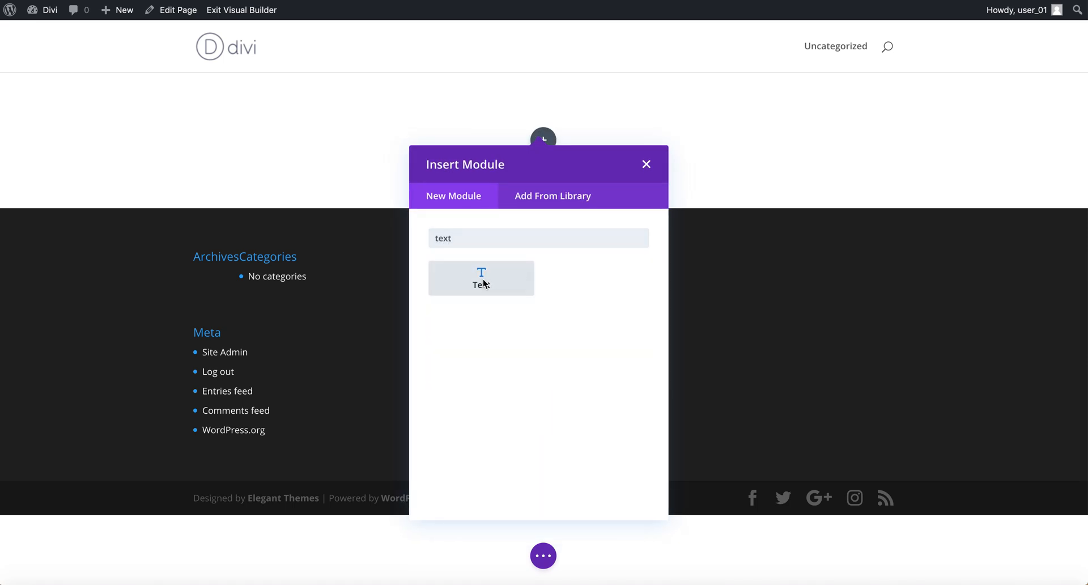
left_click(481, 277)
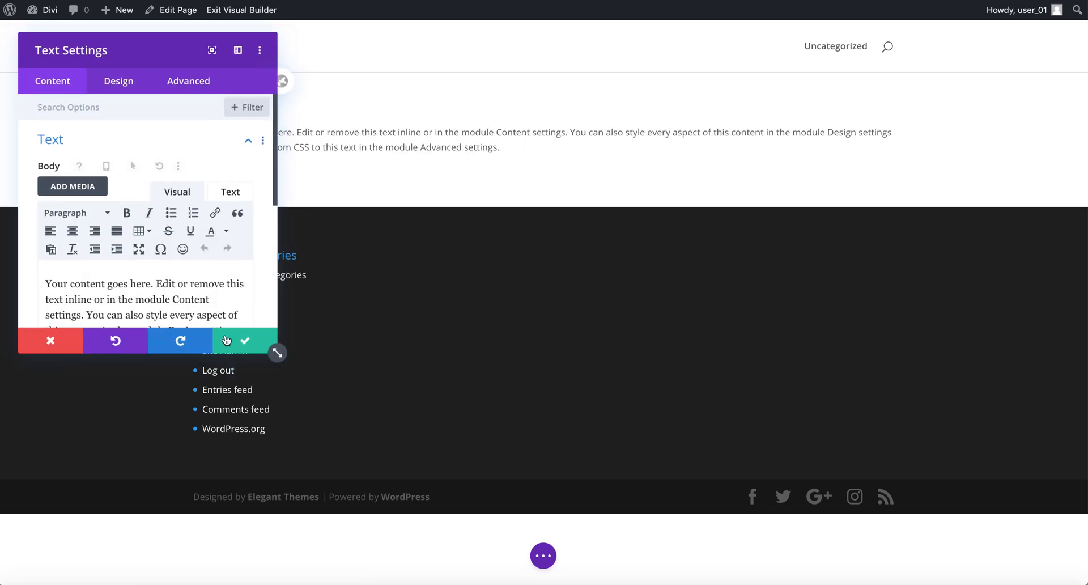
left_click(245, 341)
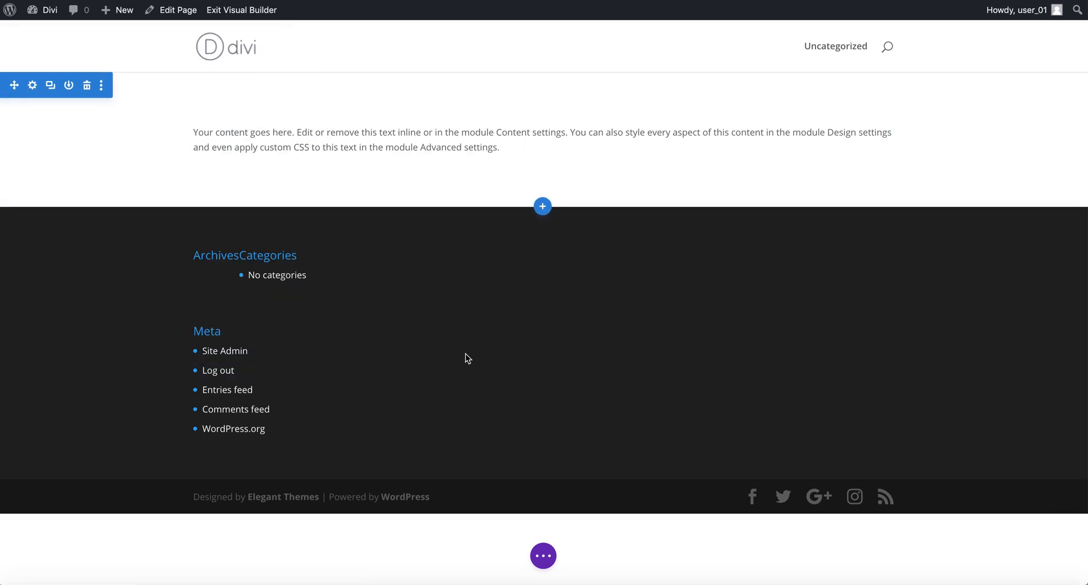
mouse_move(68, 84)
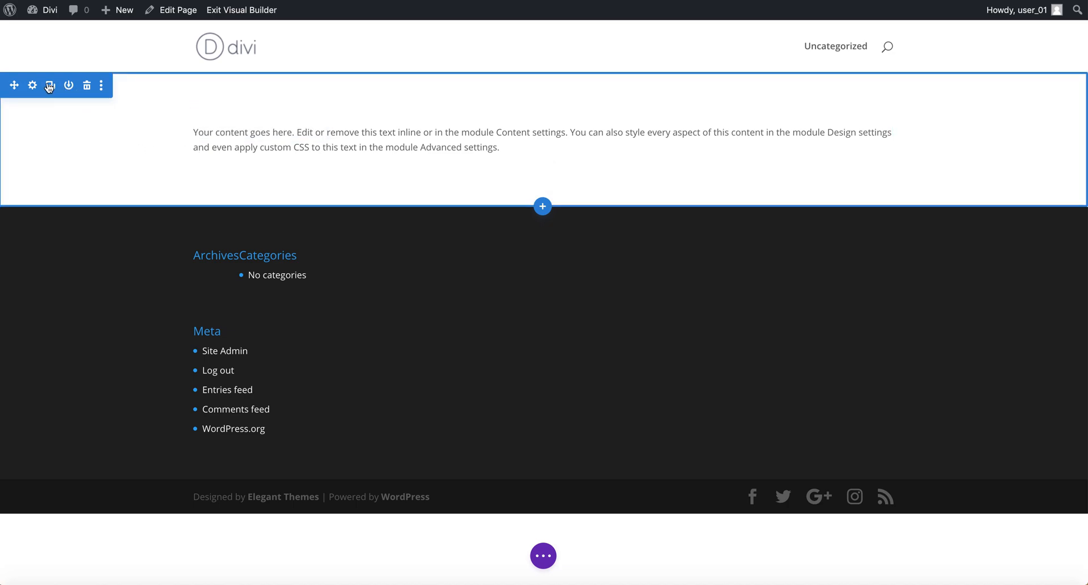
mouse_move(50, 86)
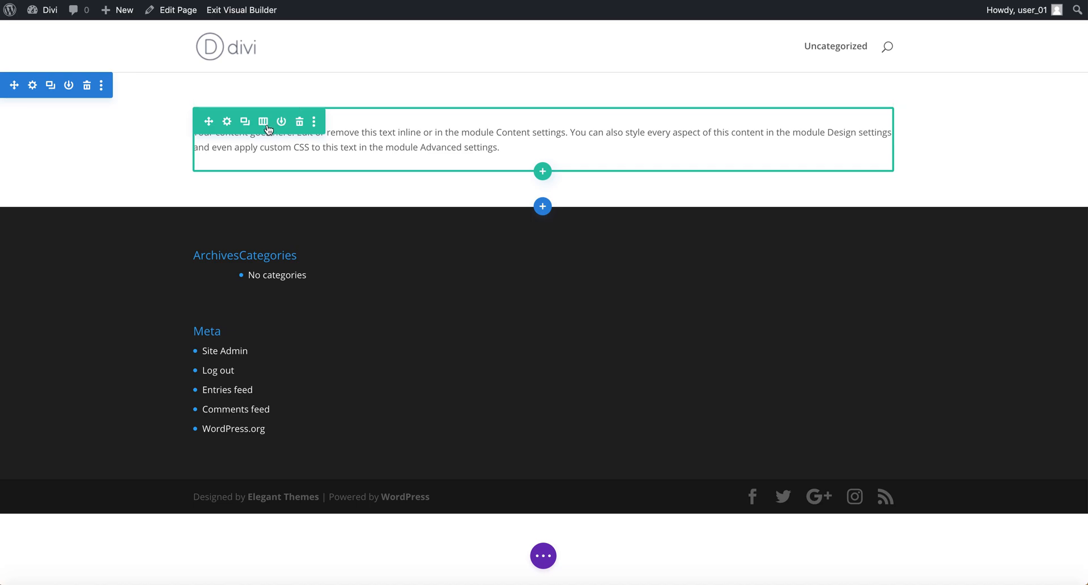
mouse_move(300, 121)
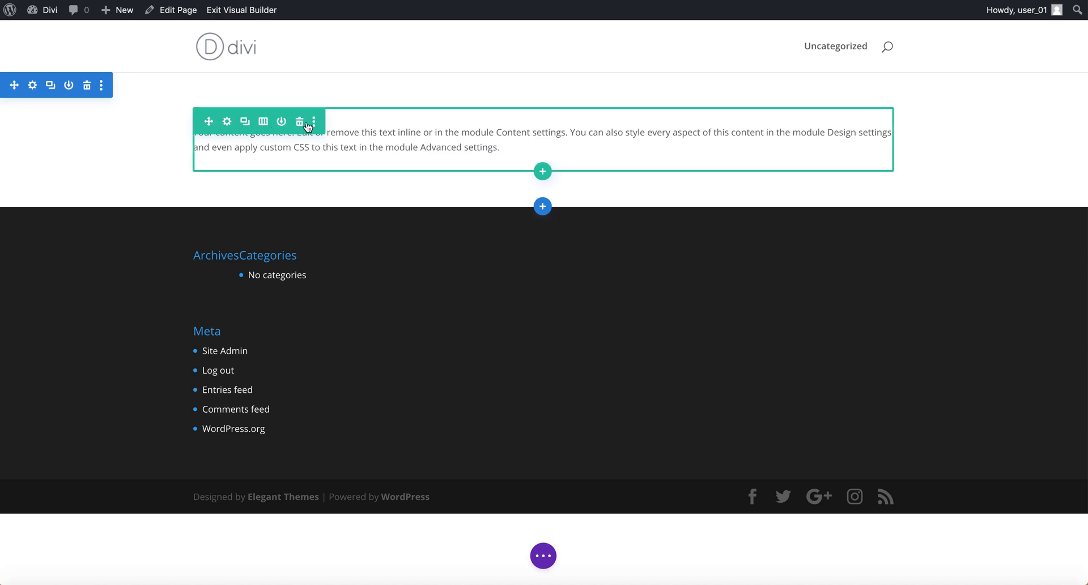
mouse_move(209, 122)
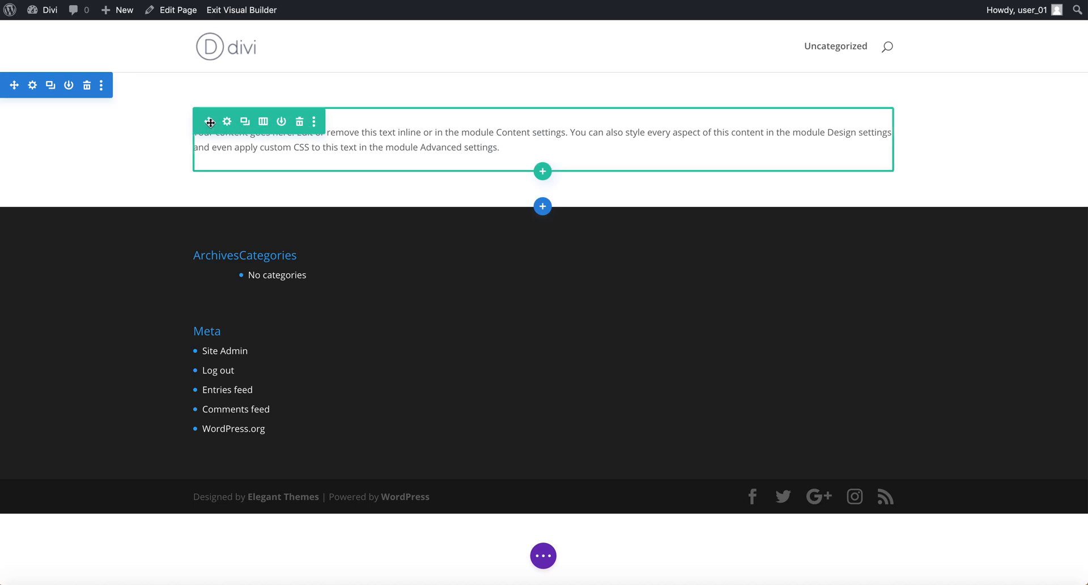
mouse_move(209, 121)
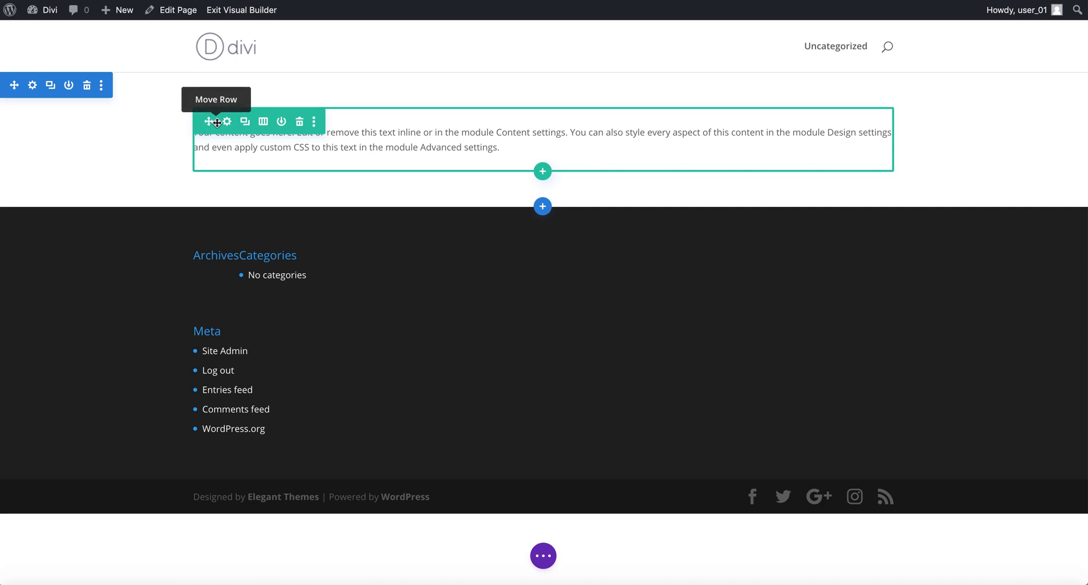
mouse_move(226, 121)
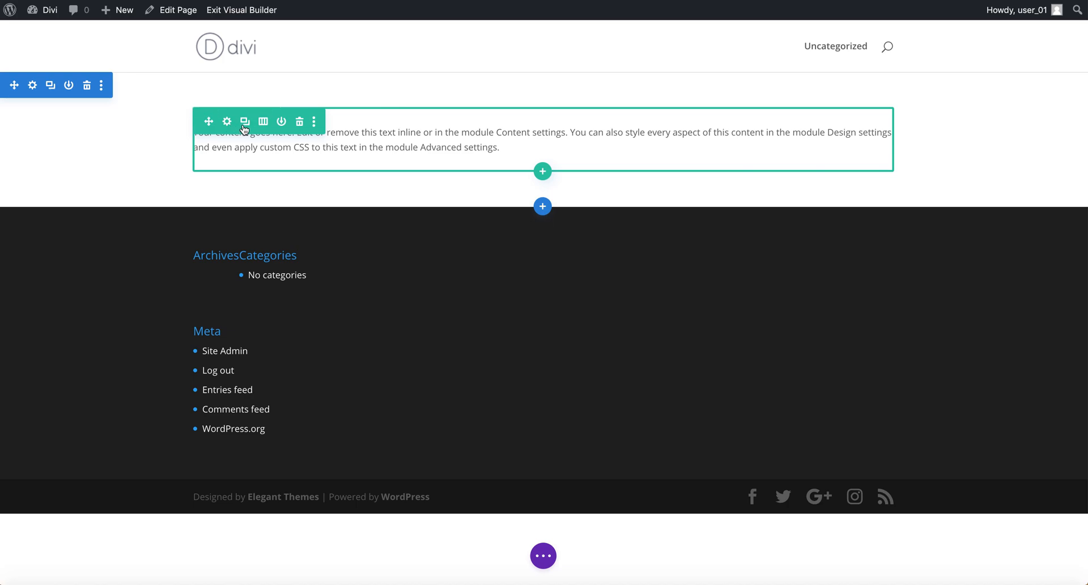
mouse_move(244, 121)
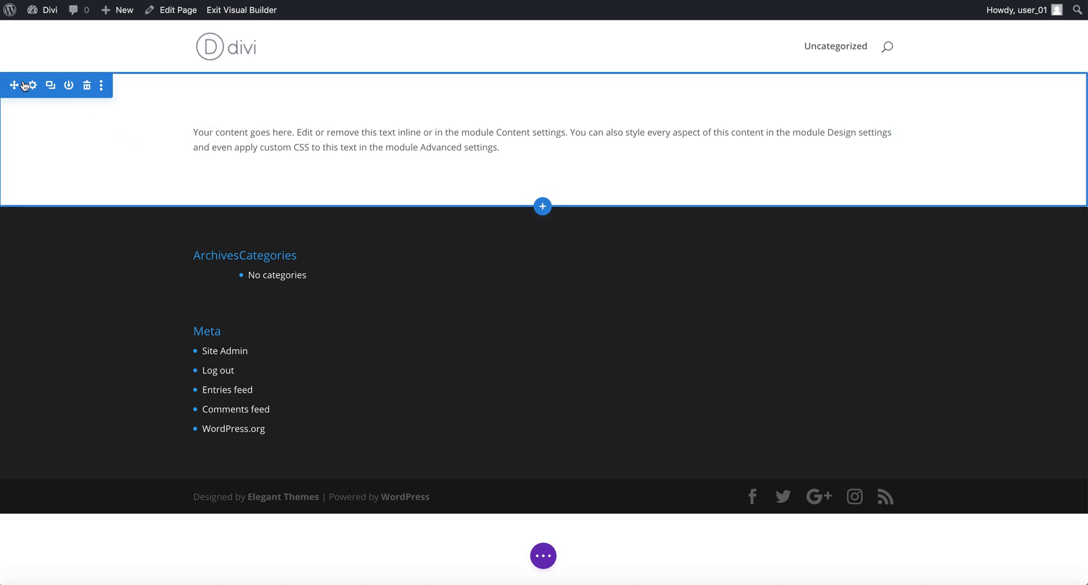
mouse_move(31, 84)
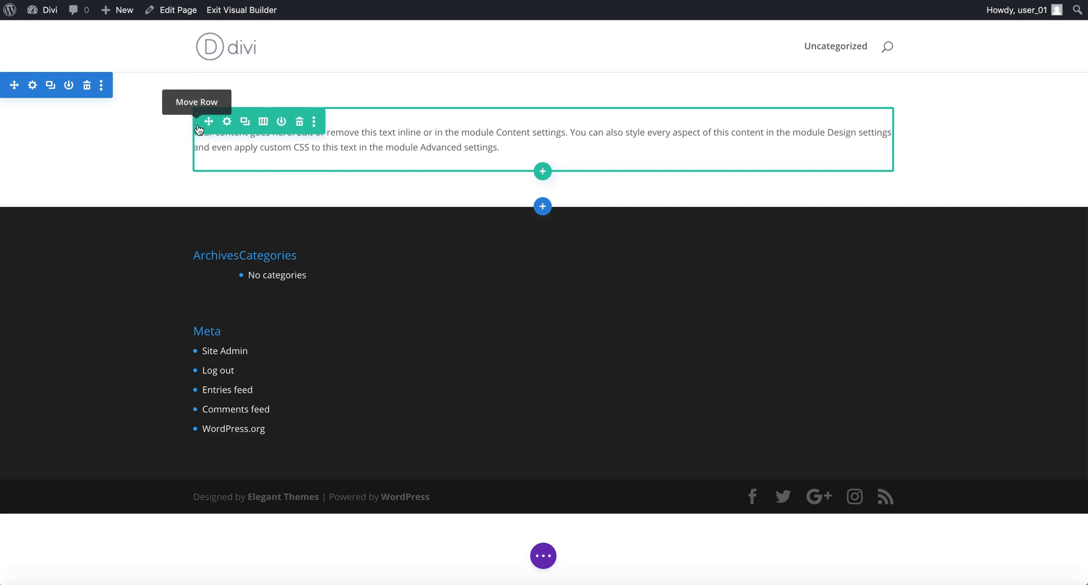
mouse_move(271, 136)
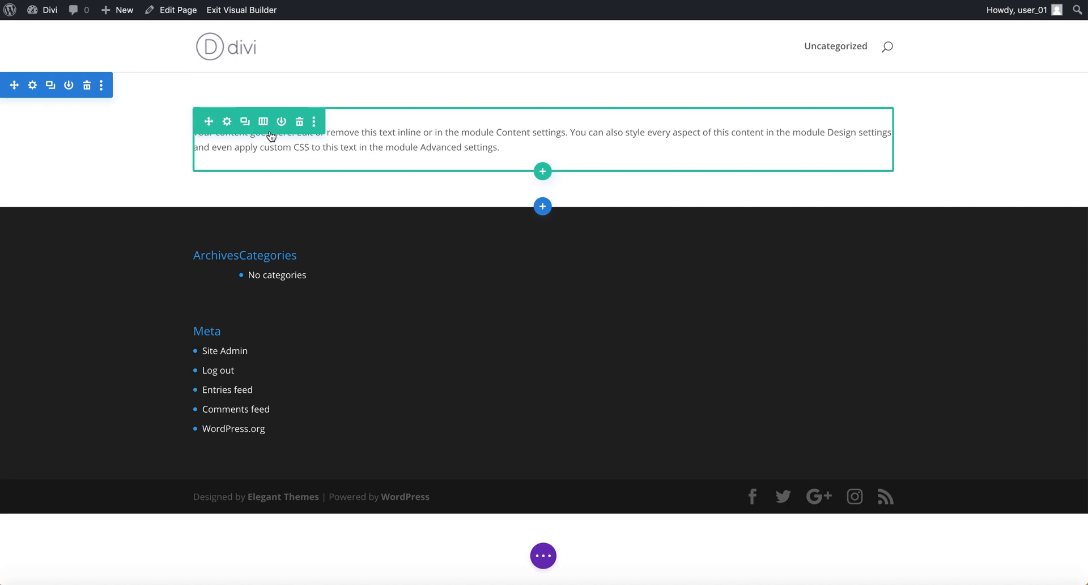
mouse_move(282, 121)
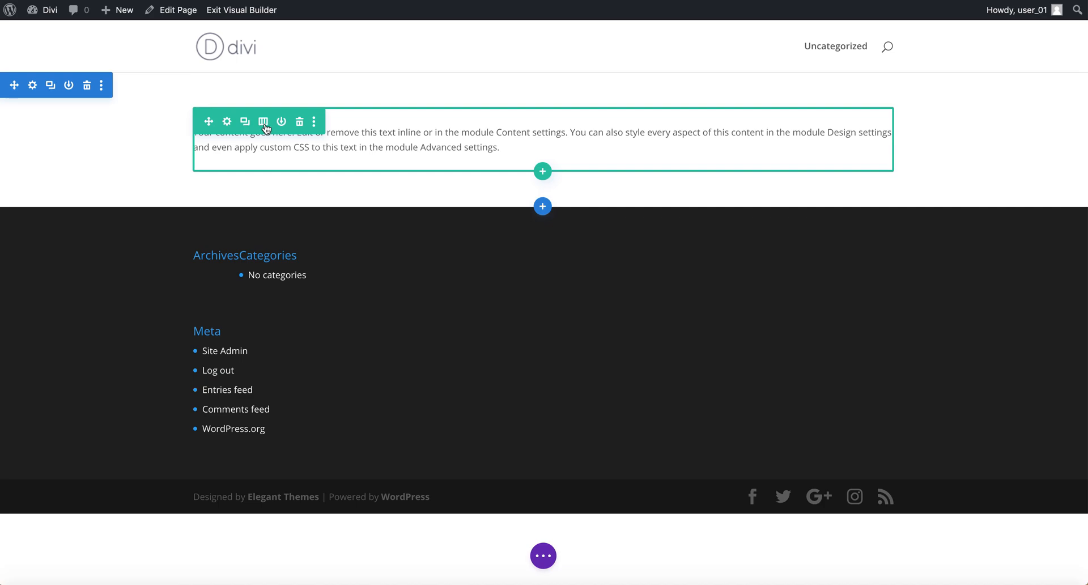
mouse_move(264, 121)
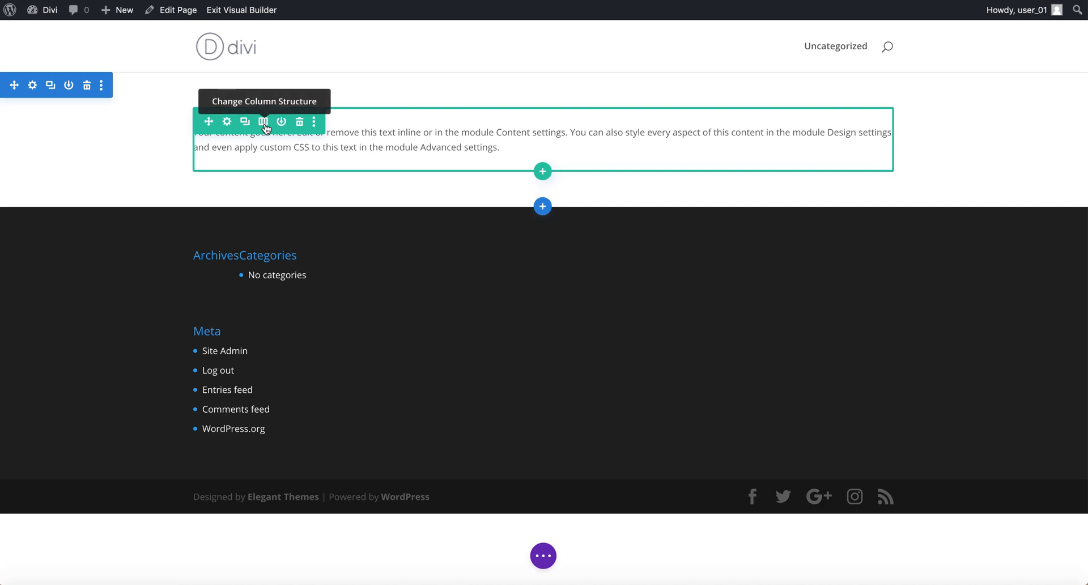
left_click(263, 121)
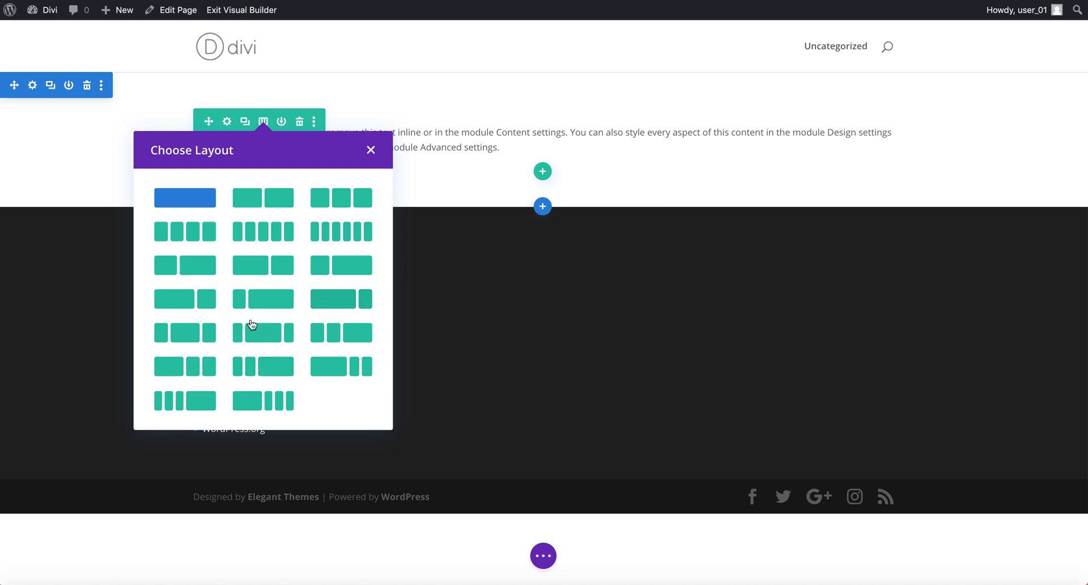
left_click(370, 149)
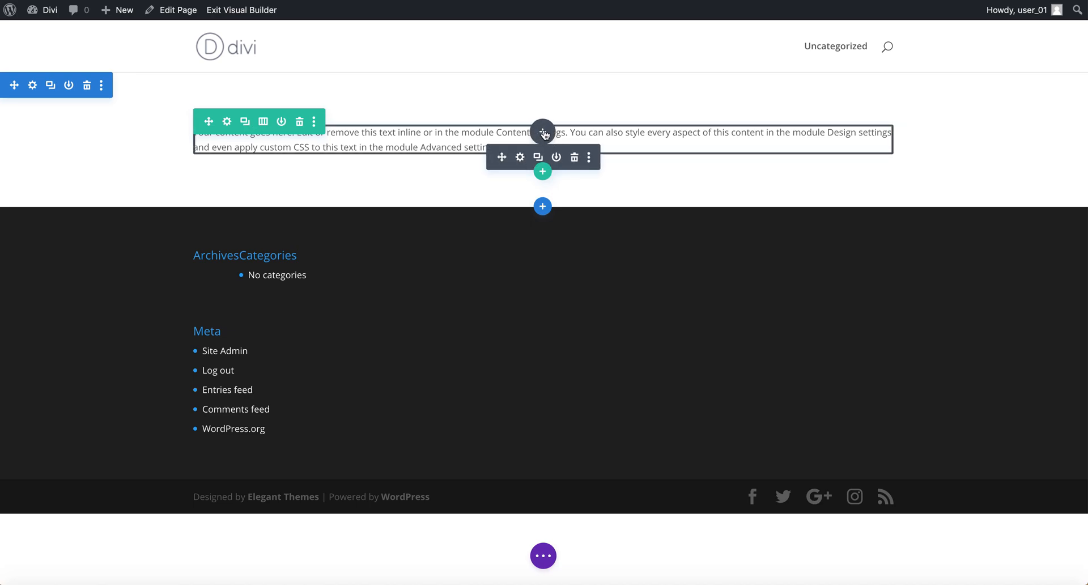
mouse_move(489, 137)
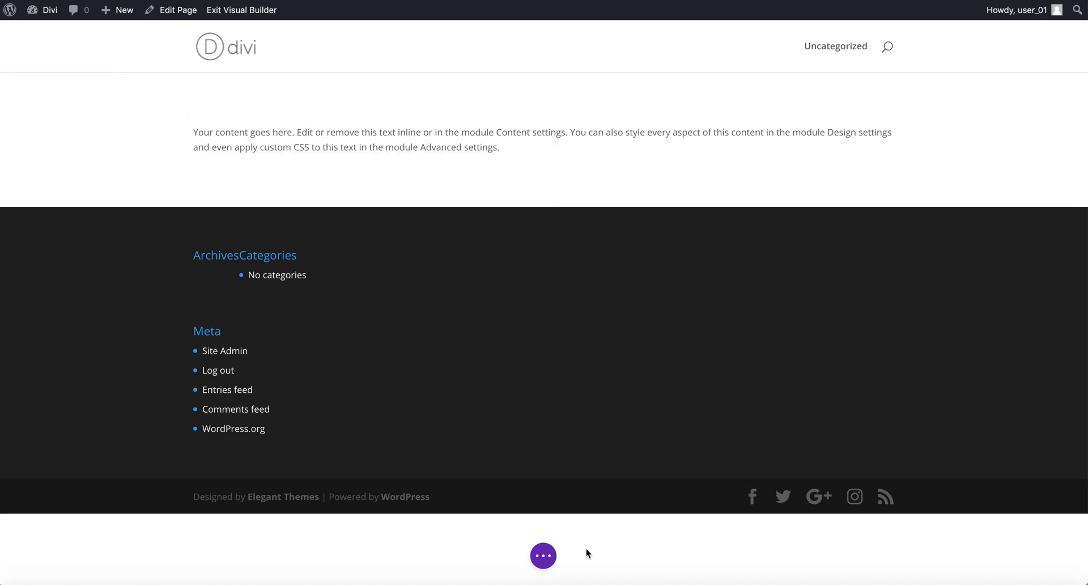
- Save the Divi page as a draft and exit the Visual Builder
left_click(544, 556)
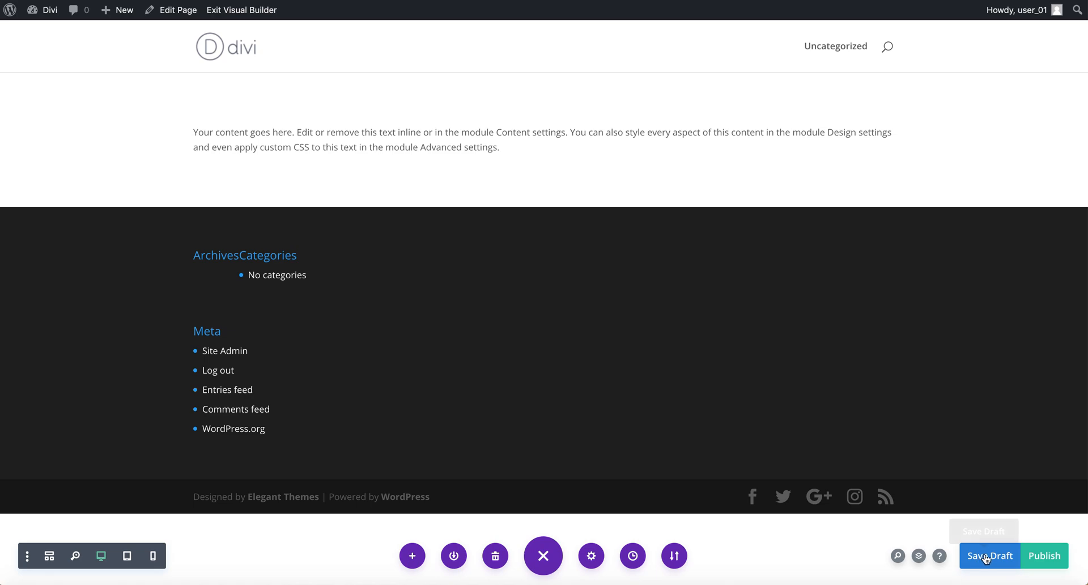
left_click(990, 555)
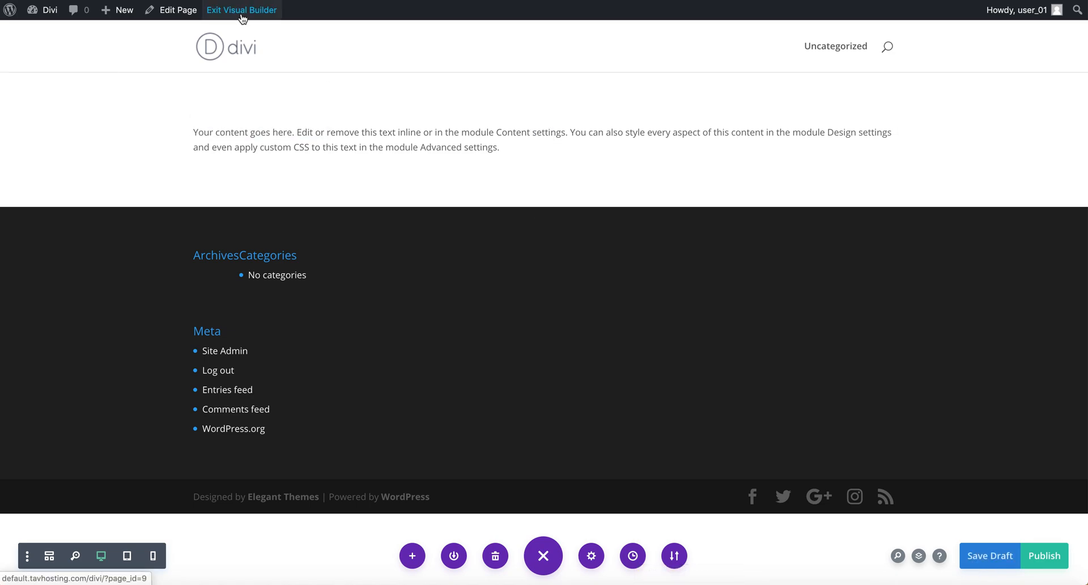
left_click(242, 9)
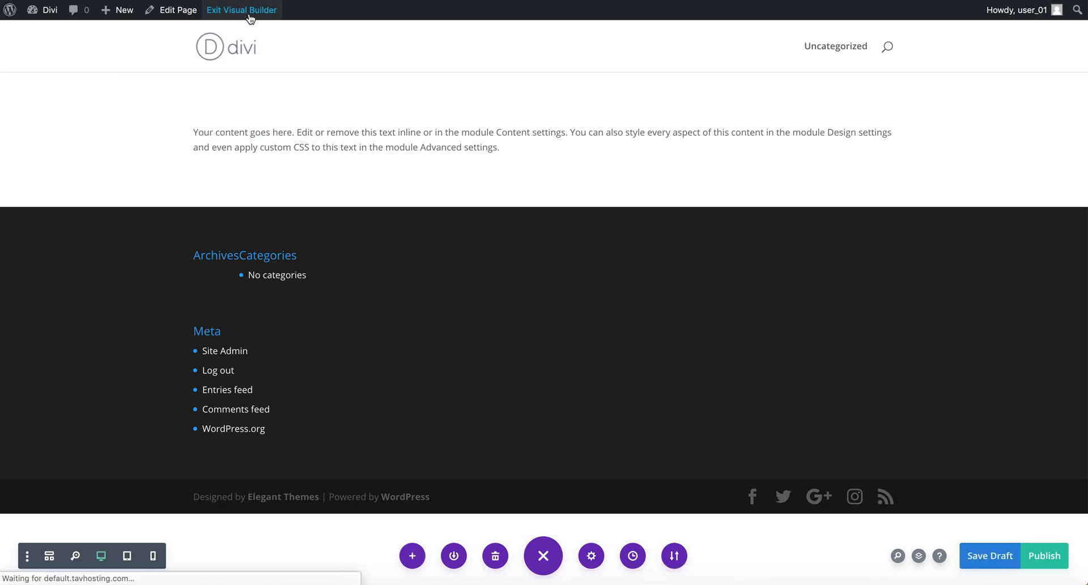
left_click(242, 9)
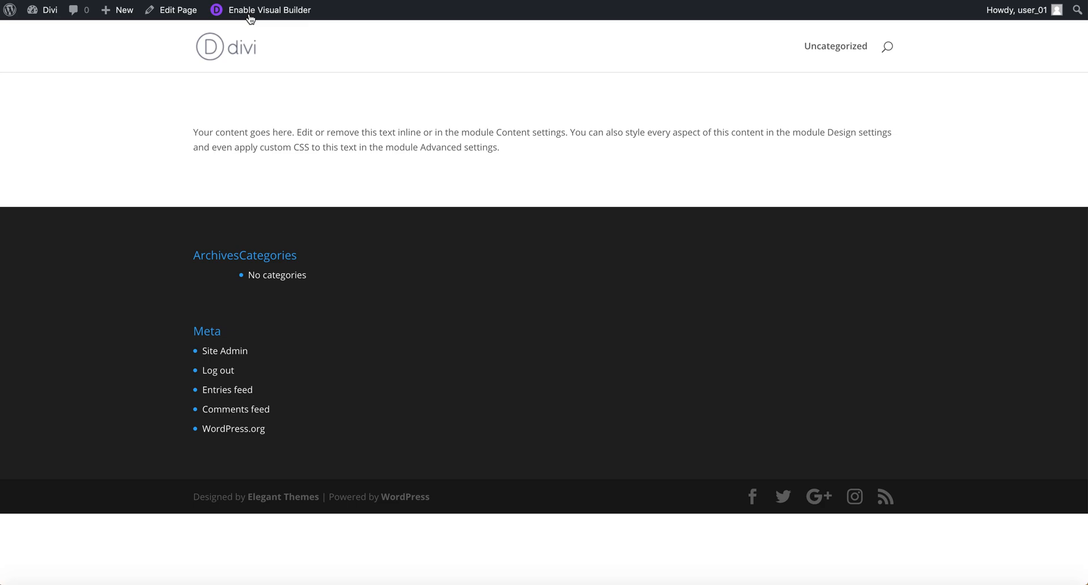
- Go to the admin Dashboard via the admin bar, then choose Divi Theme Options
left_click(48, 10)
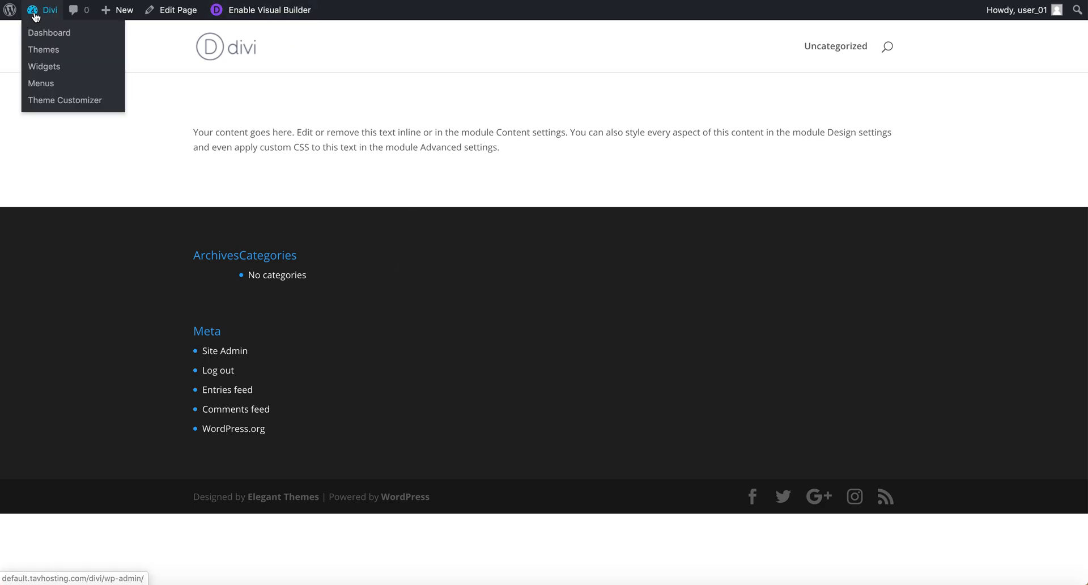
left_click(49, 33)
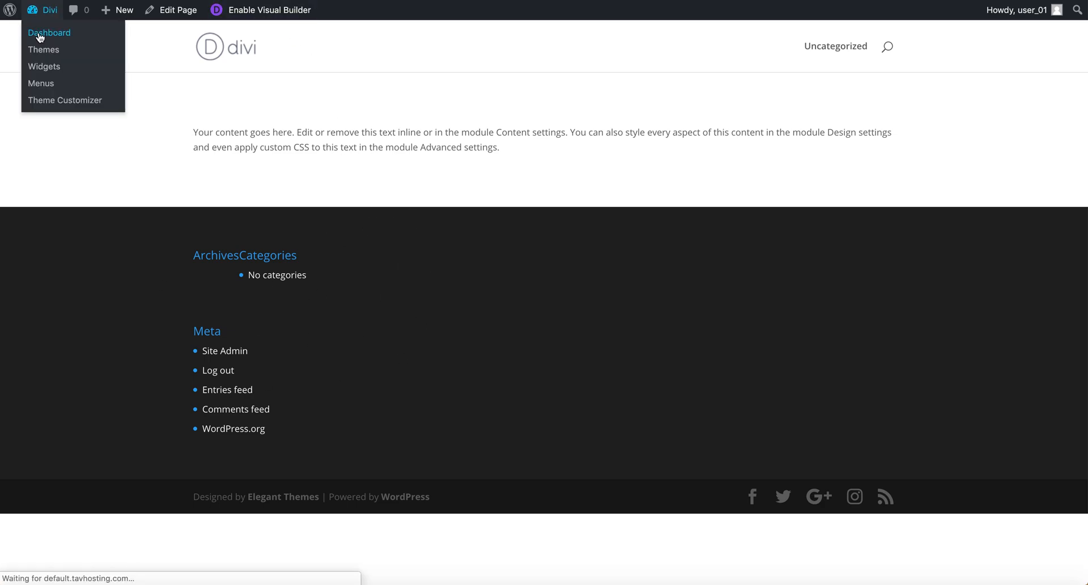
left_click(49, 32)
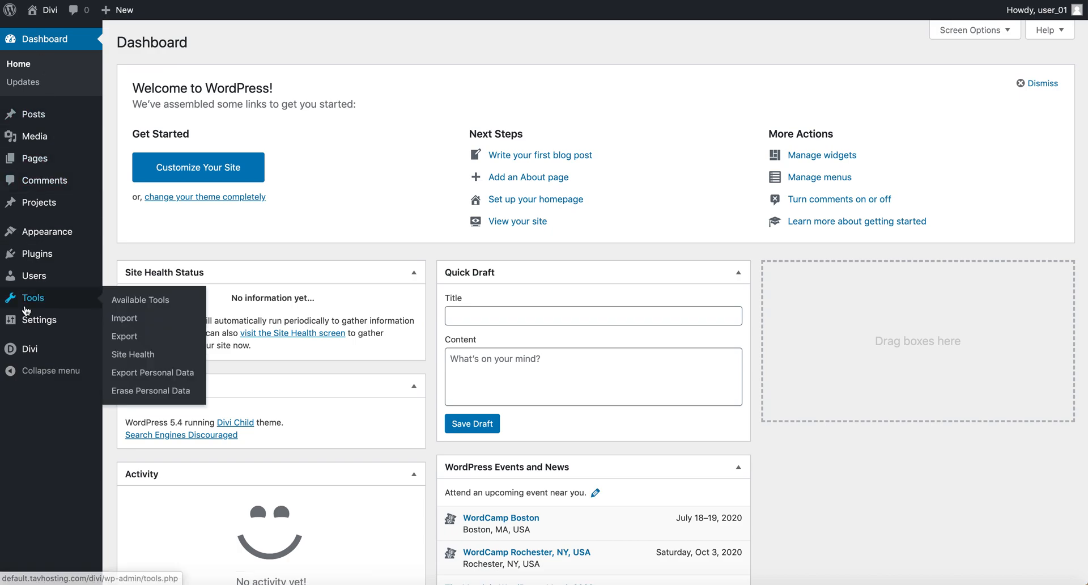
mouse_move(29, 349)
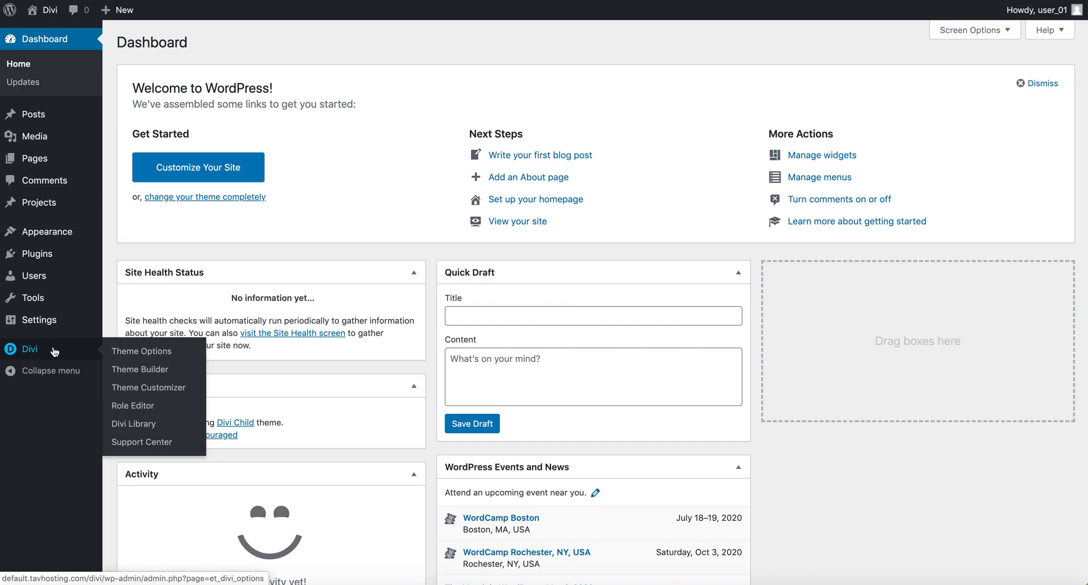
mouse_move(141, 351)
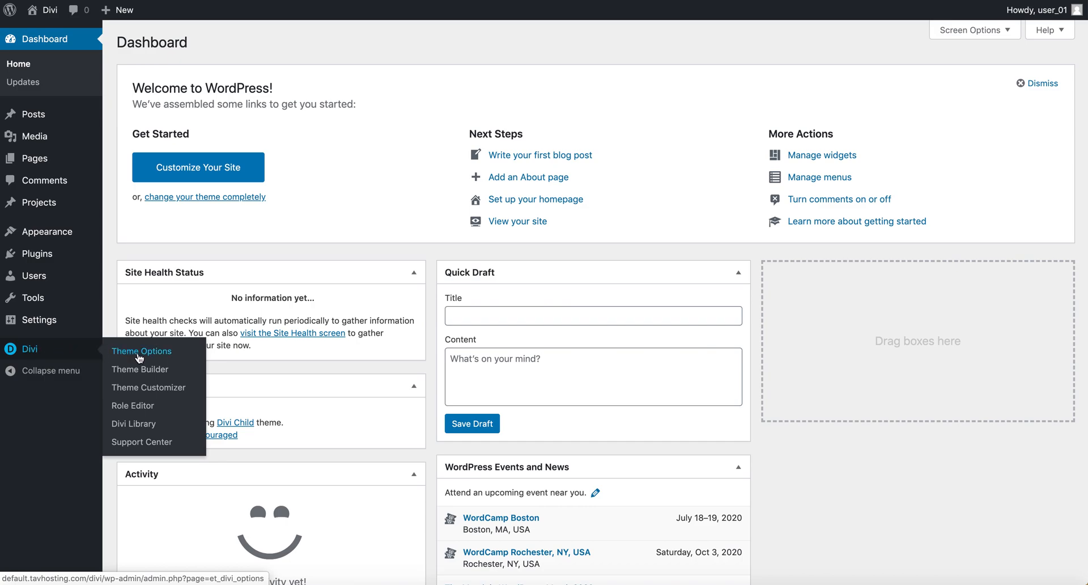
left_click(141, 353)
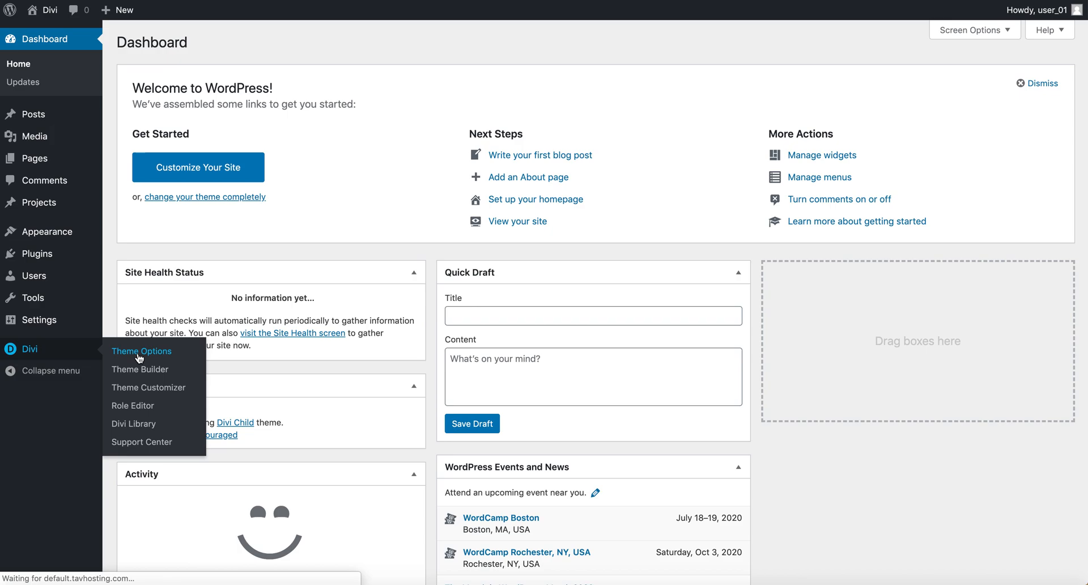
- Scroll through the General settings of Divi Theme Options and check the Sidebar Layout dropdown
left_click(142, 350)
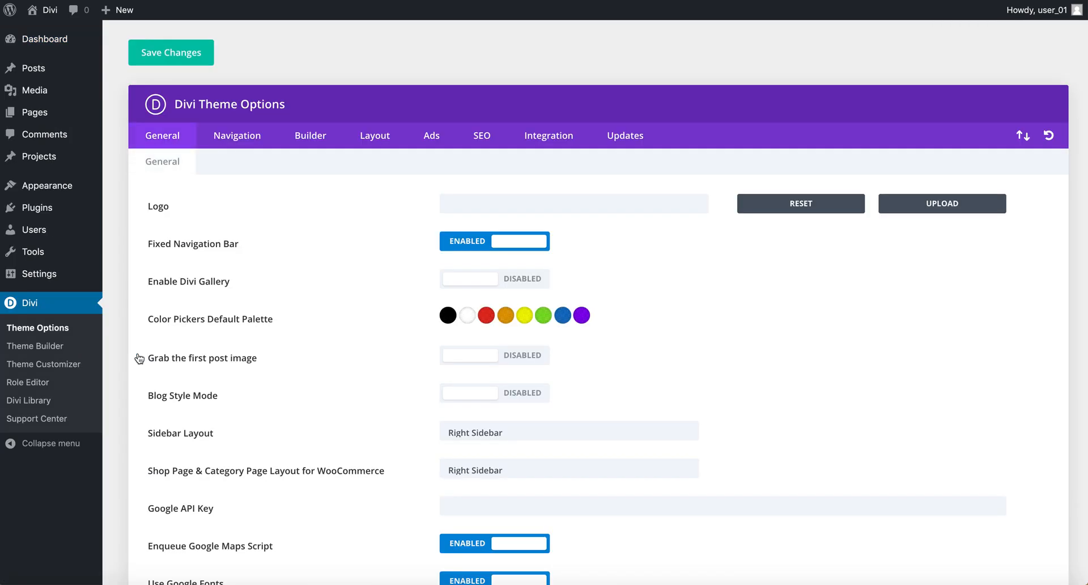
mouse_move(47, 185)
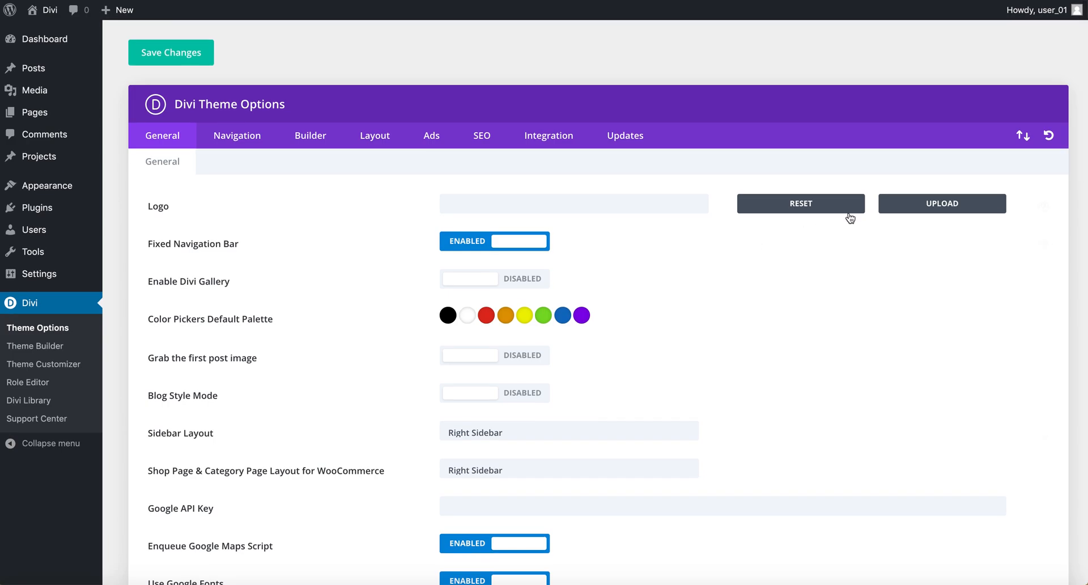
scroll("down", 3)
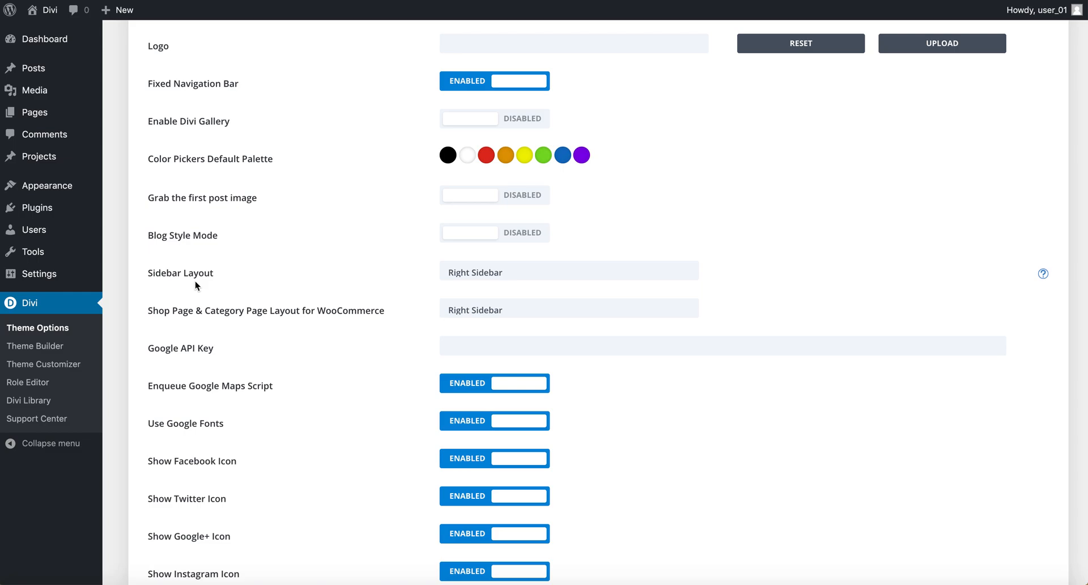
left_click(568, 271)
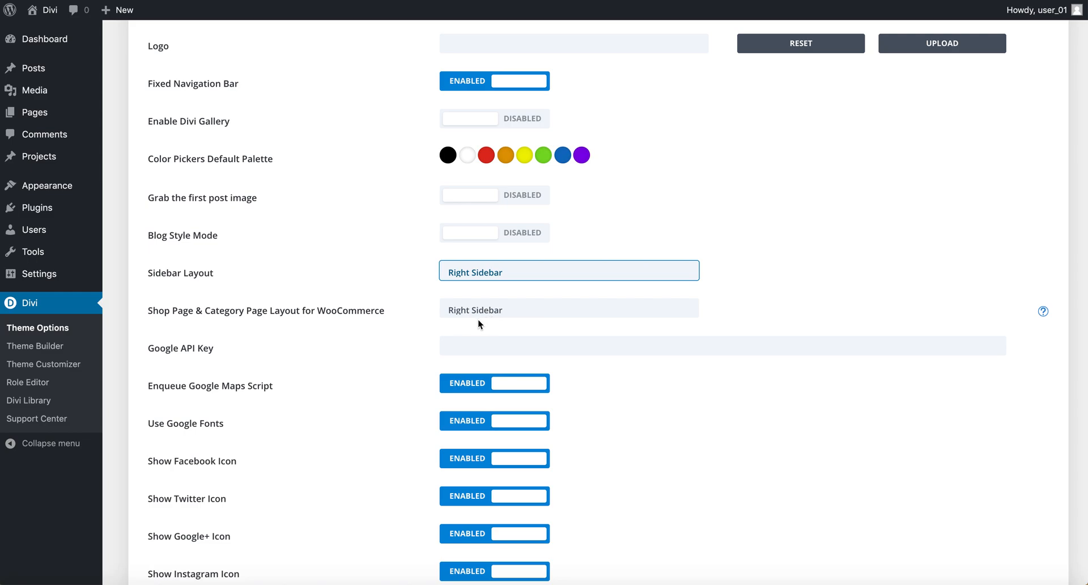
scroll("down", 3)
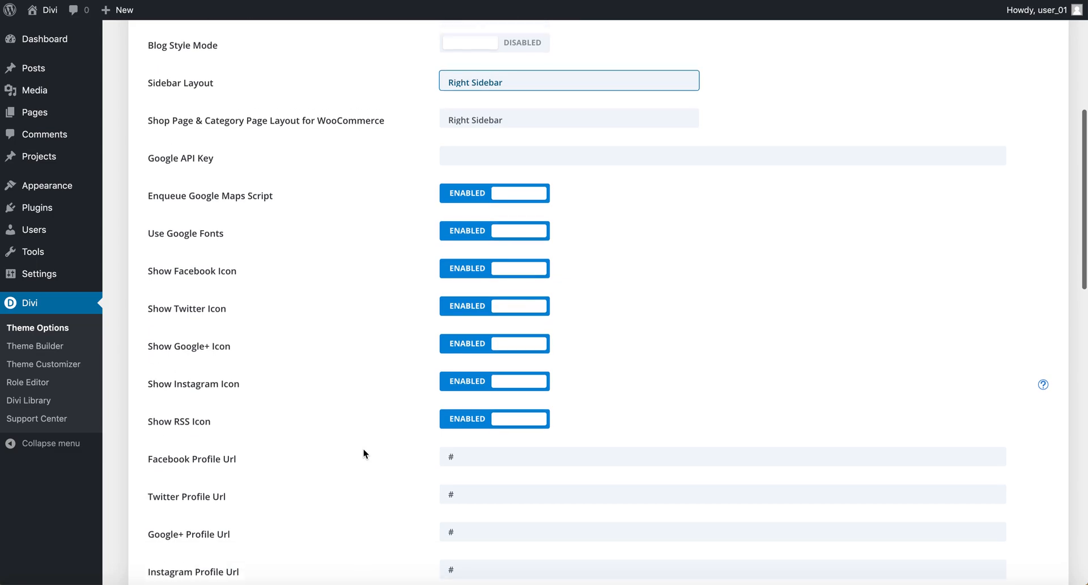
scroll("down", 3)
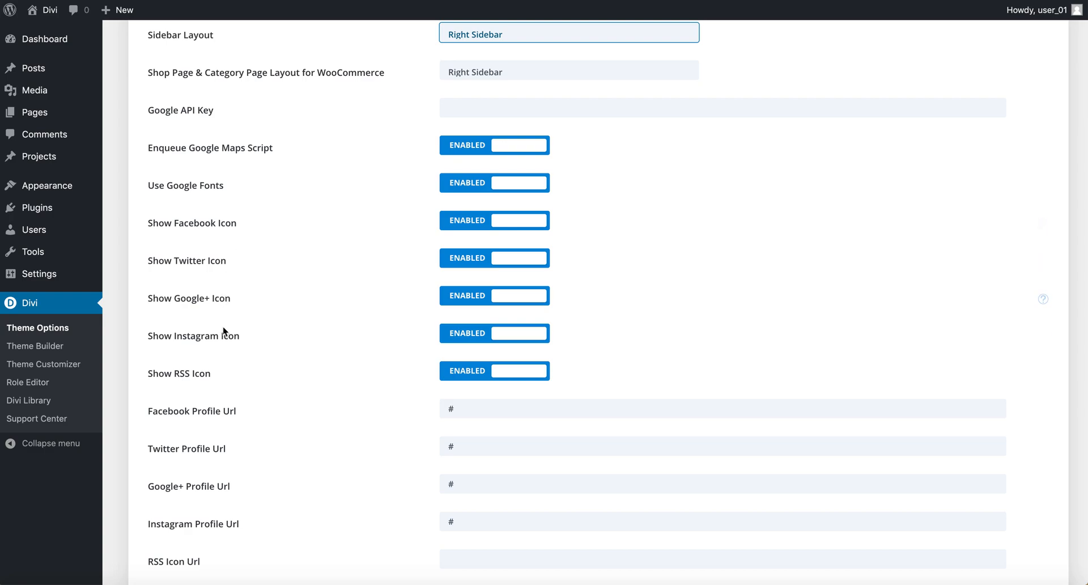
mouse_move(223, 390)
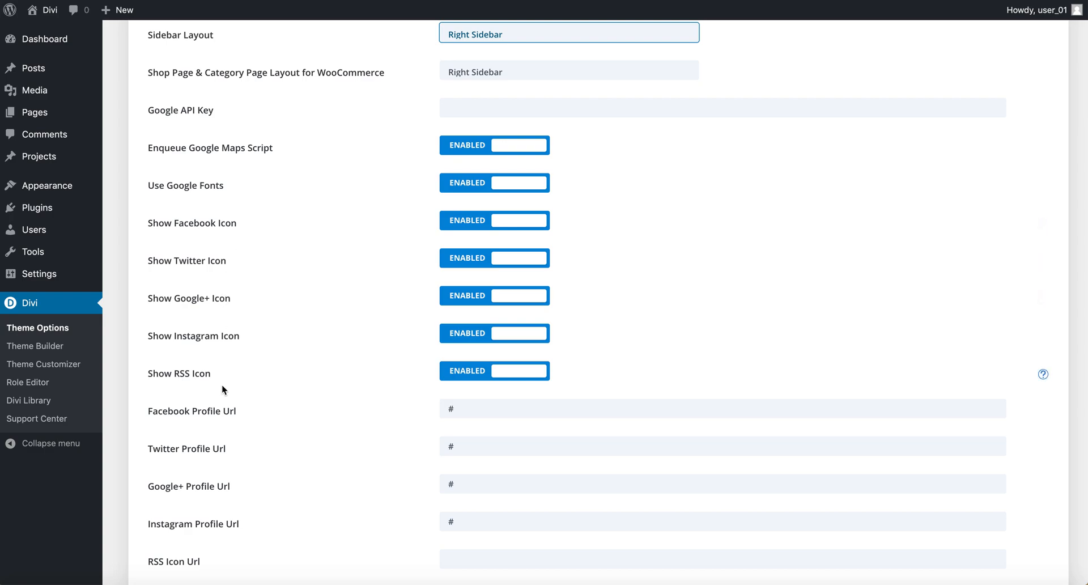
mouse_move(196, 309)
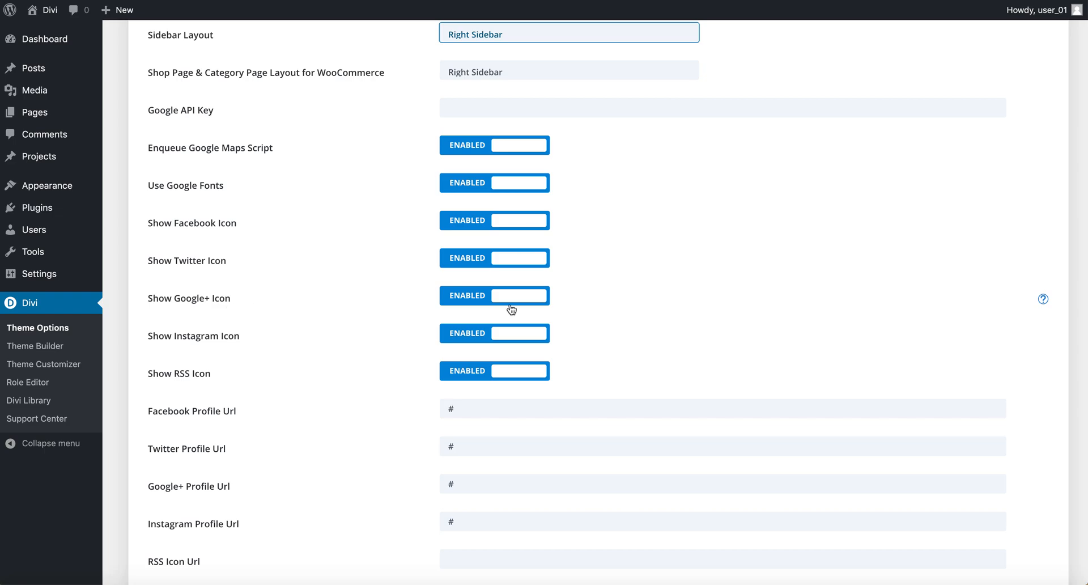
left_click(511, 295)
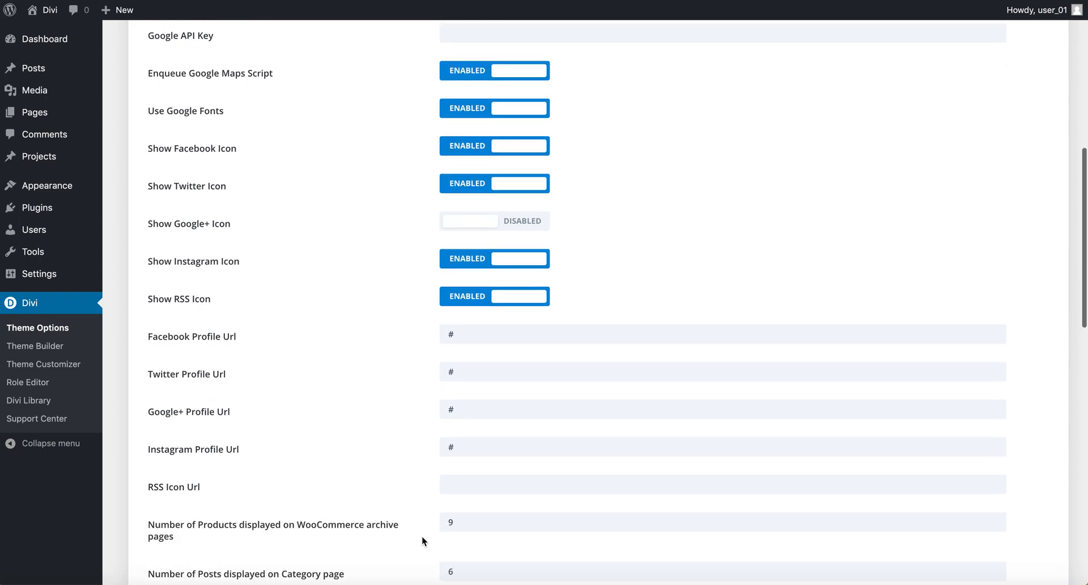
scroll("down", 3)
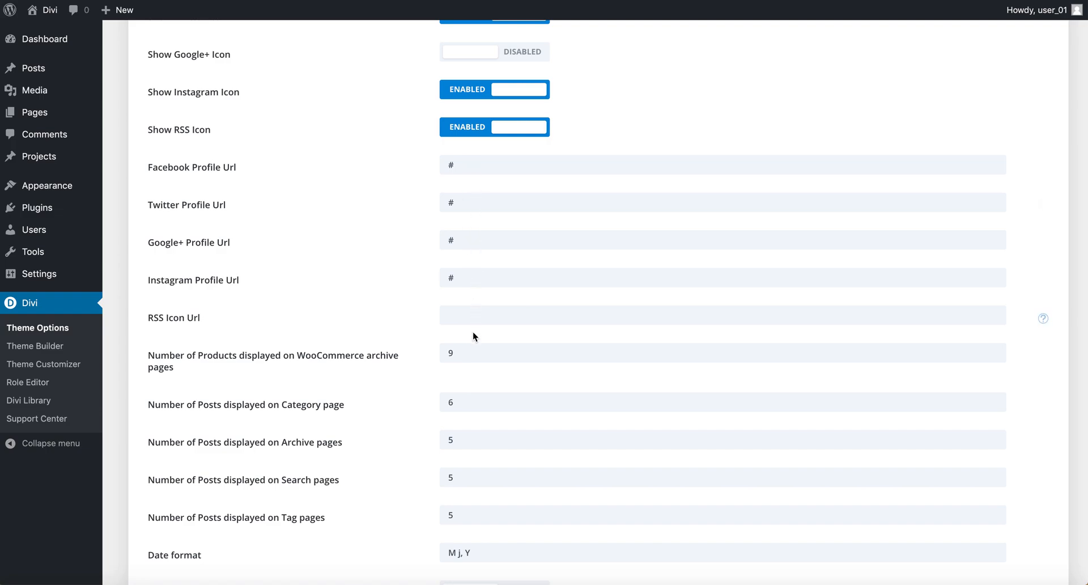
mouse_move(497, 410)
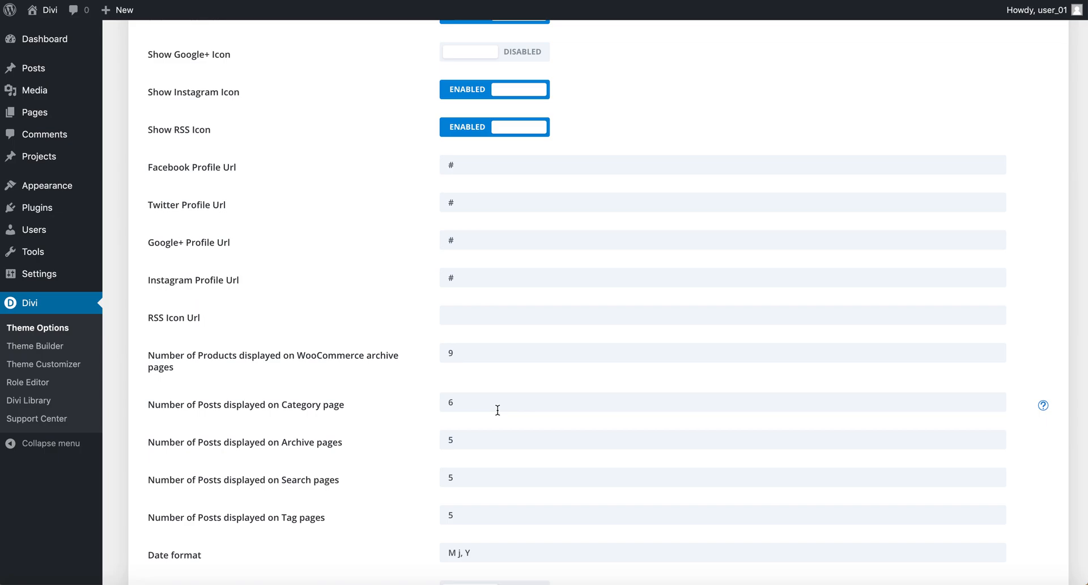
scroll("down", 3)
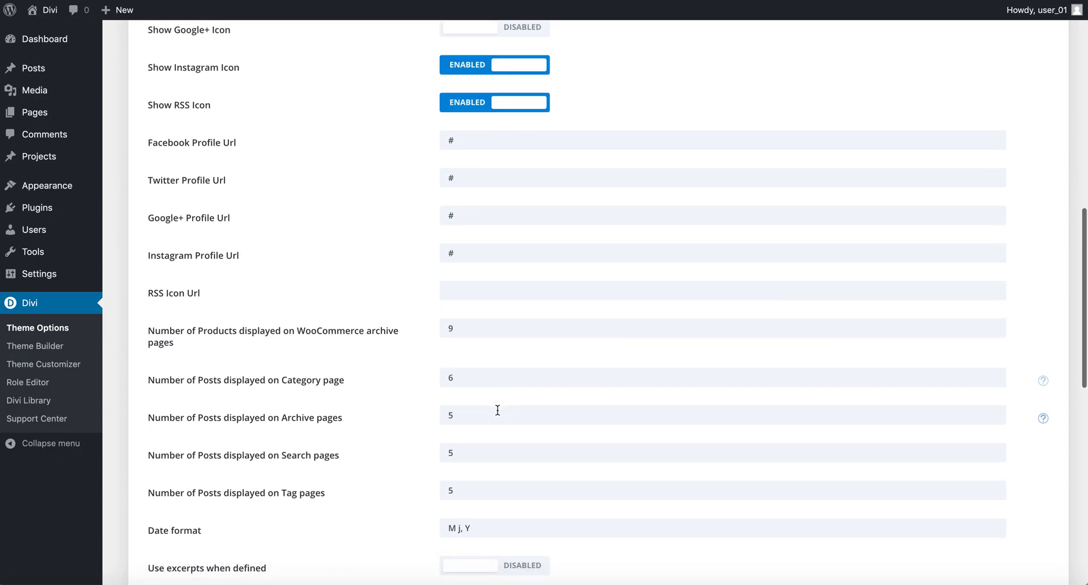
scroll("down", 3)
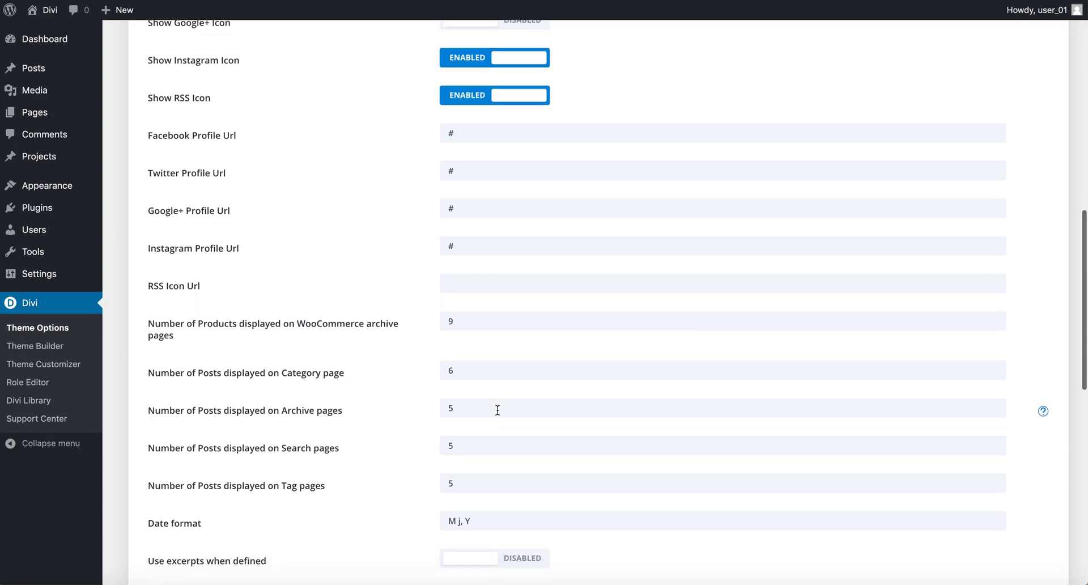
- Switch Back To Top Button and Smooth Scrolling to Enabled in General settings
scroll("down", 3)
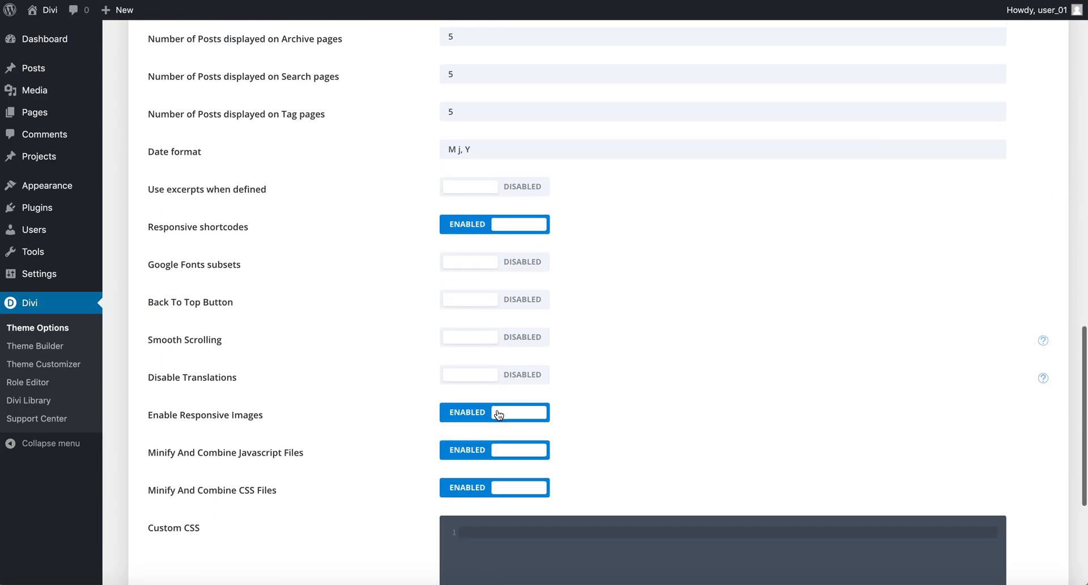
scroll("down", 3)
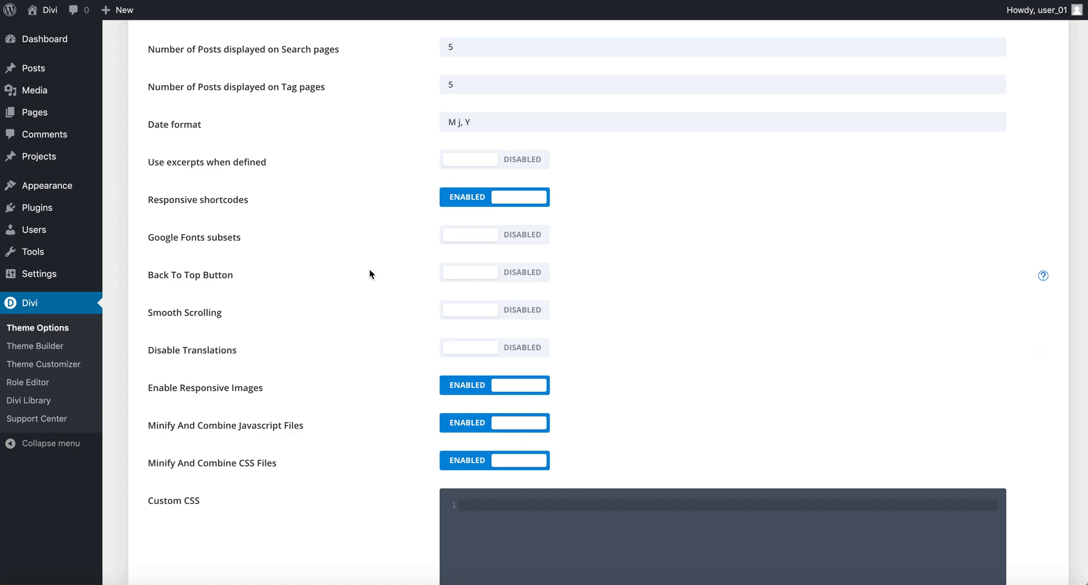
mouse_move(374, 276)
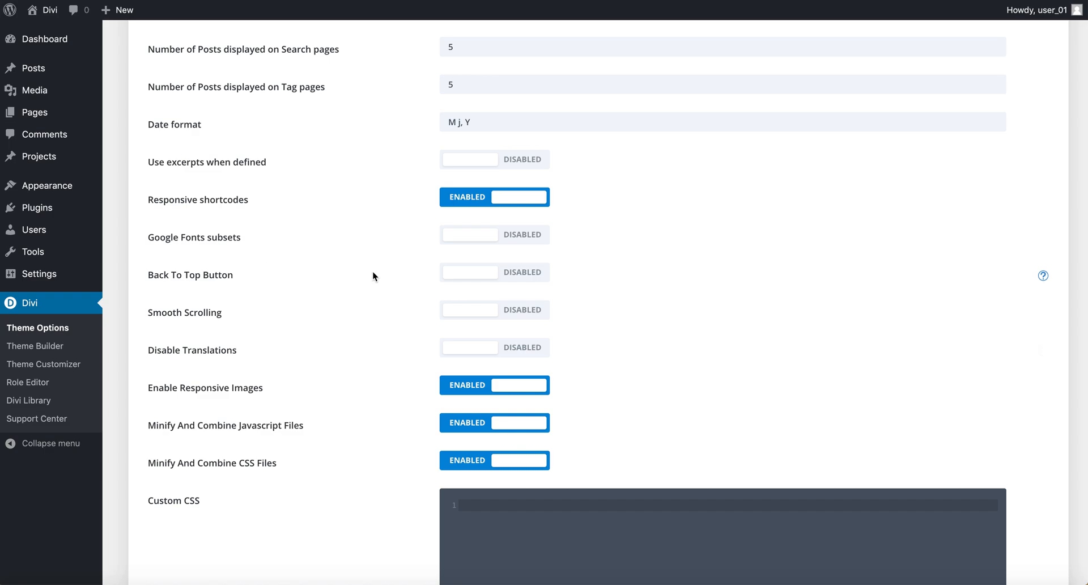
mouse_move(500, 272)
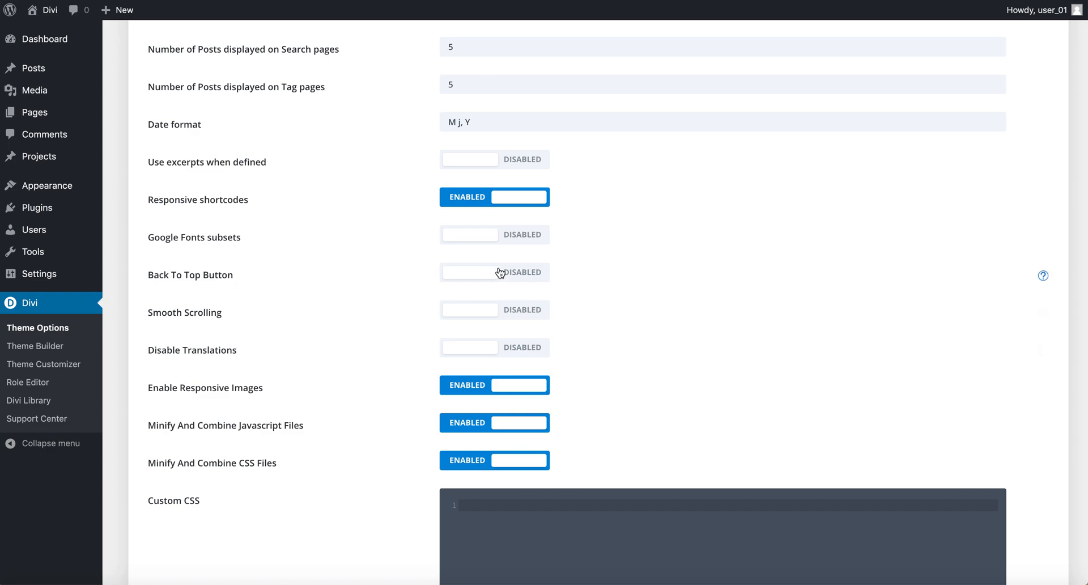
left_click(494, 272)
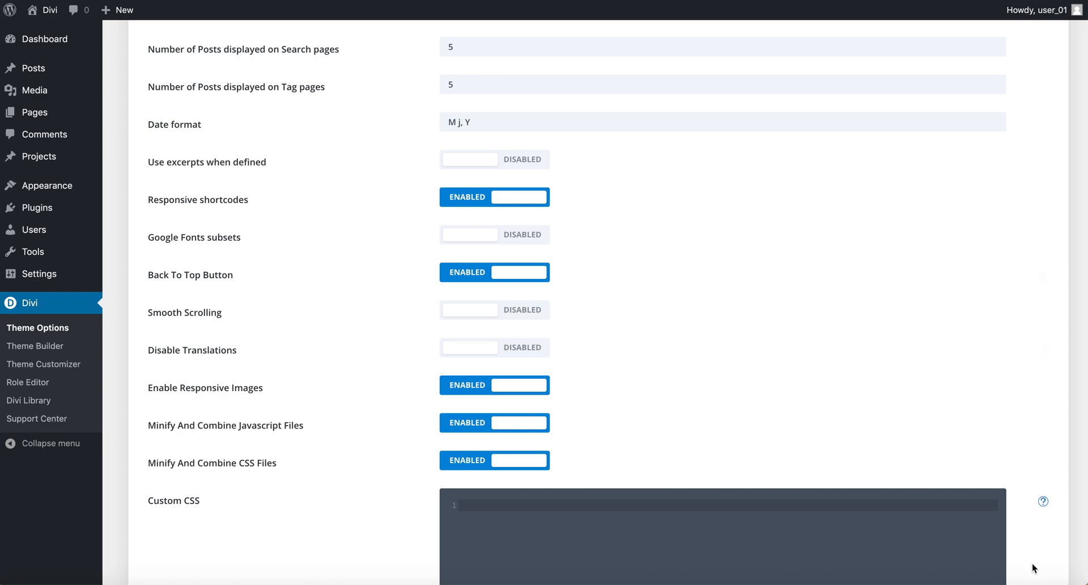
mouse_move(1046, 566)
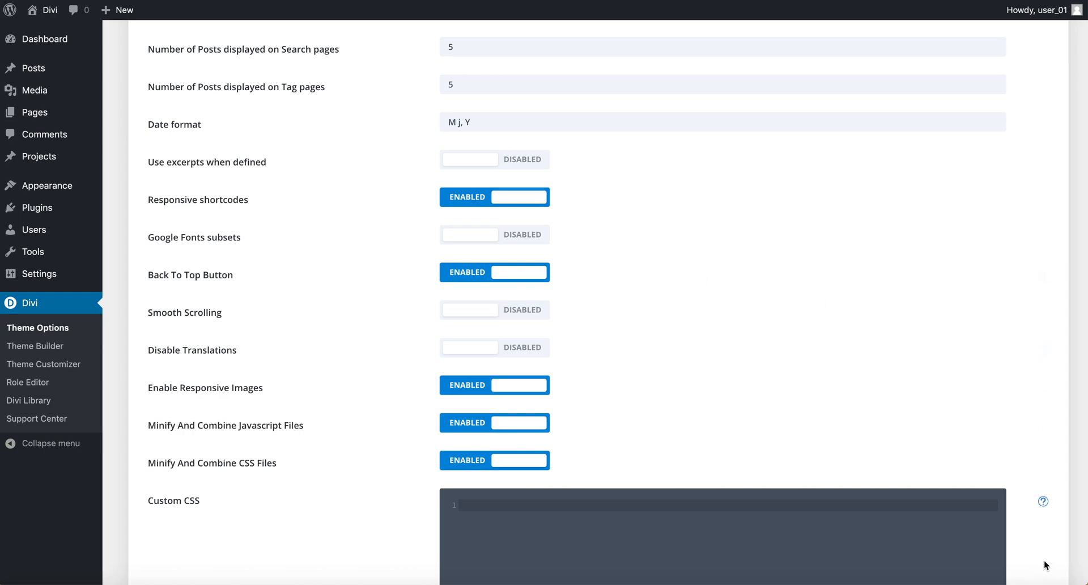
mouse_move(437, 347)
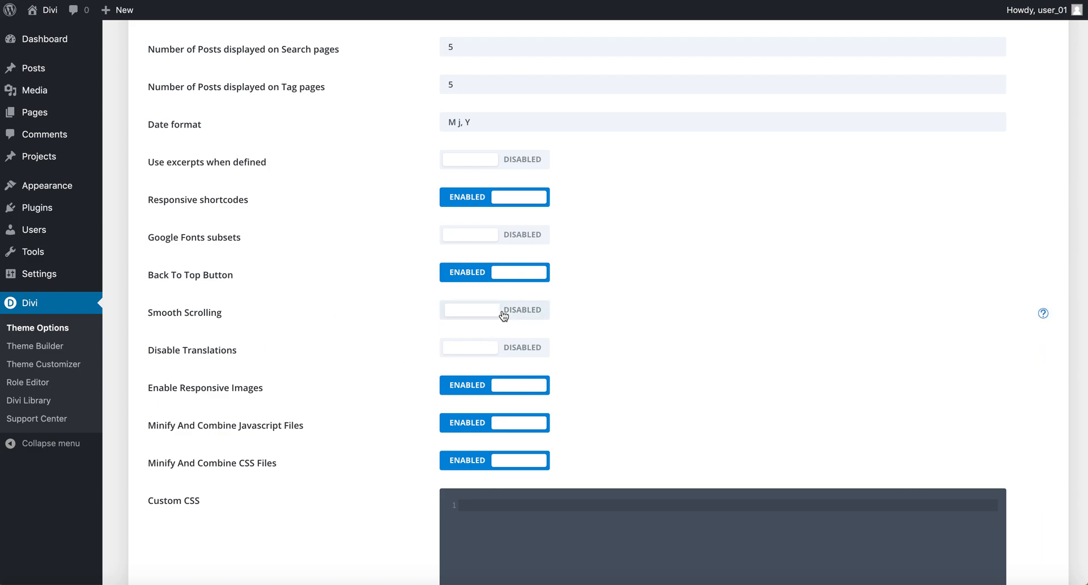
left_click(494, 310)
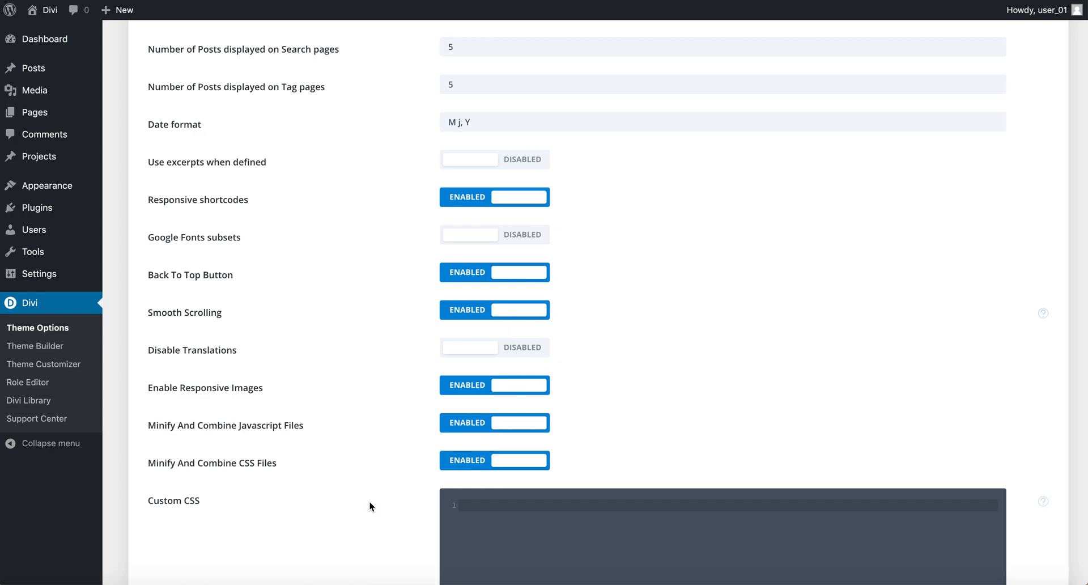
scroll("down", 3)
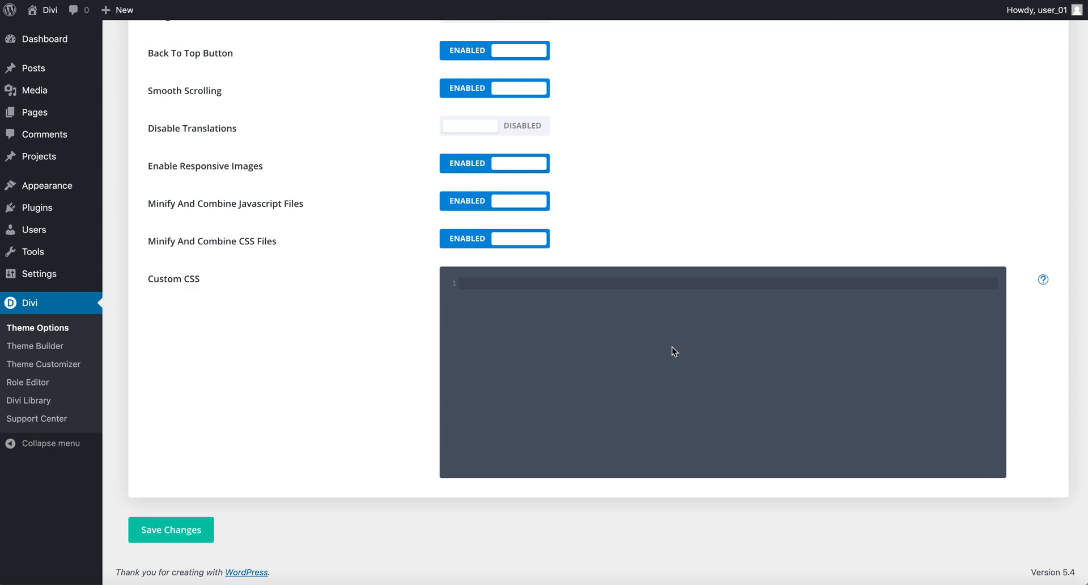
mouse_move(594, 458)
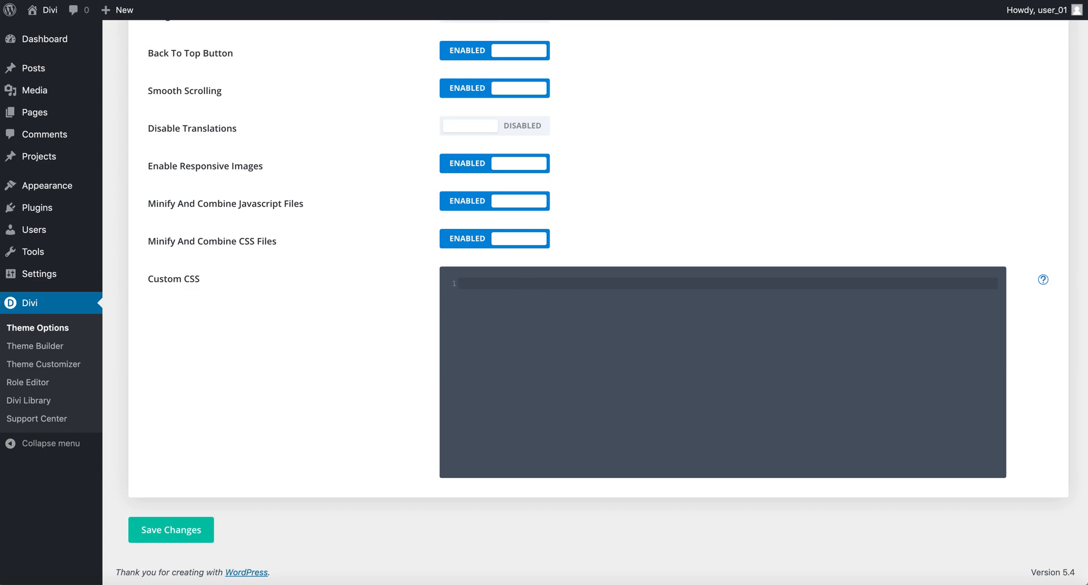
type("body {")
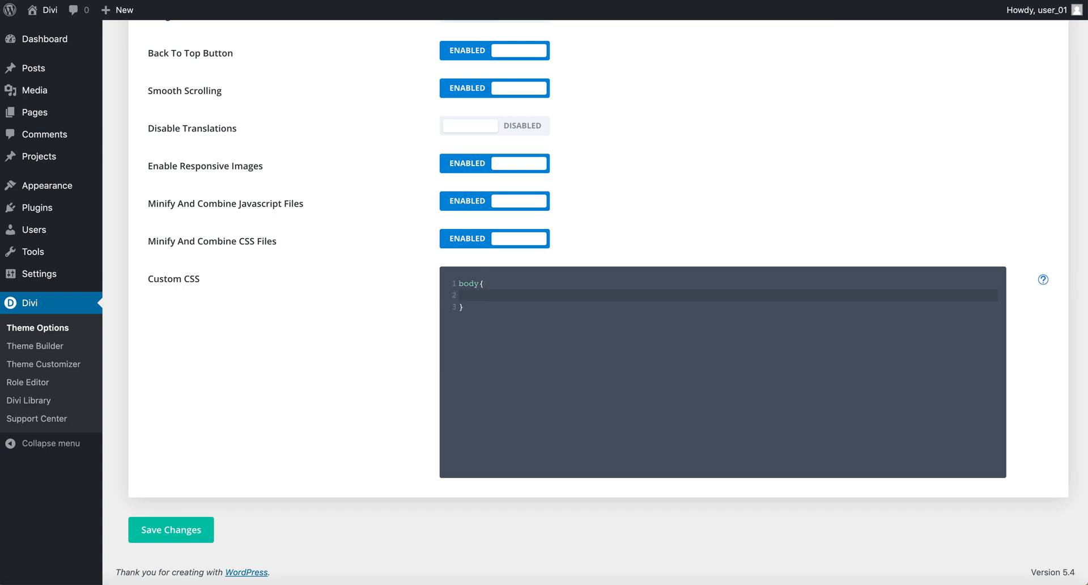
mouse_move(517, 353)
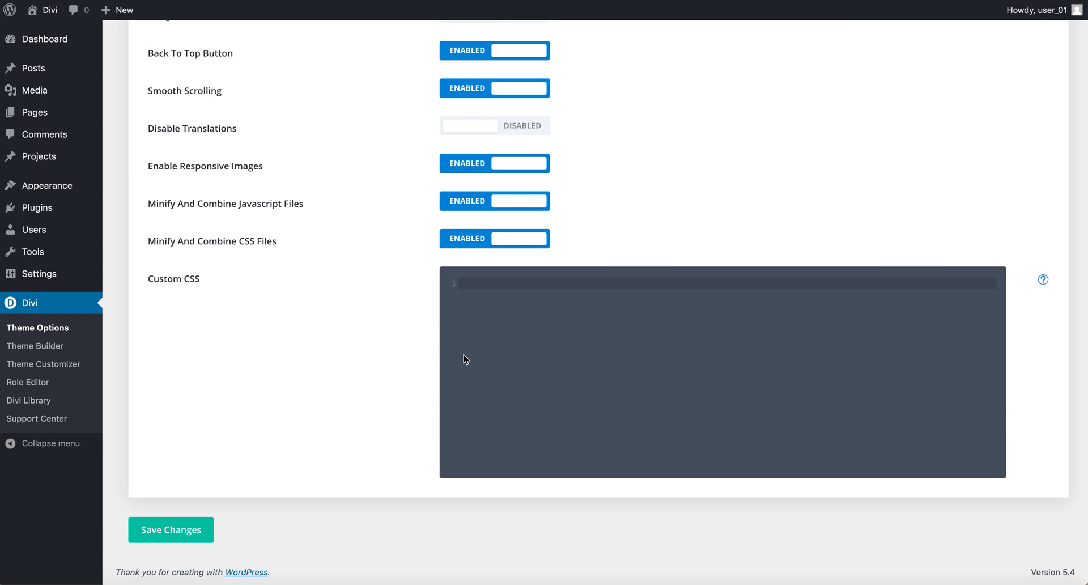
mouse_move(39, 273)
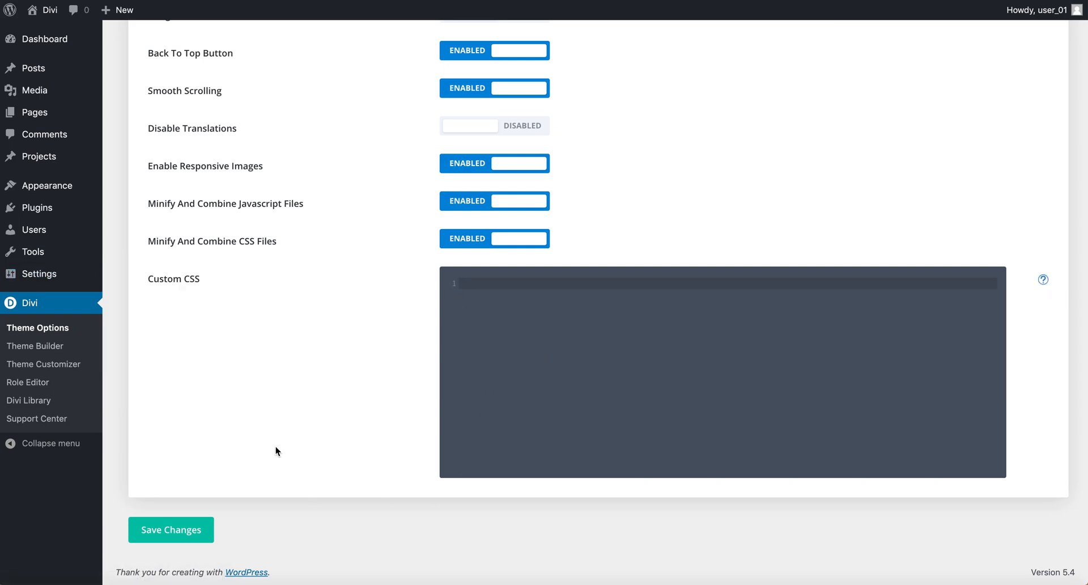
mouse_move(281, 492)
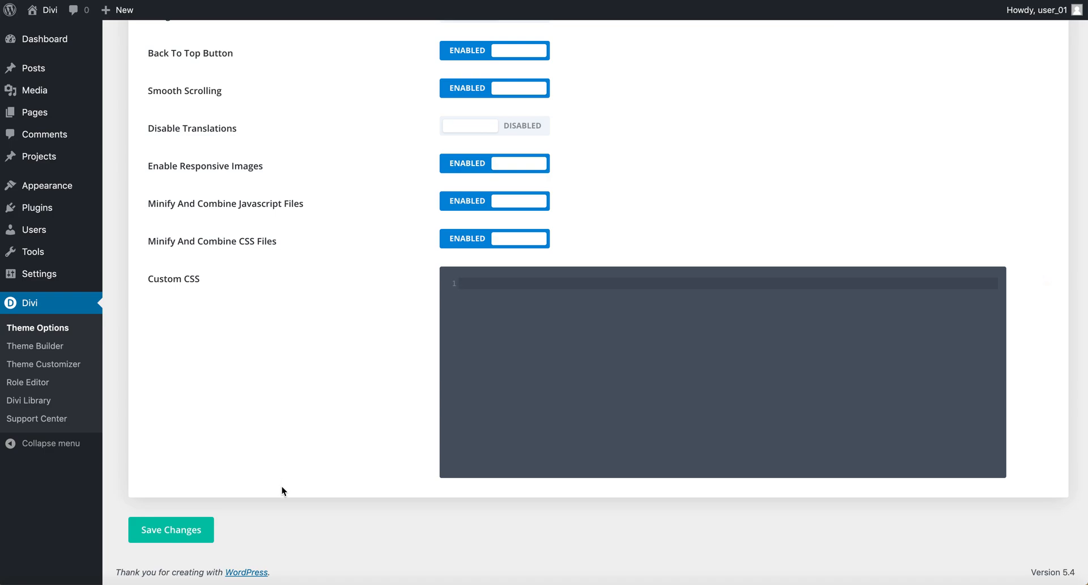
mouse_move(265, 505)
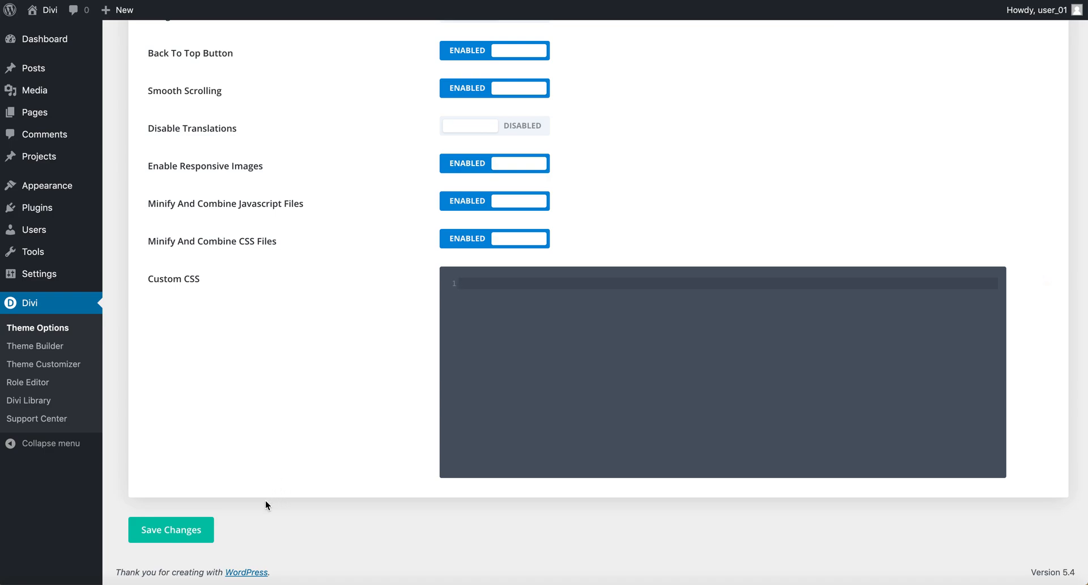
- Save the theme option changes and browse the computer for a logo image
left_click(170, 530)
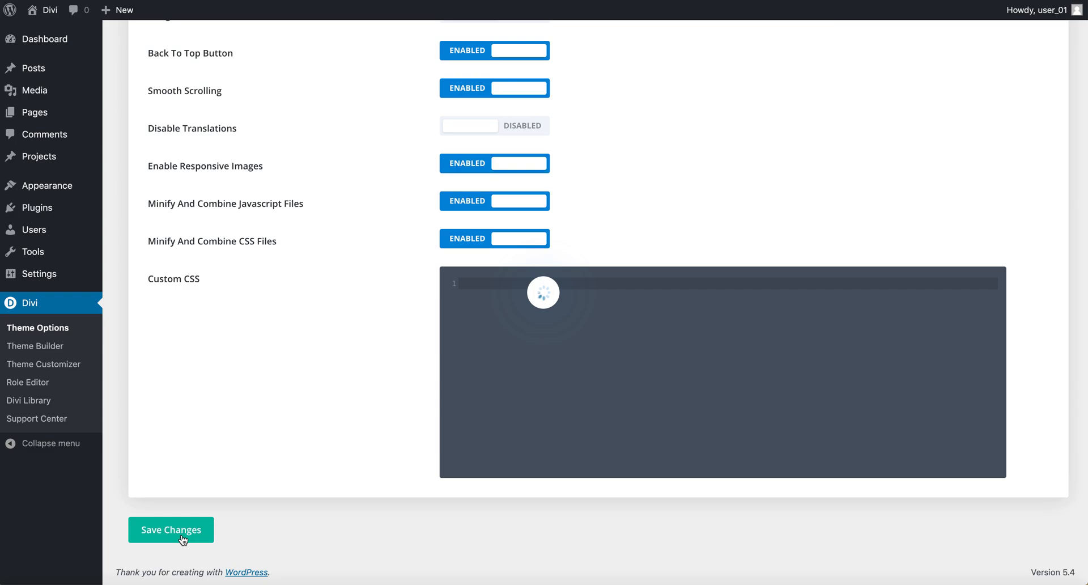
left_click(170, 530)
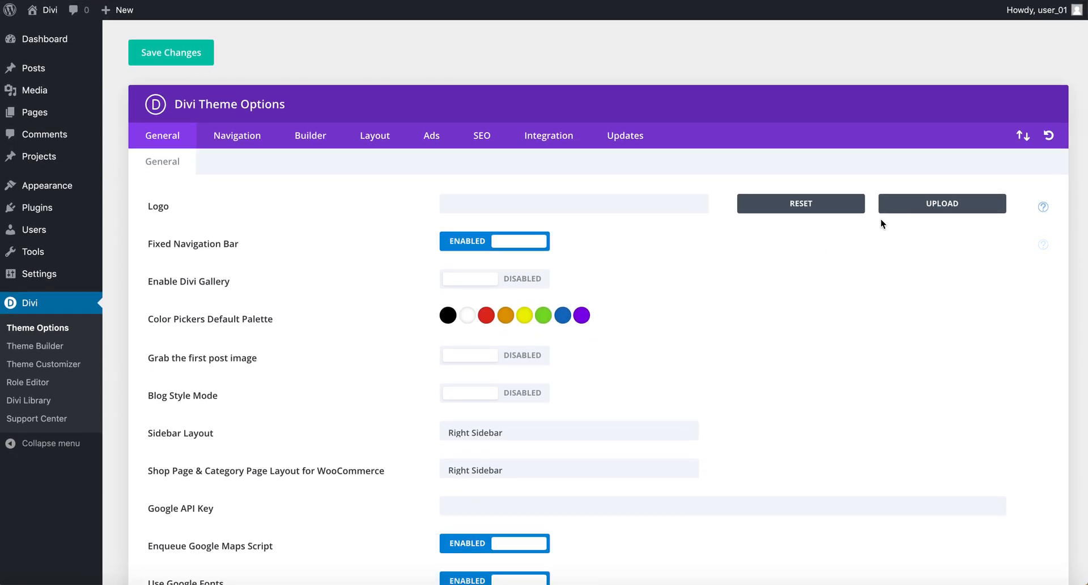
left_click(941, 203)
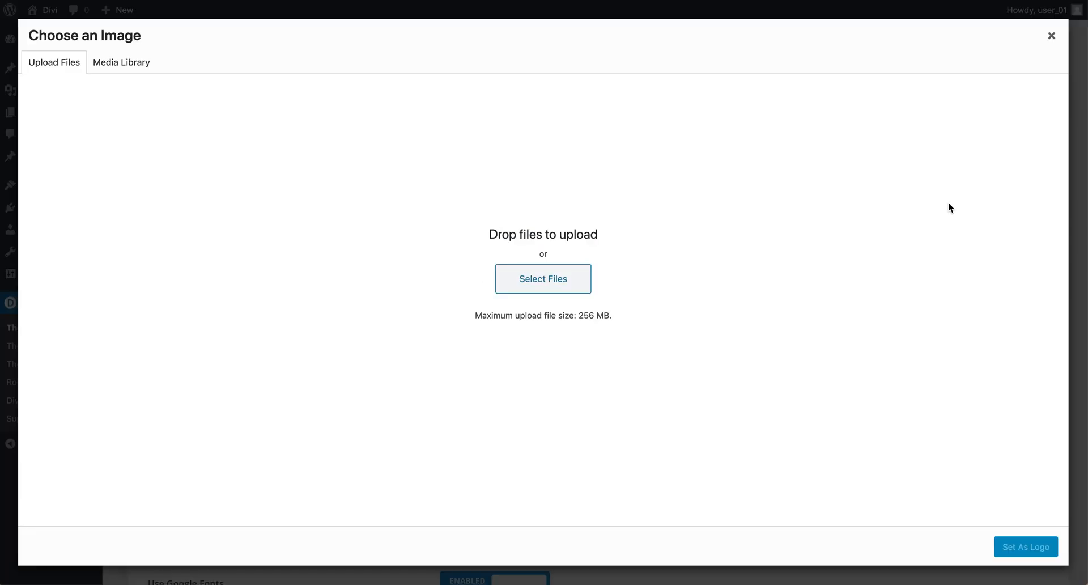
left_click(543, 278)
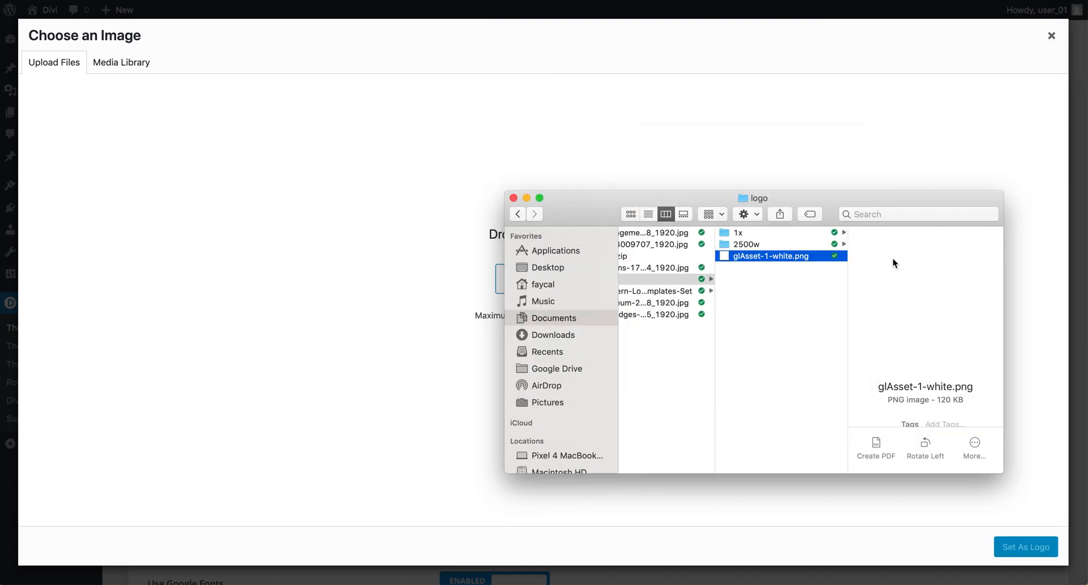
- Upload glAsset 1.png from the 2500w folder and set it as the logo
left_click(748, 244)
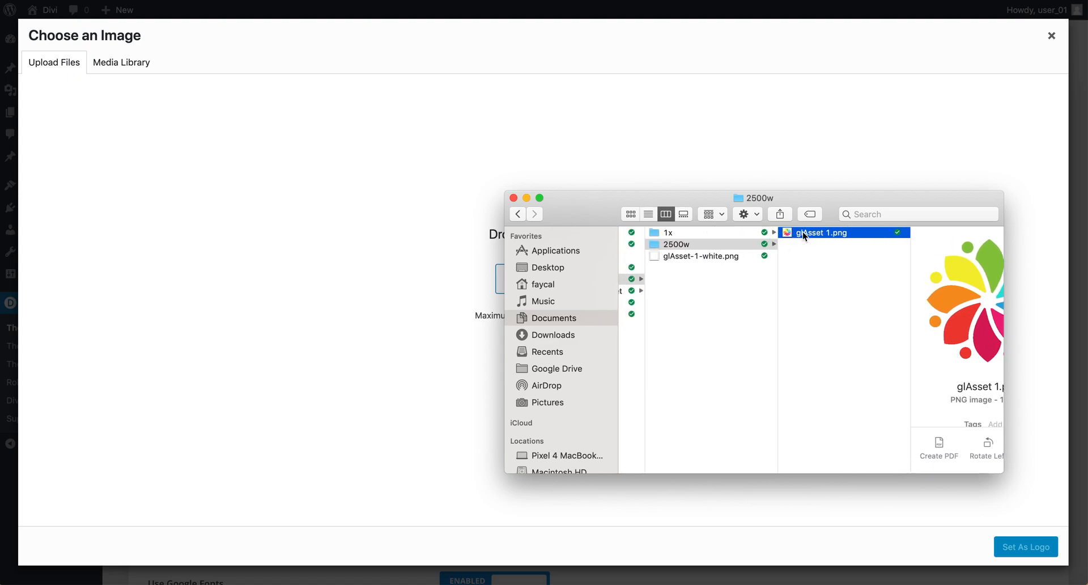
mouse_move(968, 356)
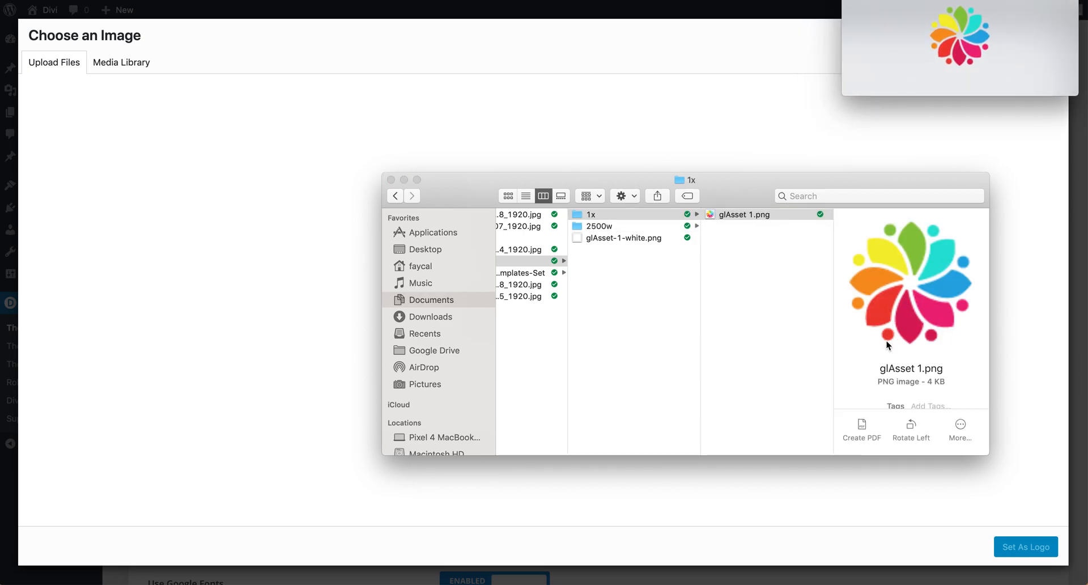
left_click(599, 226)
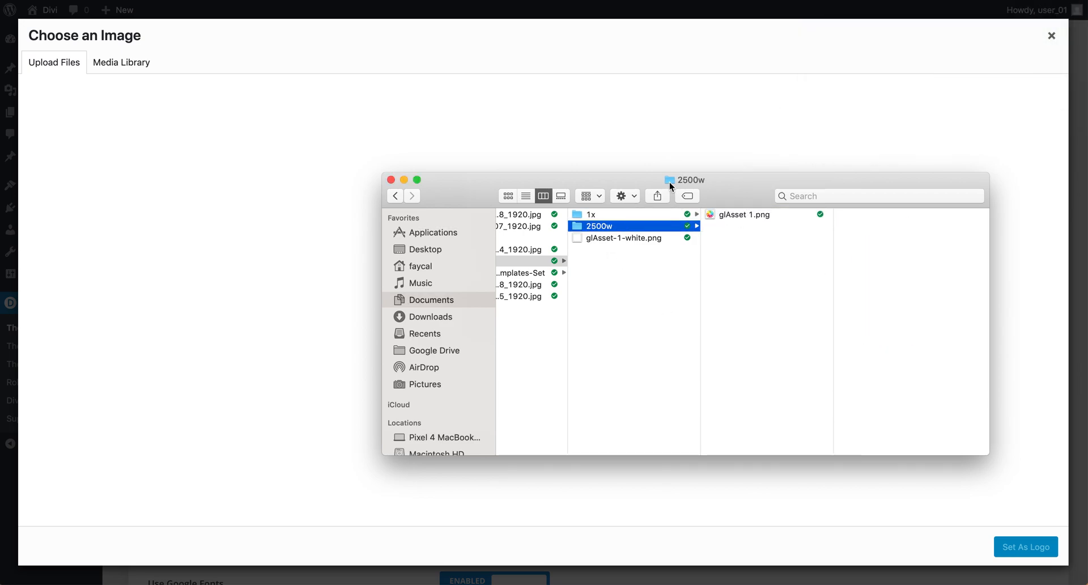
left_click_drag(738, 214, 576, 321)
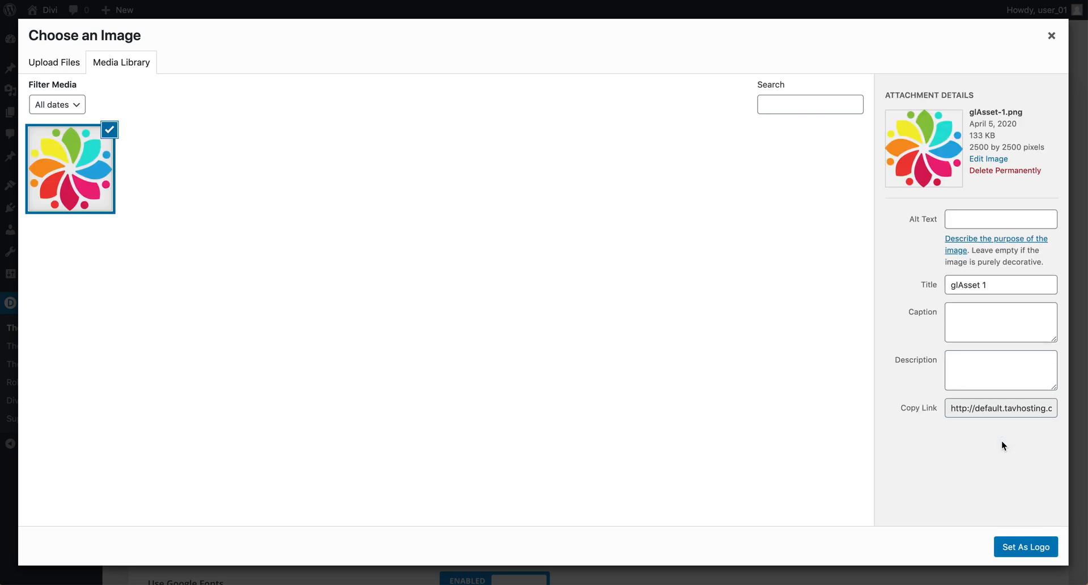
left_click(1026, 547)
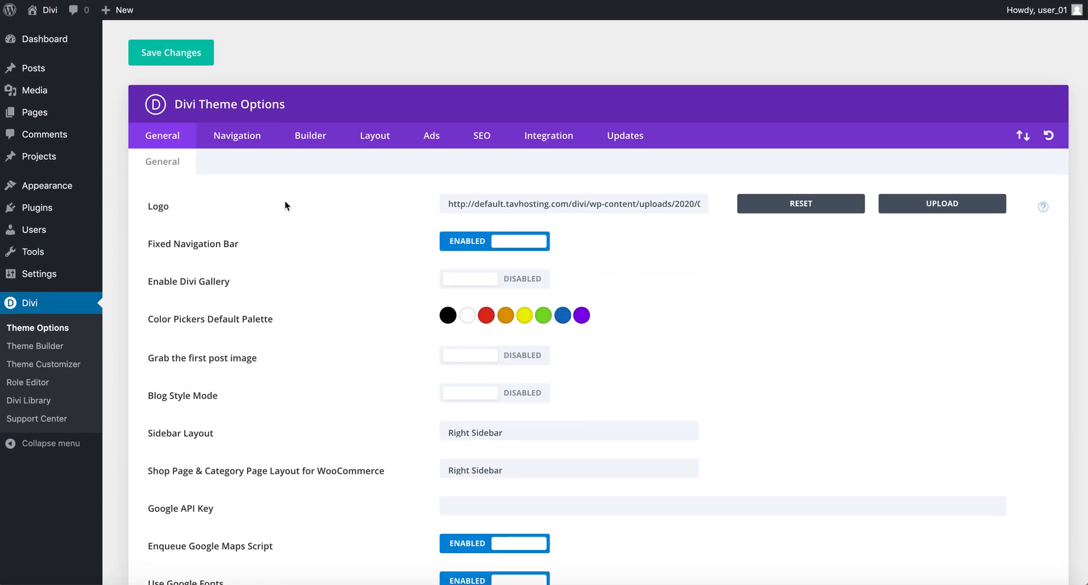
- Browse the Navigation category settings, then the Builder tab's Post Type Integration
left_click(237, 136)
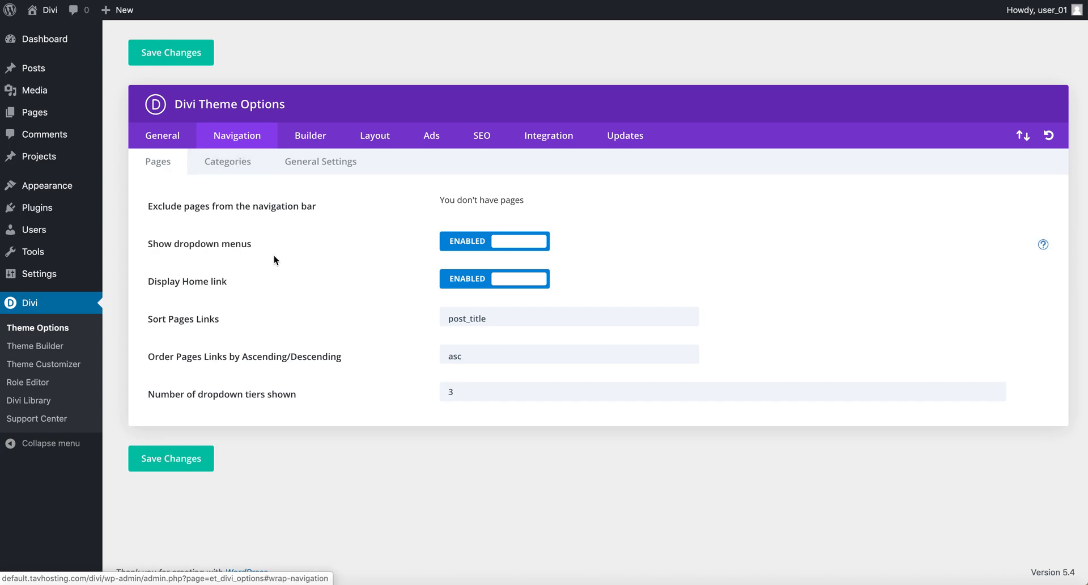
mouse_move(409, 276)
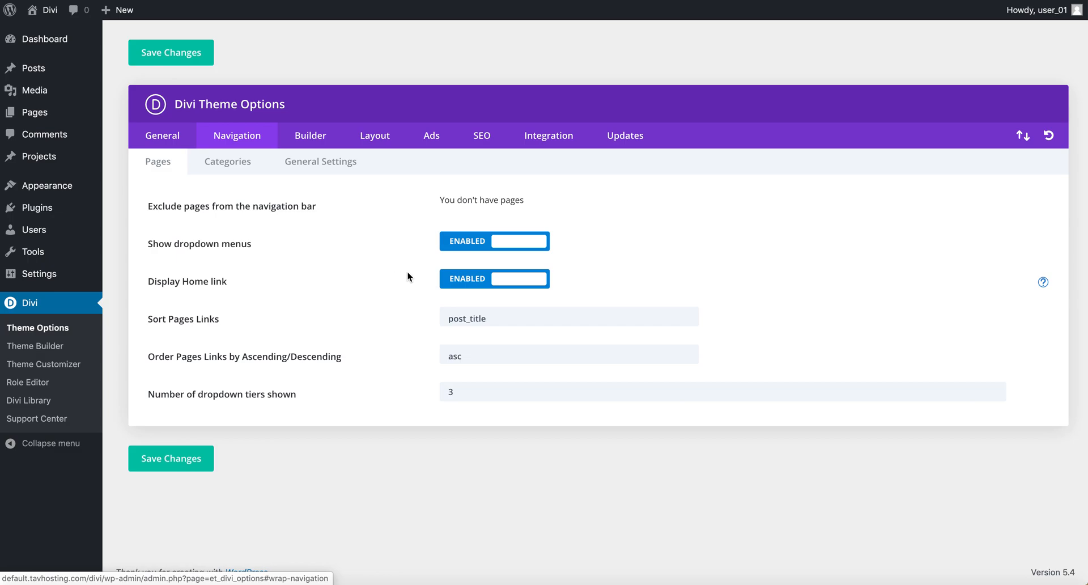
left_click(227, 161)
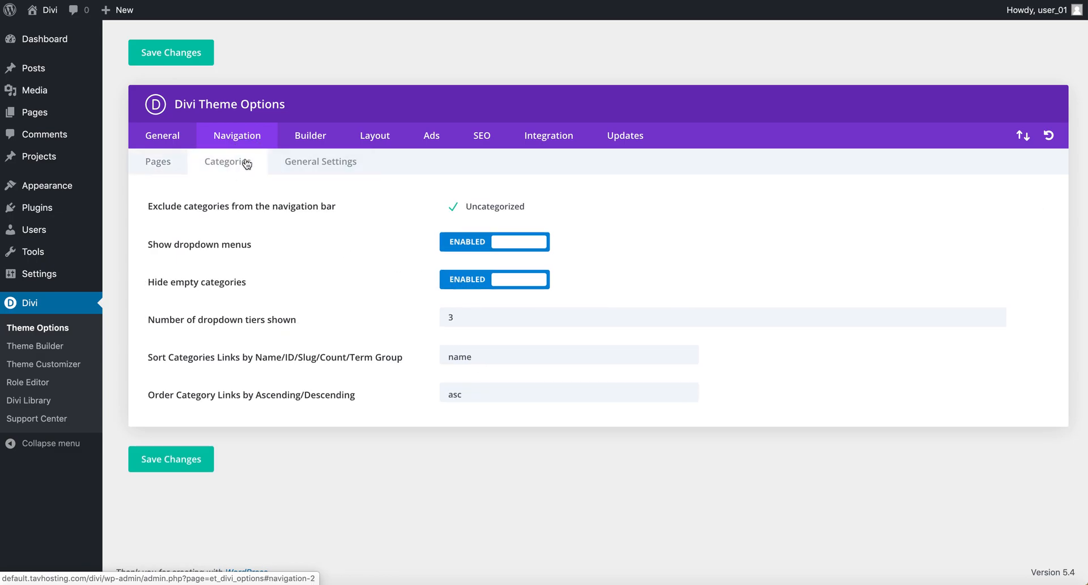
left_click(310, 136)
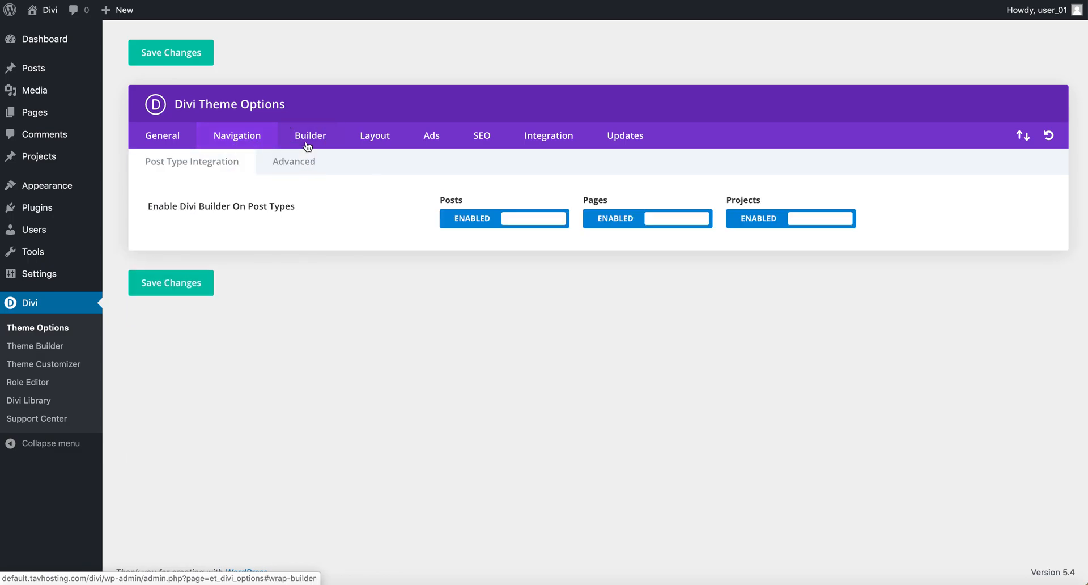
left_click(310, 135)
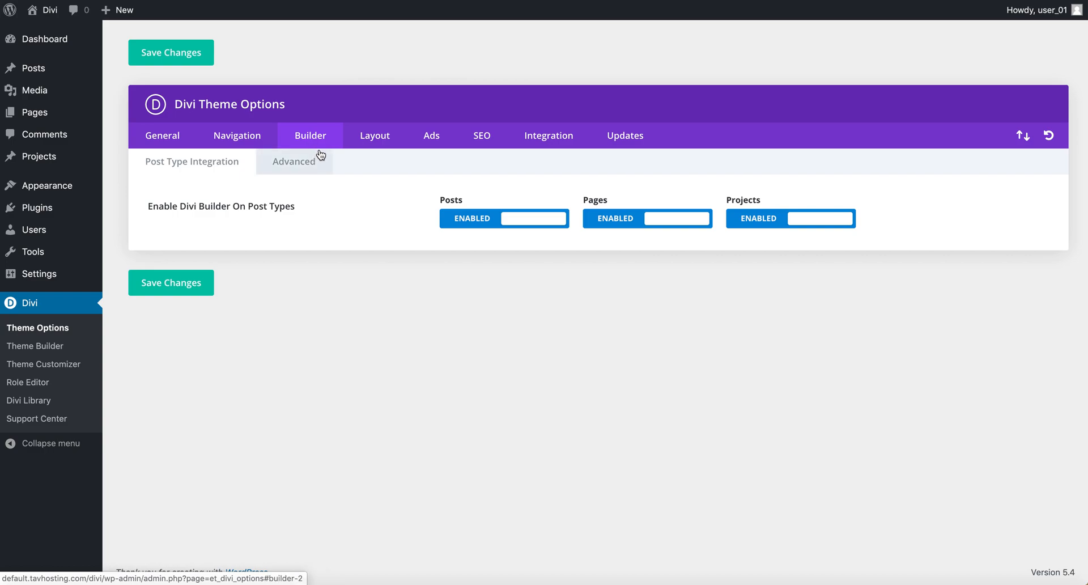
mouse_move(317, 160)
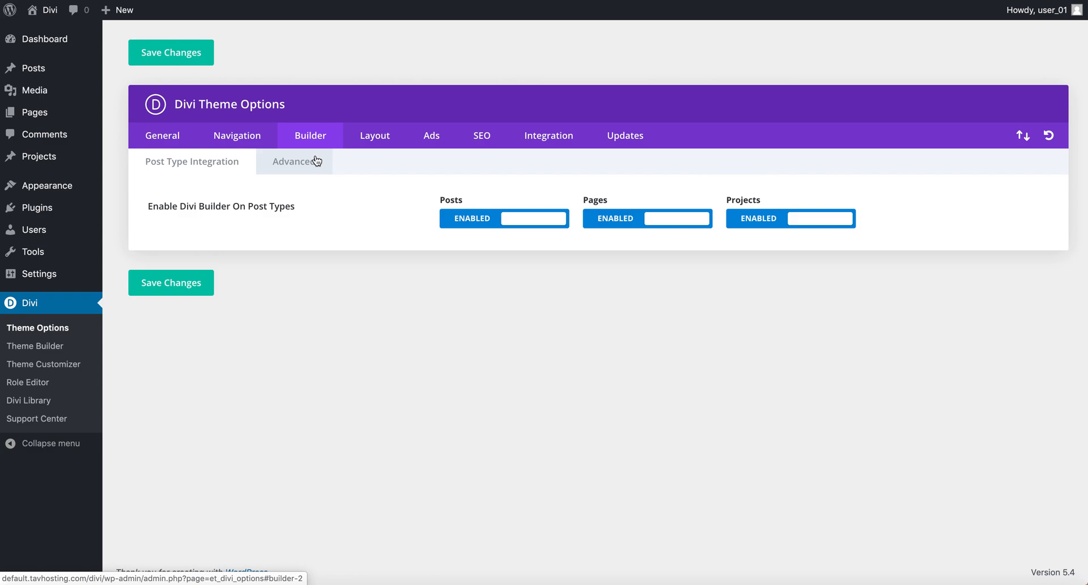
- Enable Classic Editor under Builder > Advanced and save the changes
left_click(293, 161)
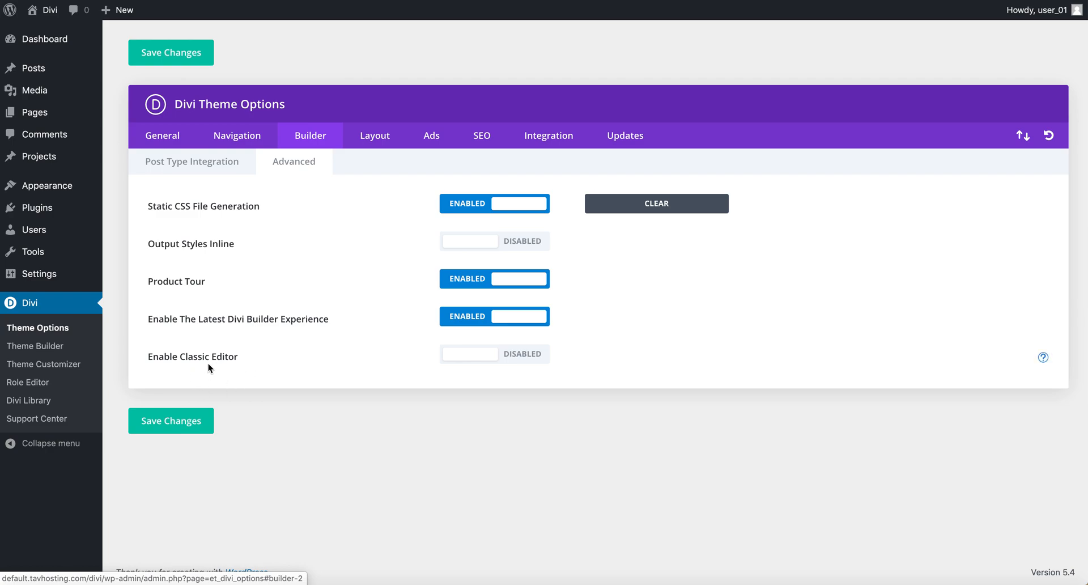
left_click(494, 354)
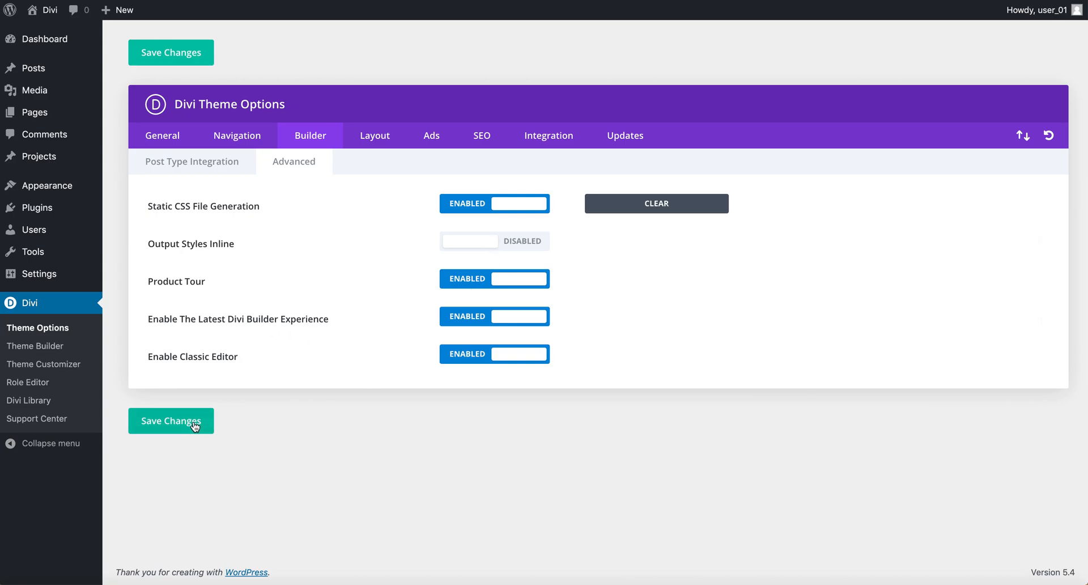
left_click(170, 421)
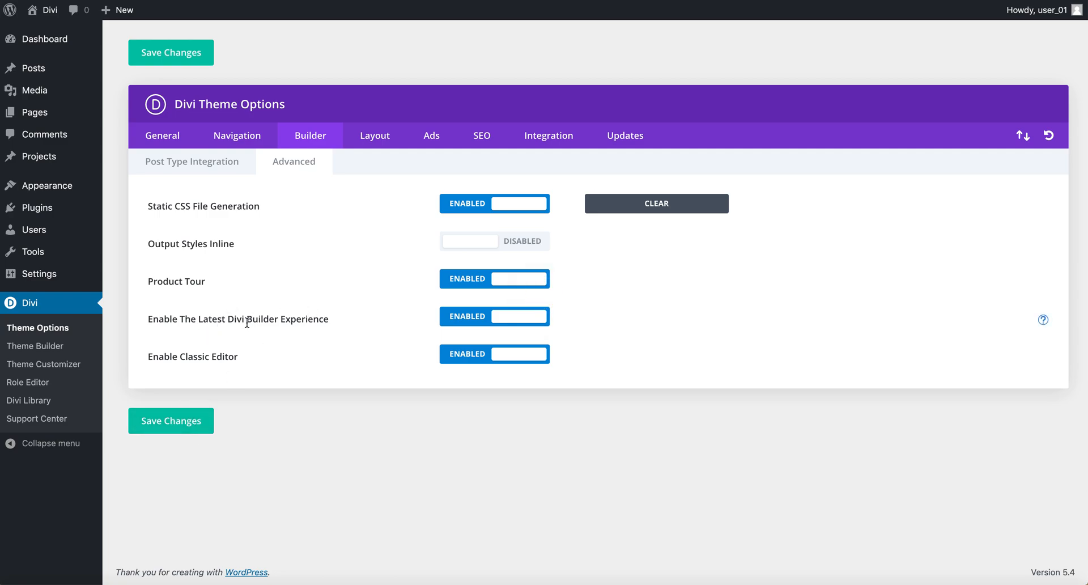
mouse_move(375, 155)
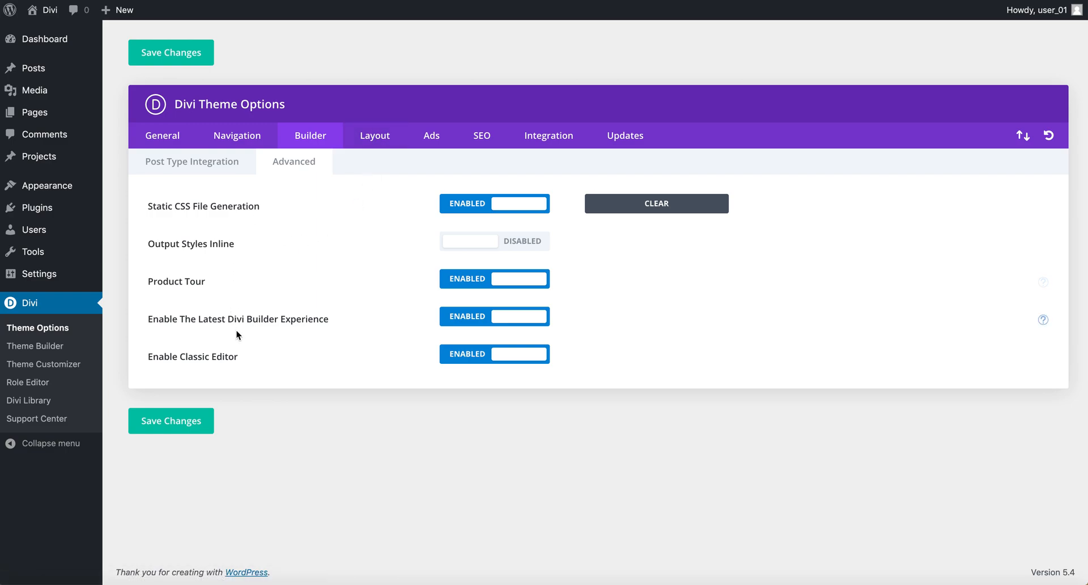
- Browse Layout General Settings and the Ads tab, ending on the SEO tab
left_click(374, 135)
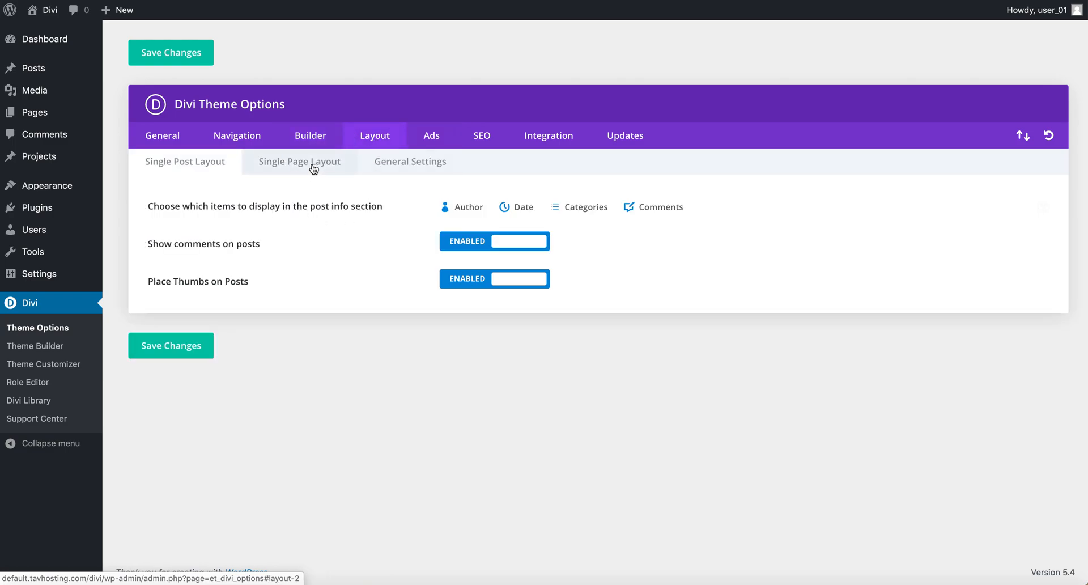
left_click(411, 162)
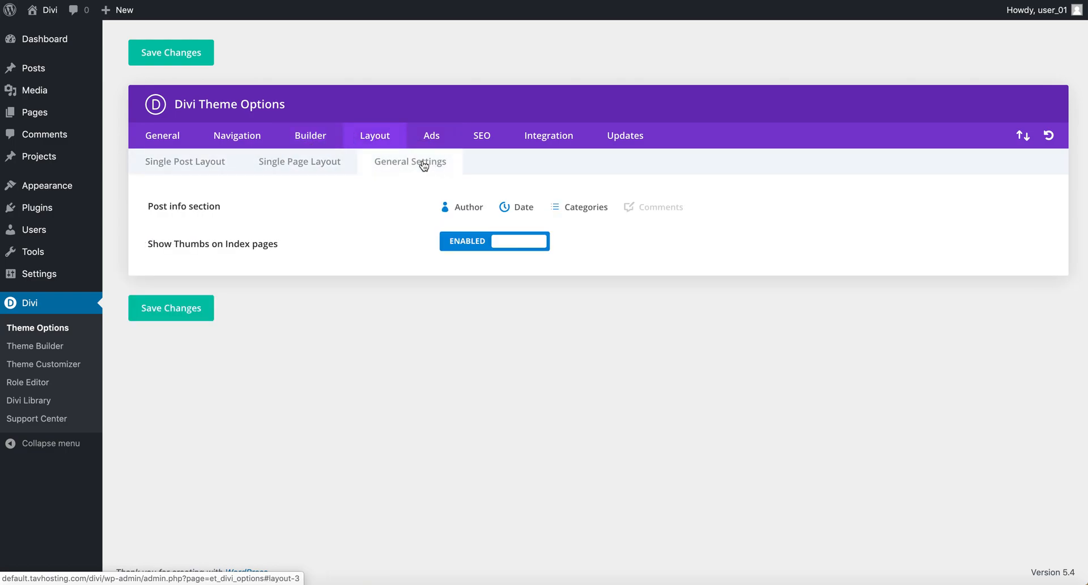
left_click(431, 136)
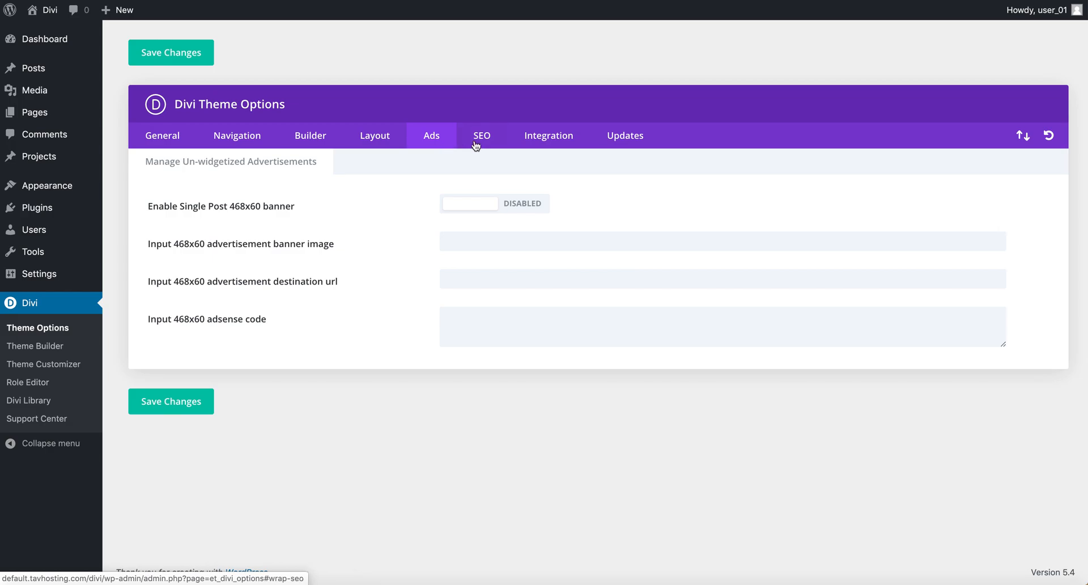
left_click(481, 136)
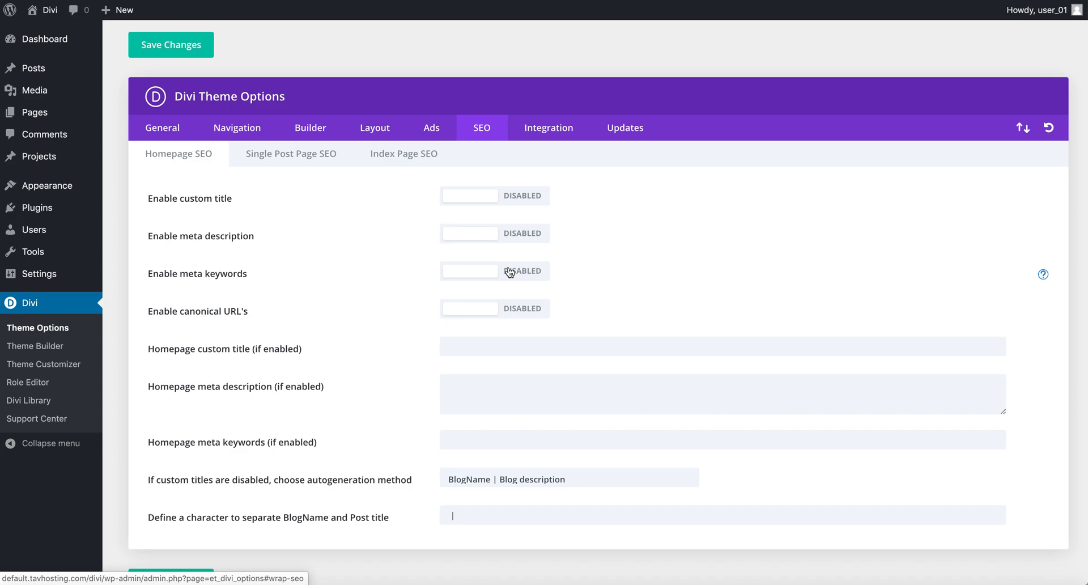
mouse_move(549, 127)
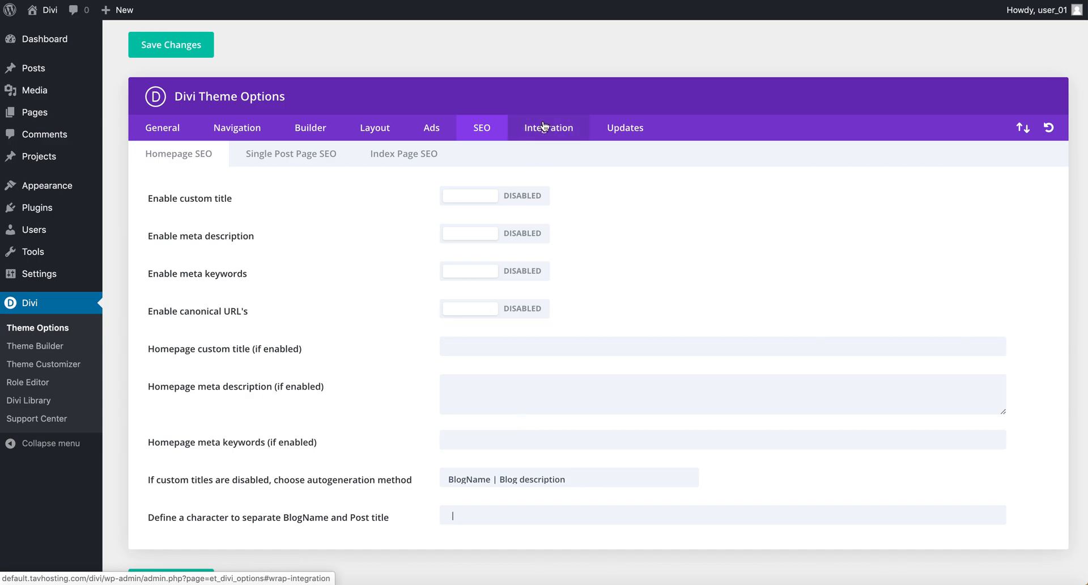
- Scroll through the Integration tab's code boxes, then switch to the Updates tab
left_click(548, 127)
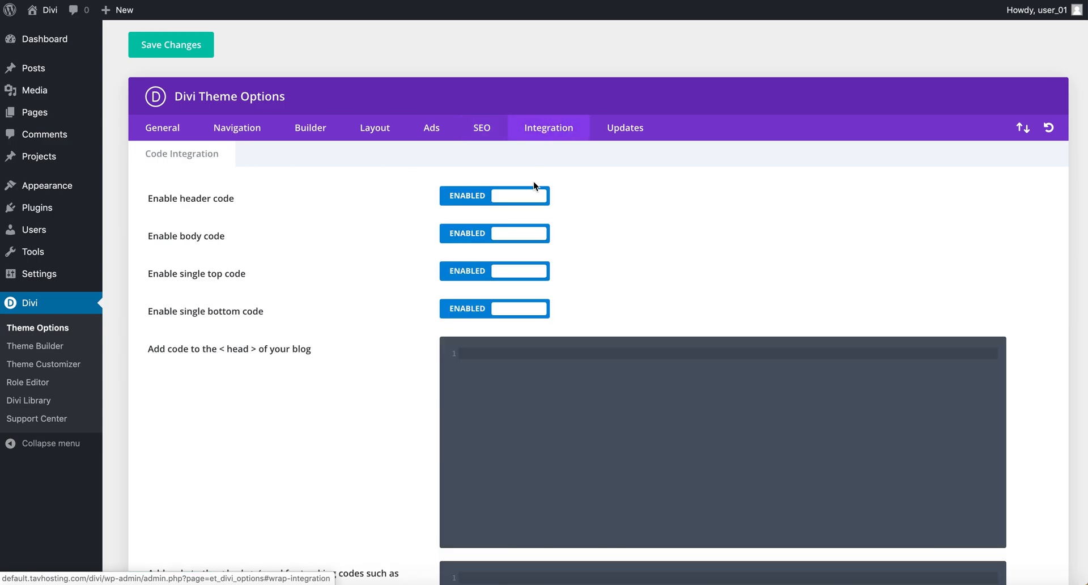
scroll("down", 3)
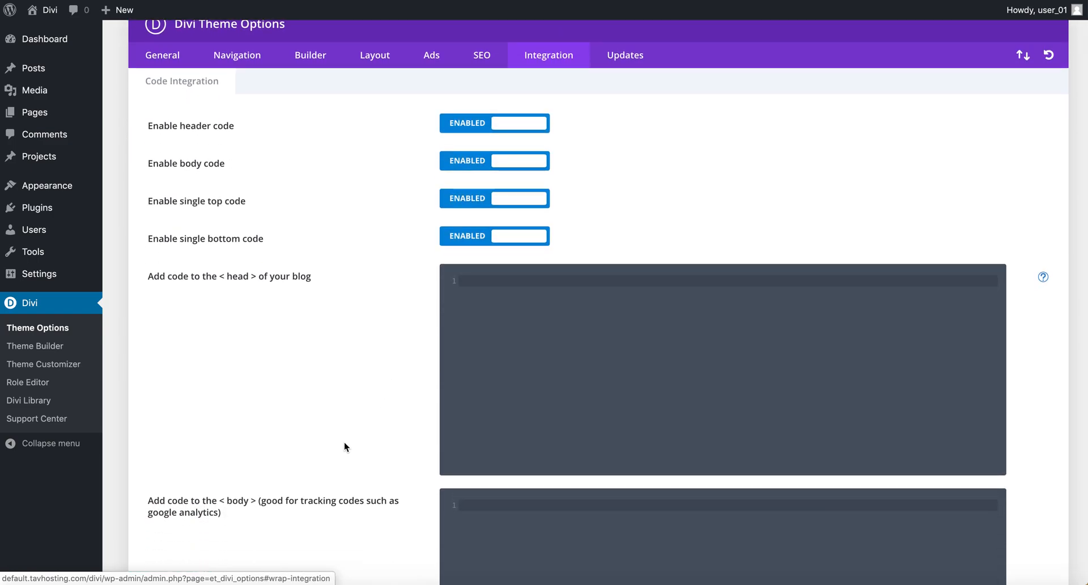
mouse_move(569, 364)
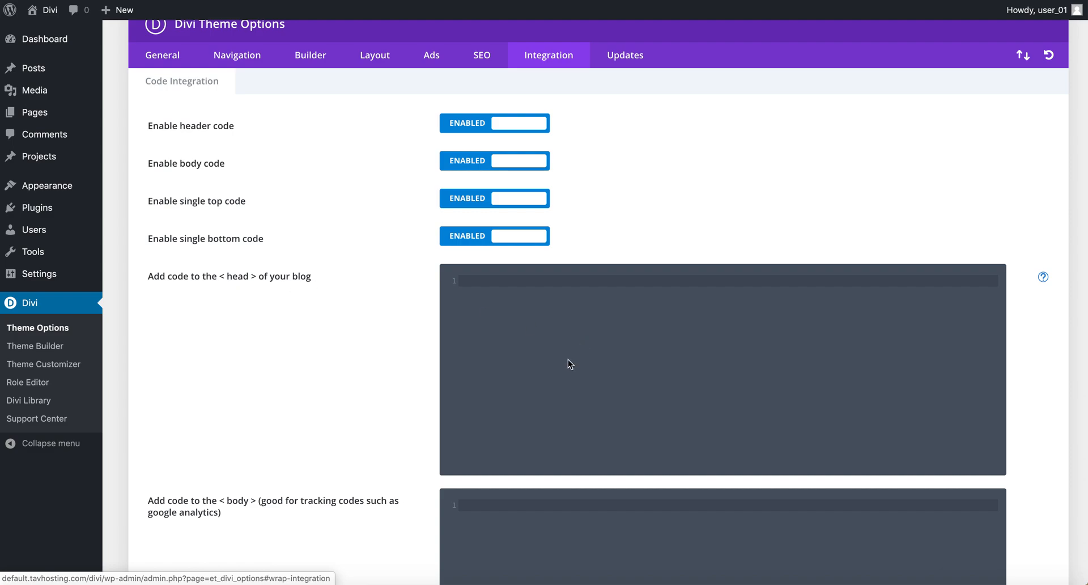
scroll("down", 3)
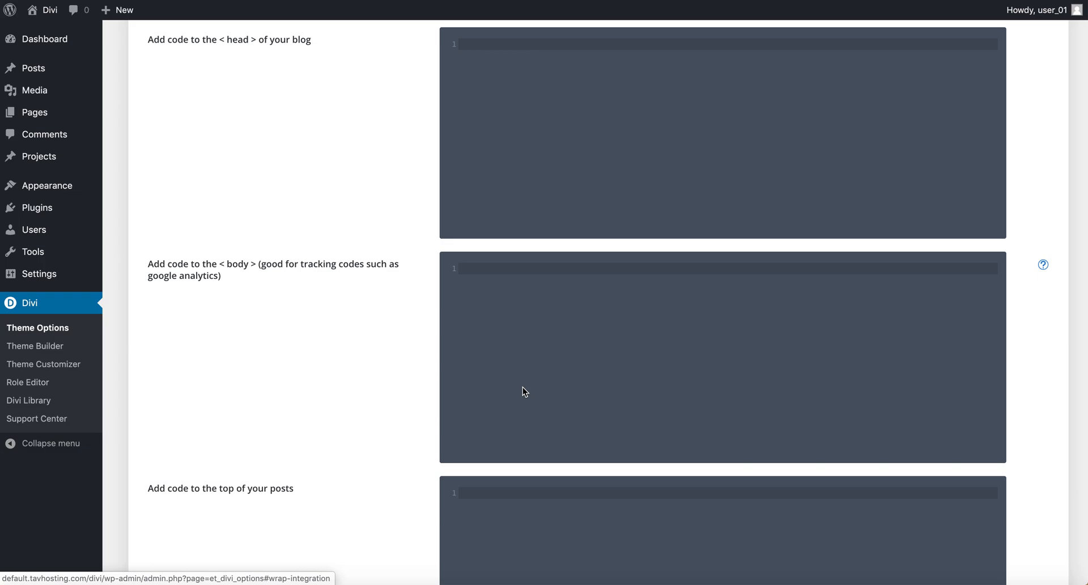
scroll("down", 3)
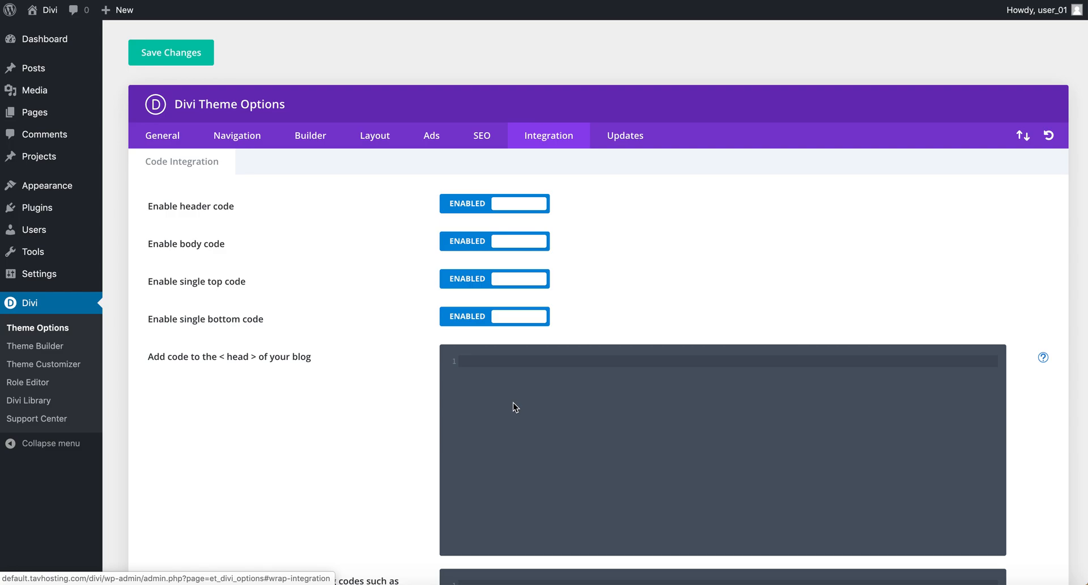
scroll("down", 3)
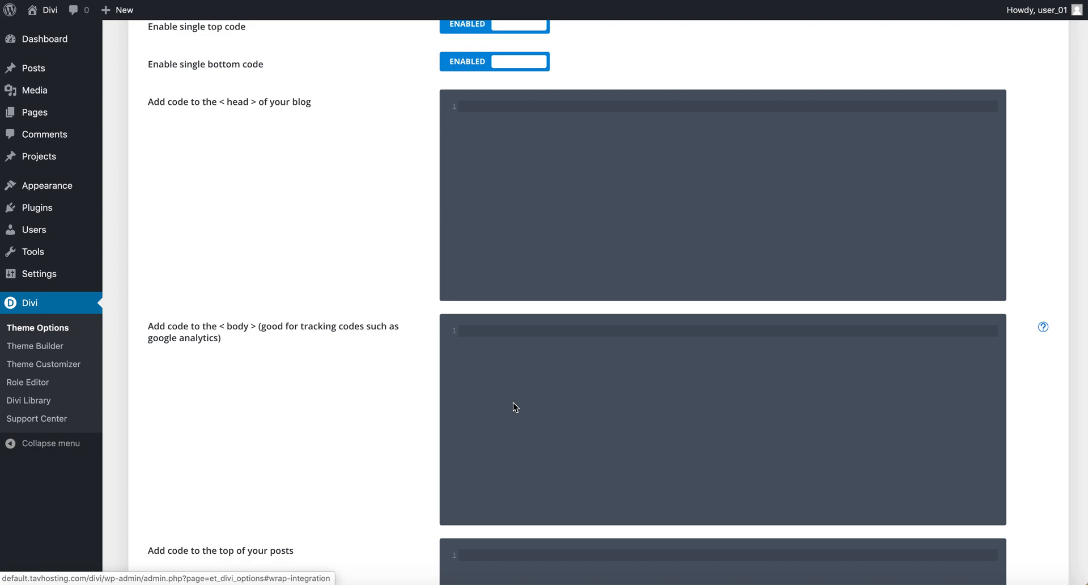
scroll("down", 3)
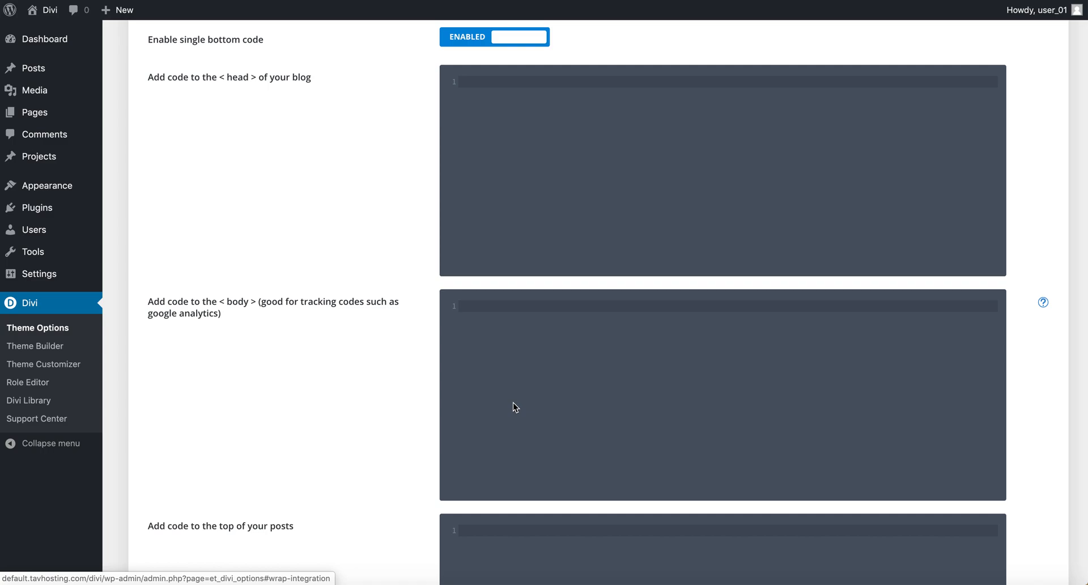
scroll("up", 3)
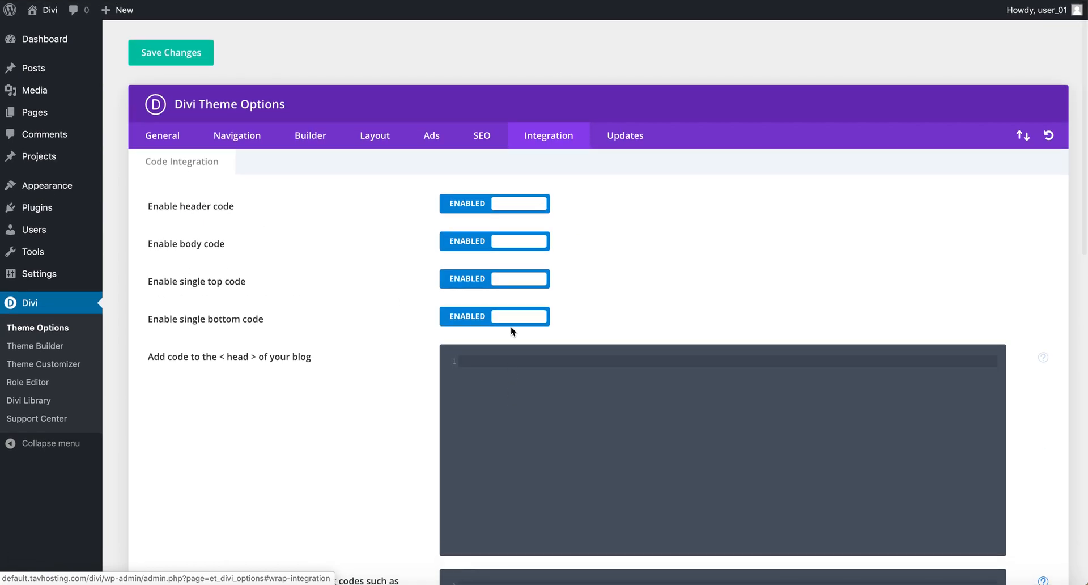
left_click(624, 136)
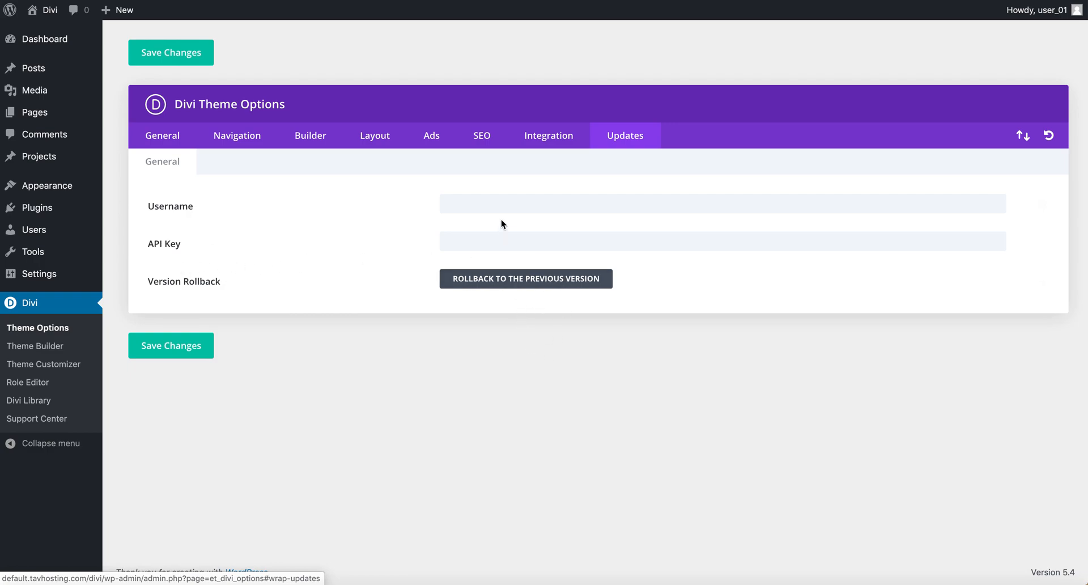
mouse_move(538, 304)
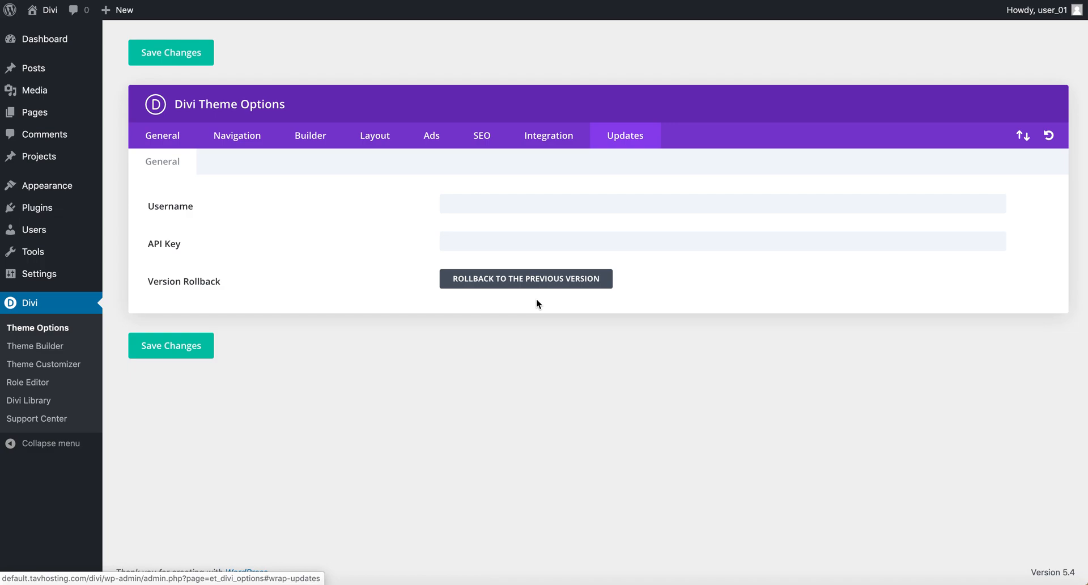
mouse_move(312, 90)
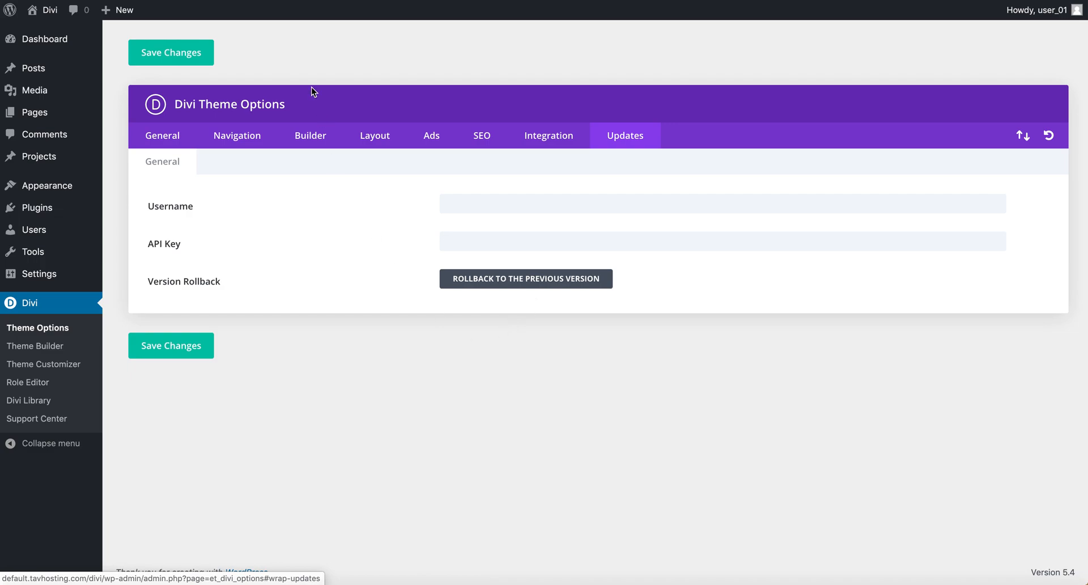
mouse_move(36, 418)
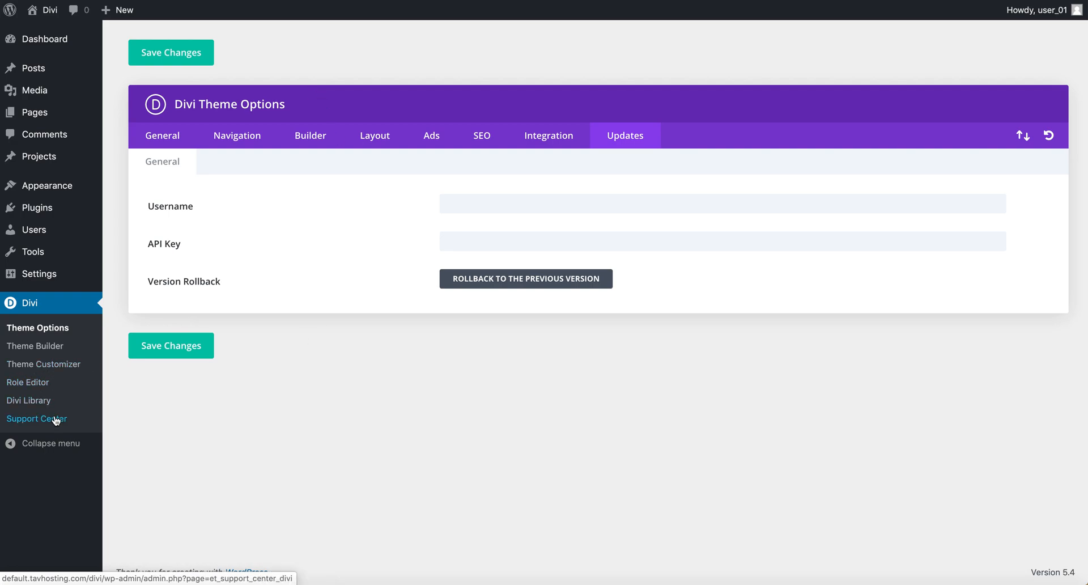
mouse_move(86, 294)
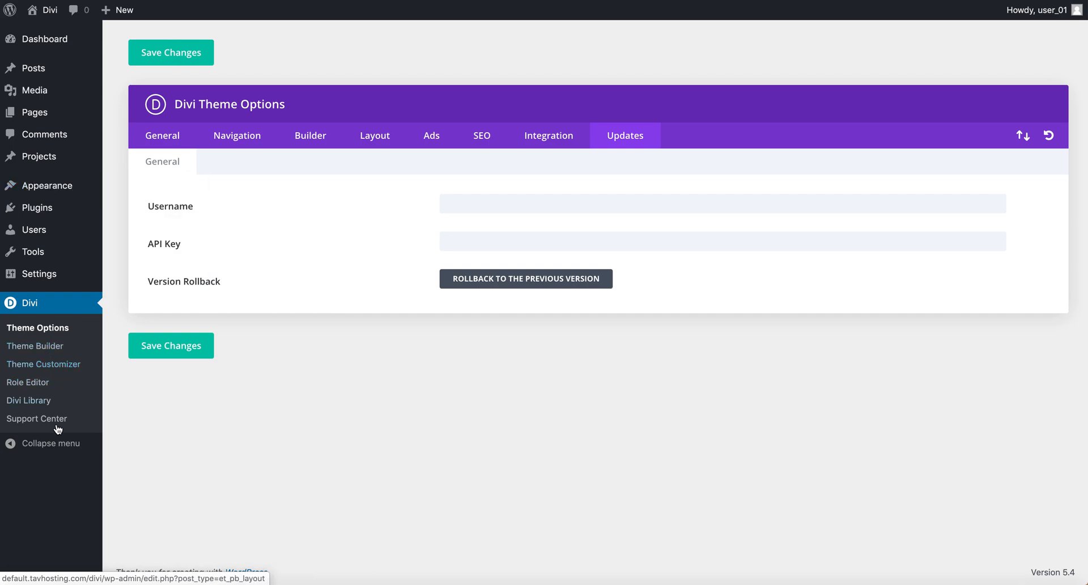
mouse_move(40, 186)
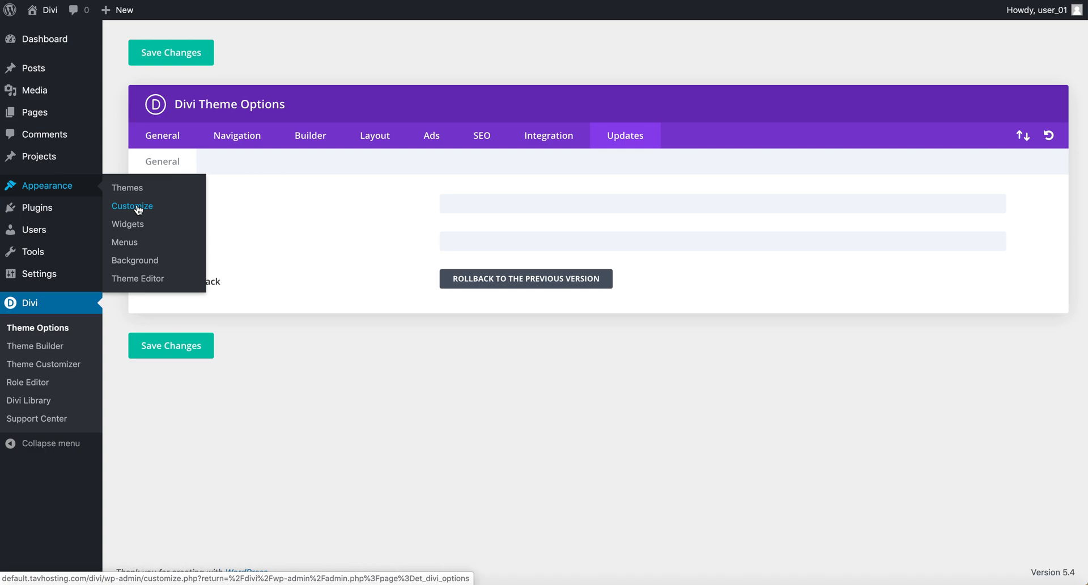
mouse_move(130, 217)
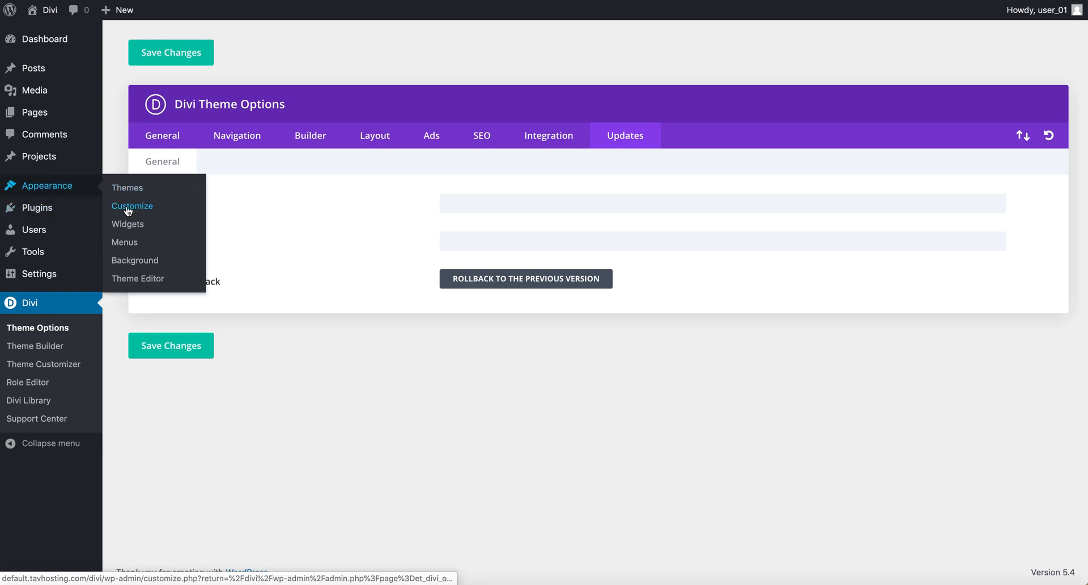
- Open the Customizer for the Divi Child theme and let the live preview load
left_click(132, 206)
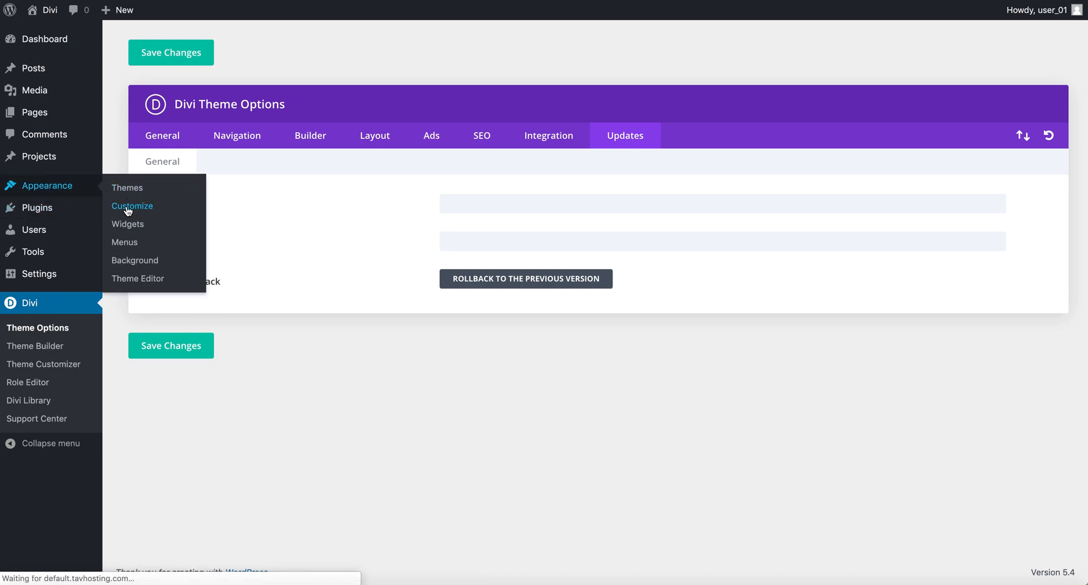
left_click(132, 205)
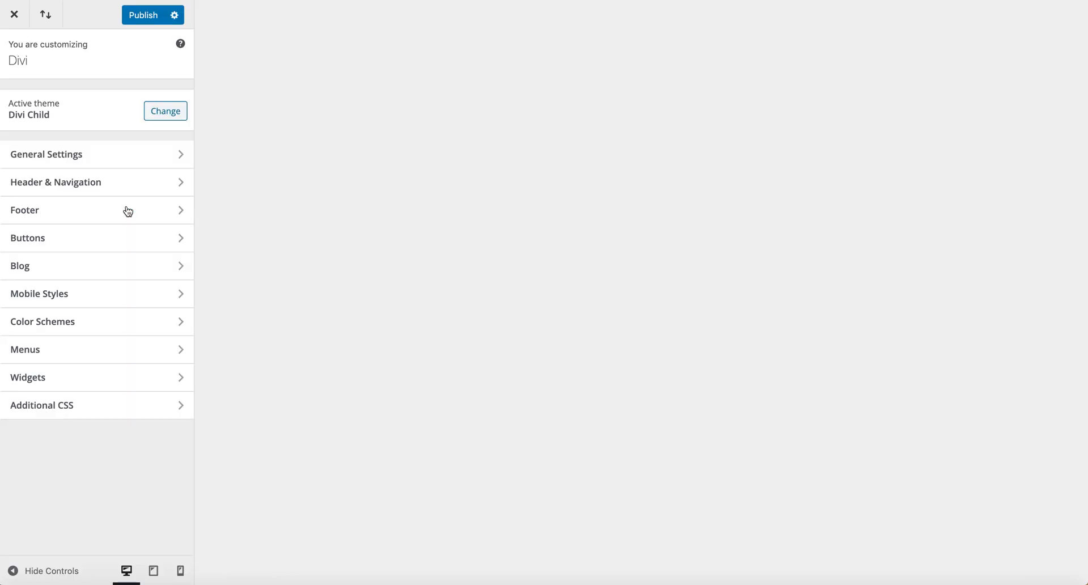
left_click(47, 154)
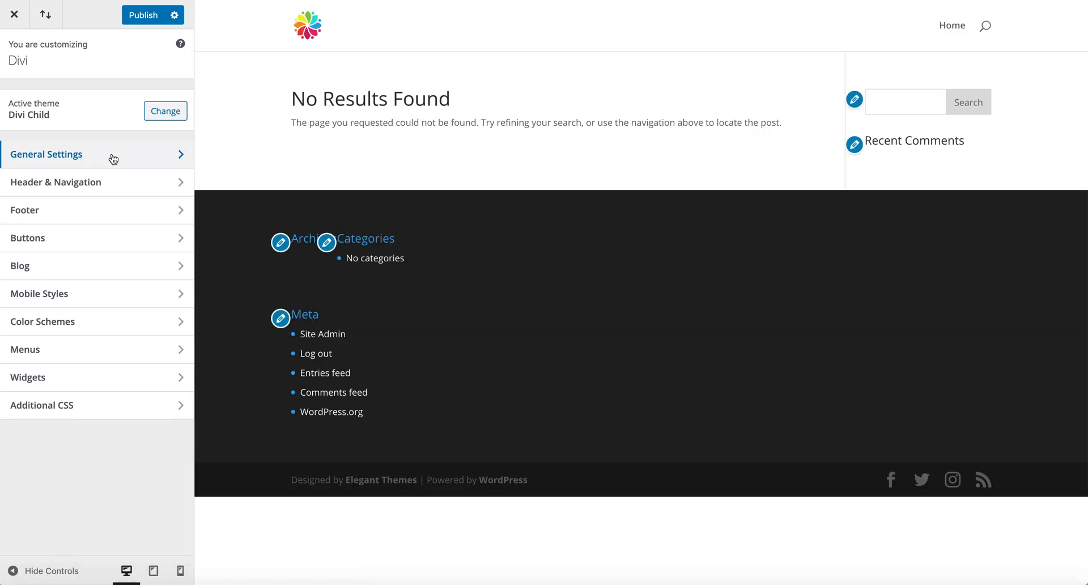
mouse_move(828, 50)
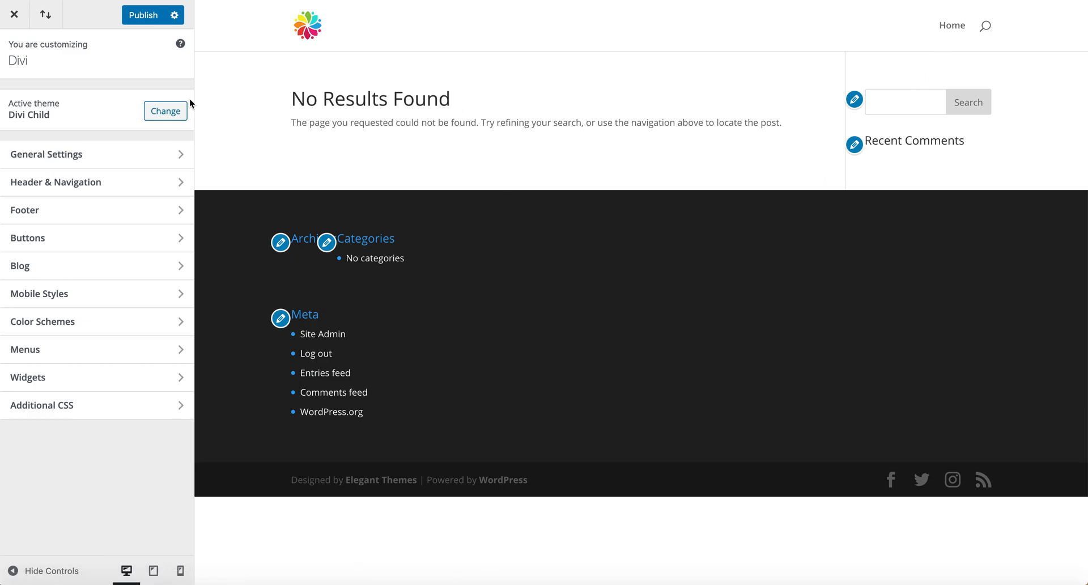
- Close the Customizer and confirm leaving without saving, returning to Divi General settings
left_click(15, 14)
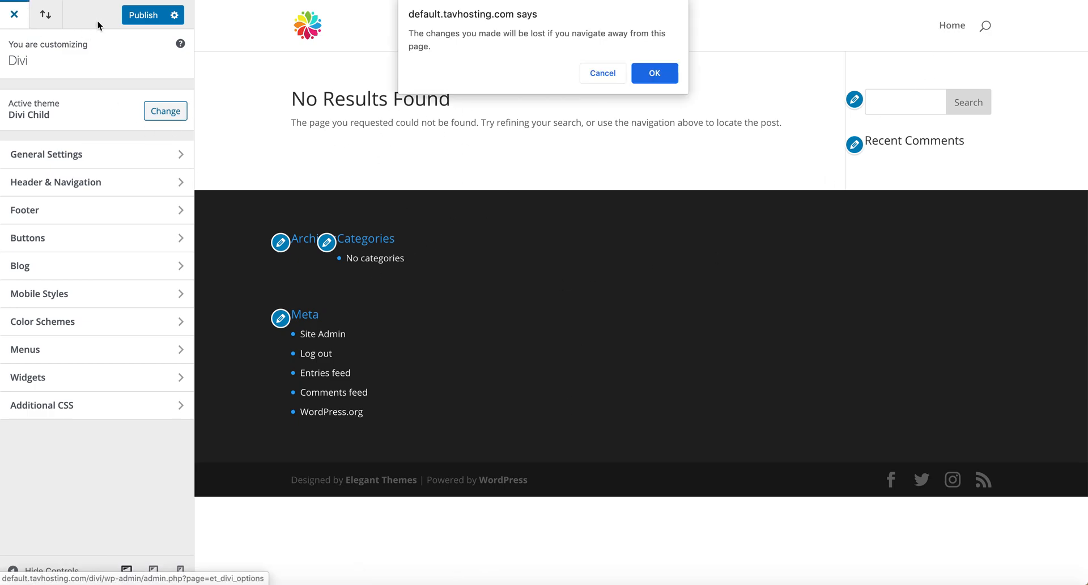
left_click(653, 74)
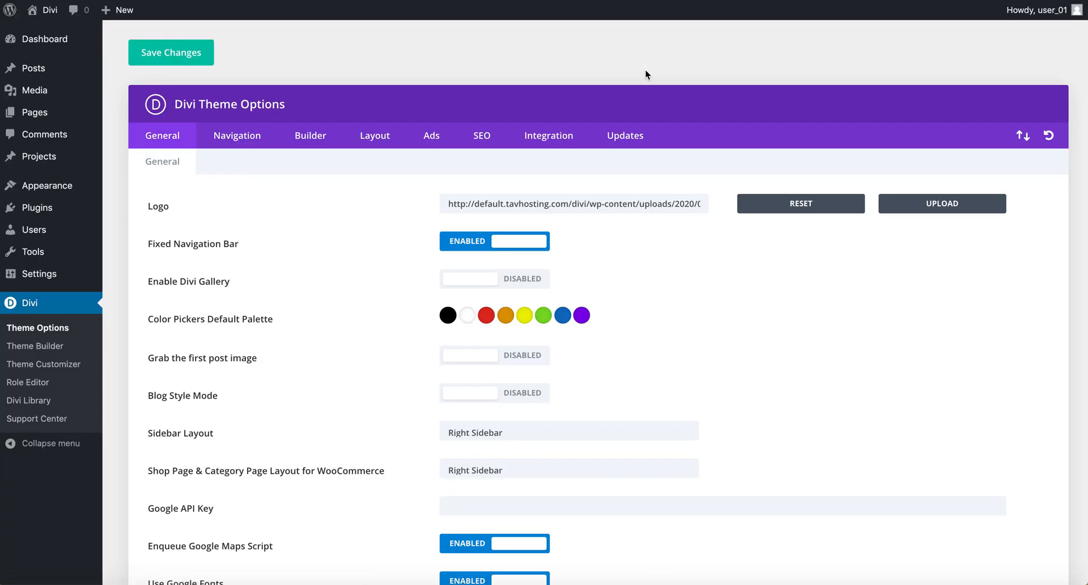
mouse_move(649, 582)
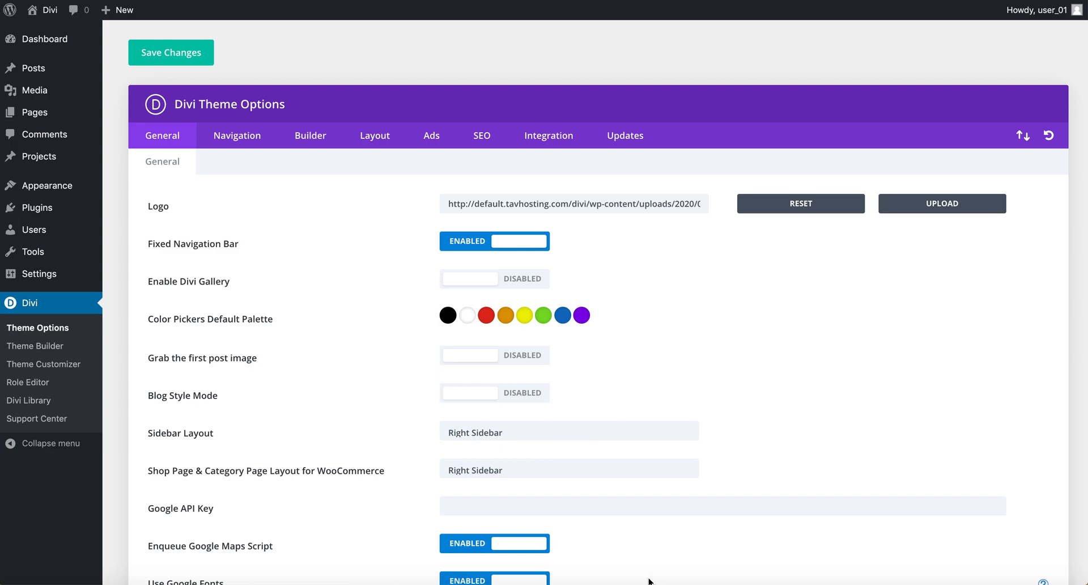